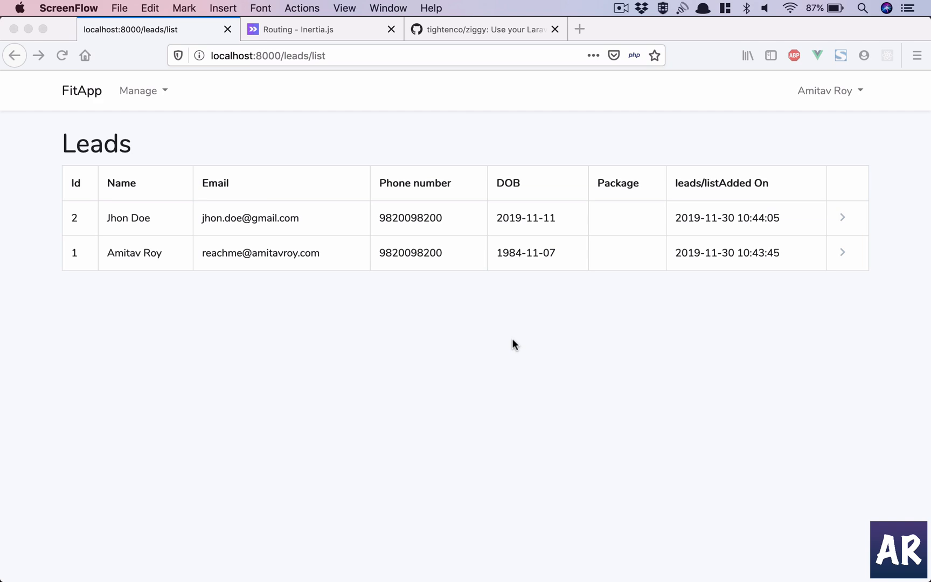
# Read the tightenco/ziggy README and select its composer require tightenco/ziggy install command
pyautogui.click(481, 29)
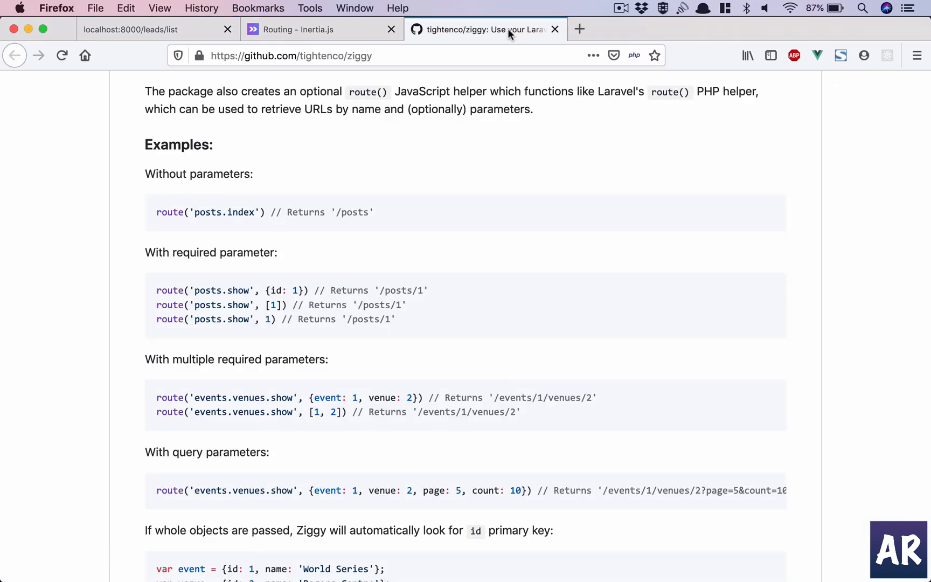
pyautogui.scroll(3)
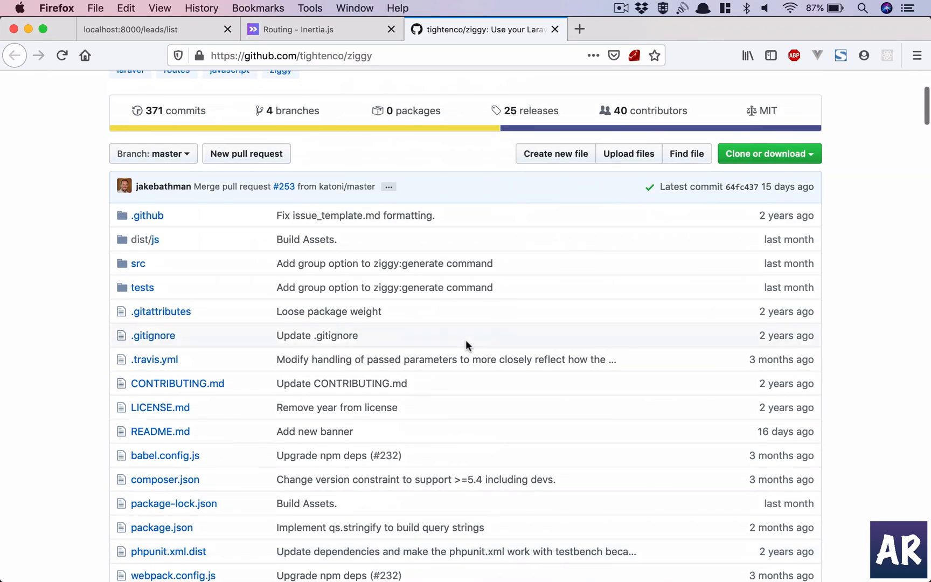
pyautogui.scroll(-3)
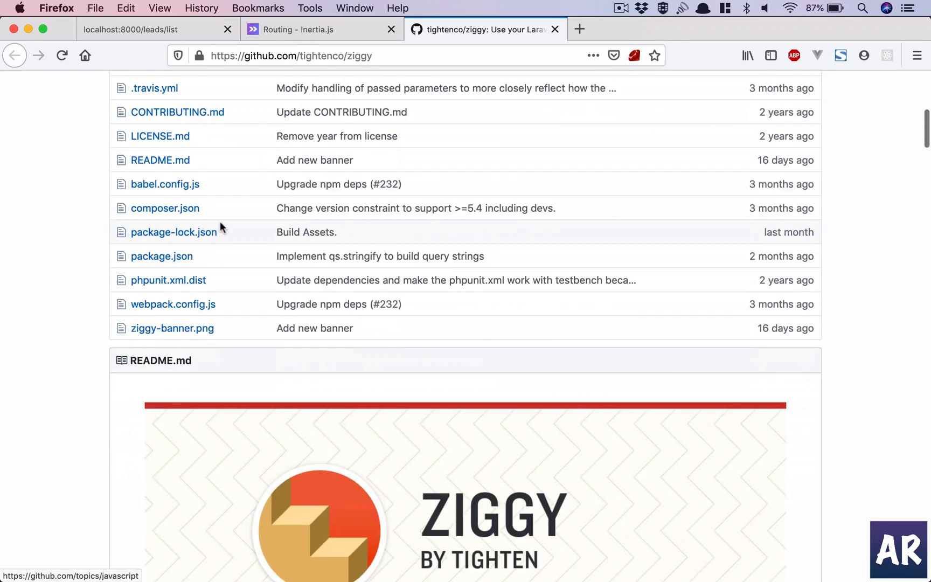
pyautogui.scroll(-3)
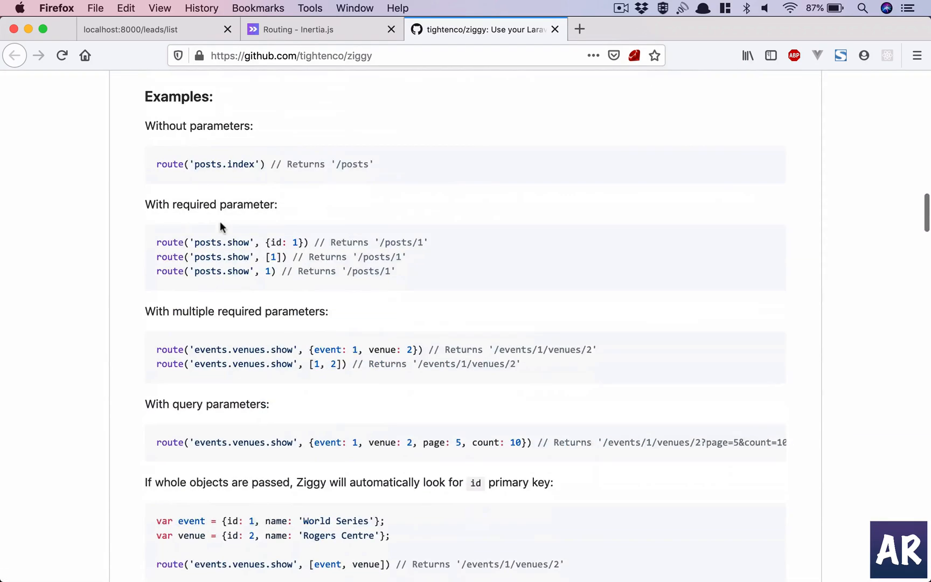
pyautogui.scroll(-3)
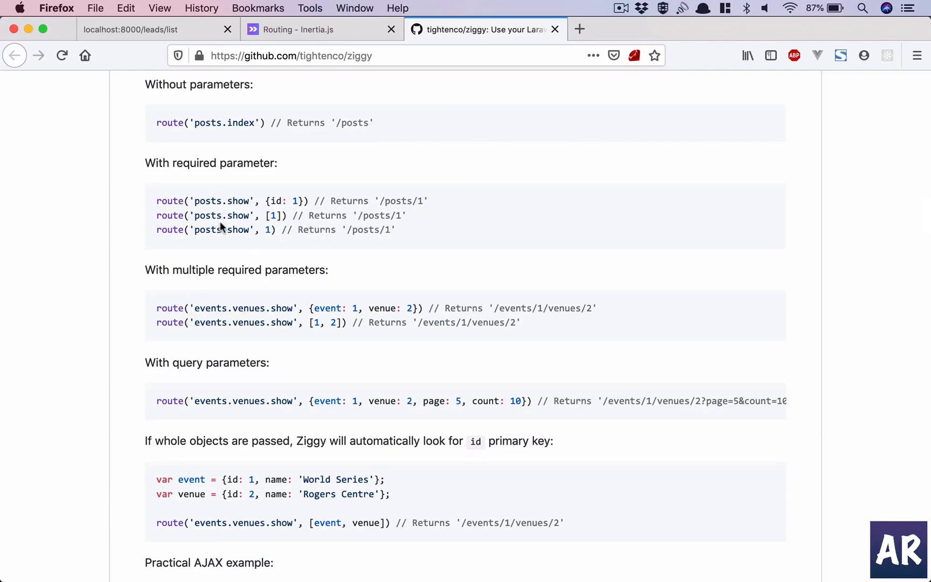
pyautogui.moveTo(197, 332)
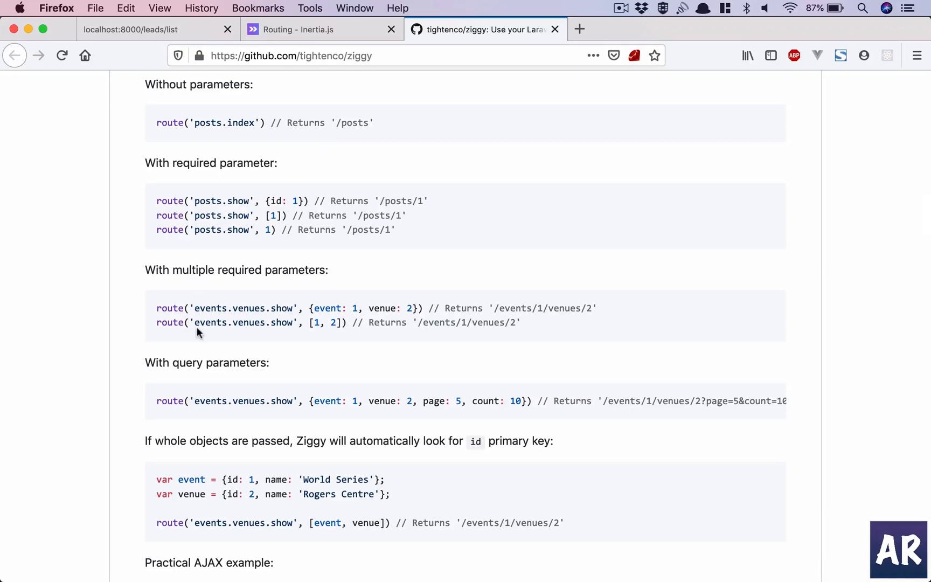
pyautogui.scroll(-3)
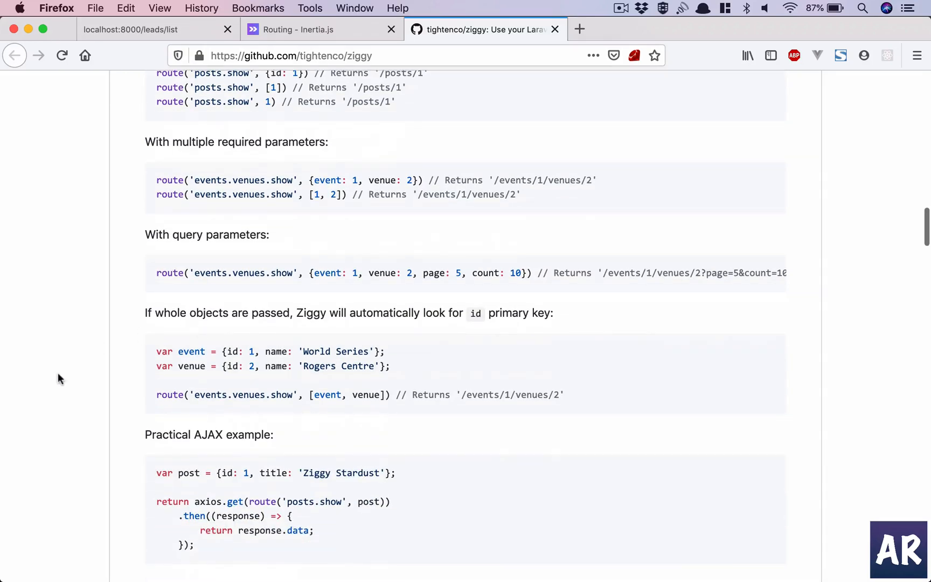
pyautogui.scroll(-3)
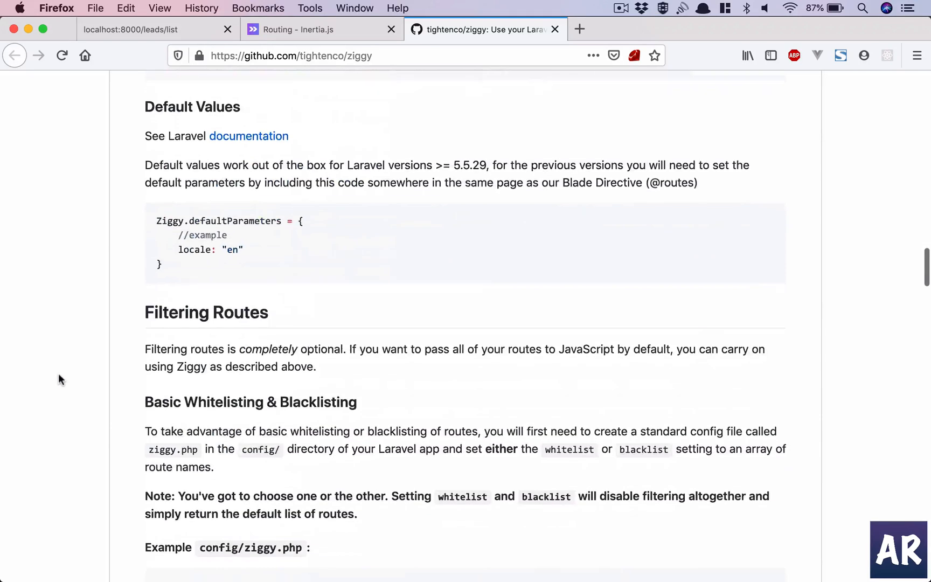
pyautogui.scroll(3)
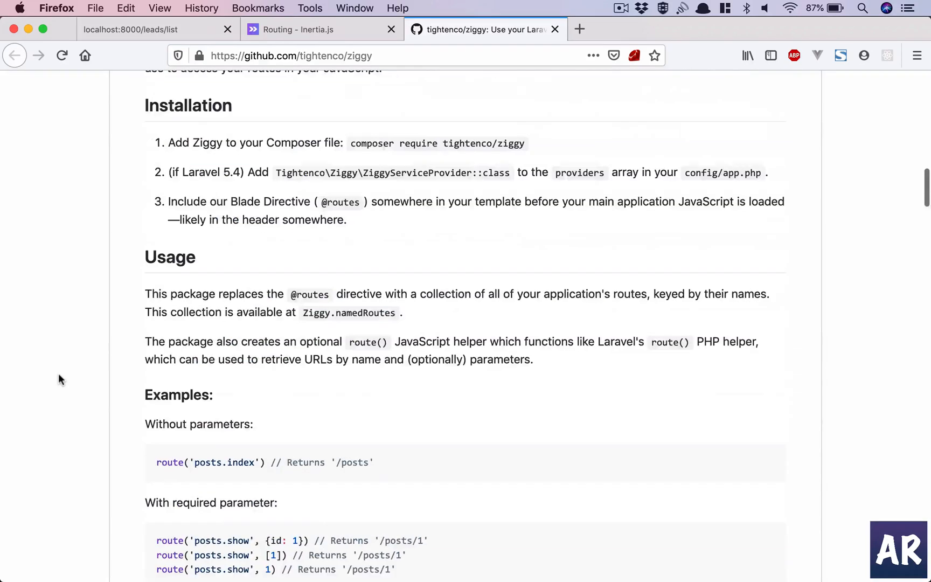
pyautogui.scroll(3)
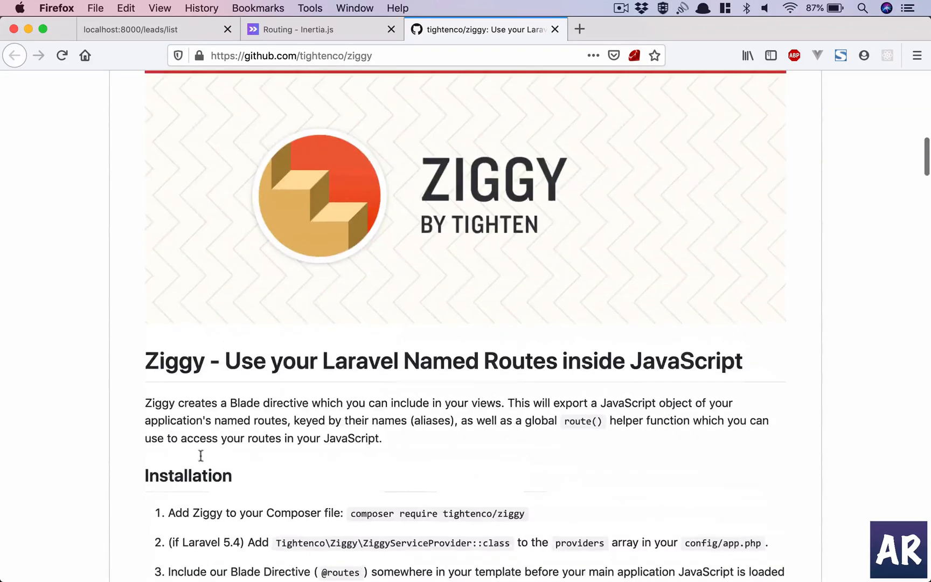
pyautogui.scroll(-3)
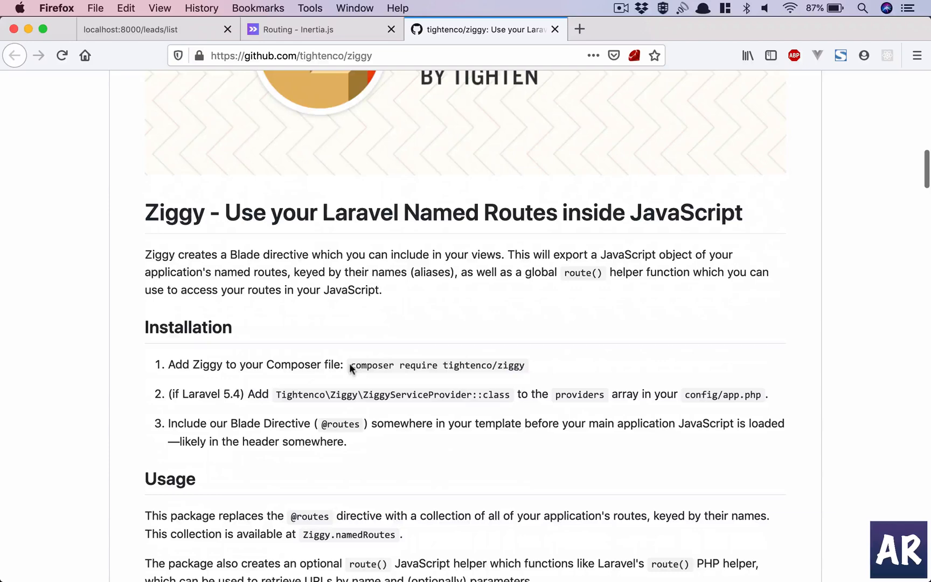
pyautogui.doubleClick(437, 365)
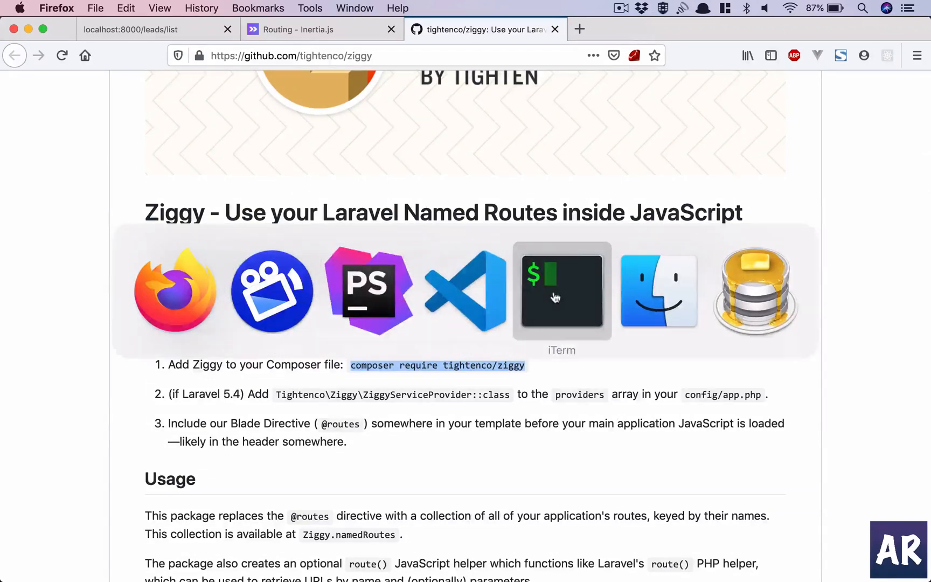
pyautogui.click(560, 292)
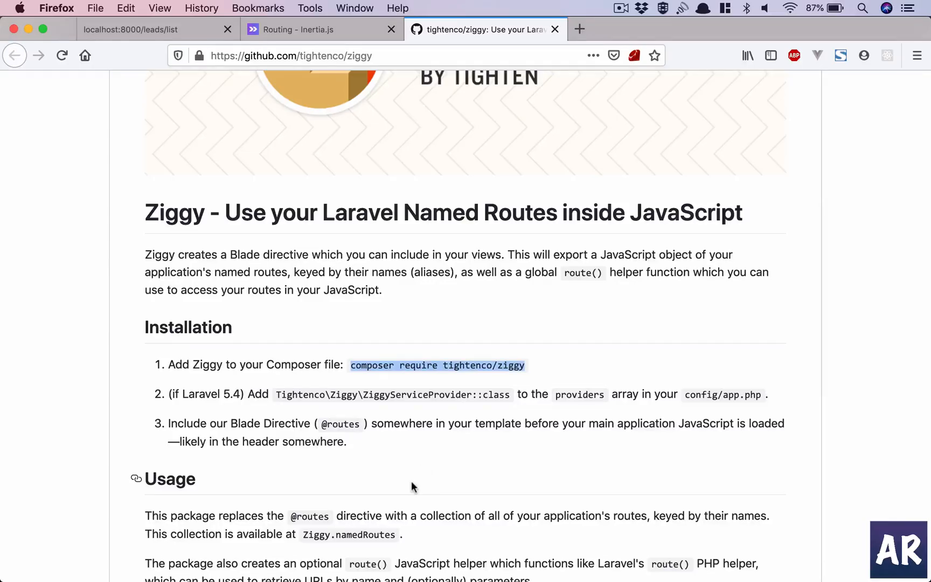
pyautogui.scroll(-3)
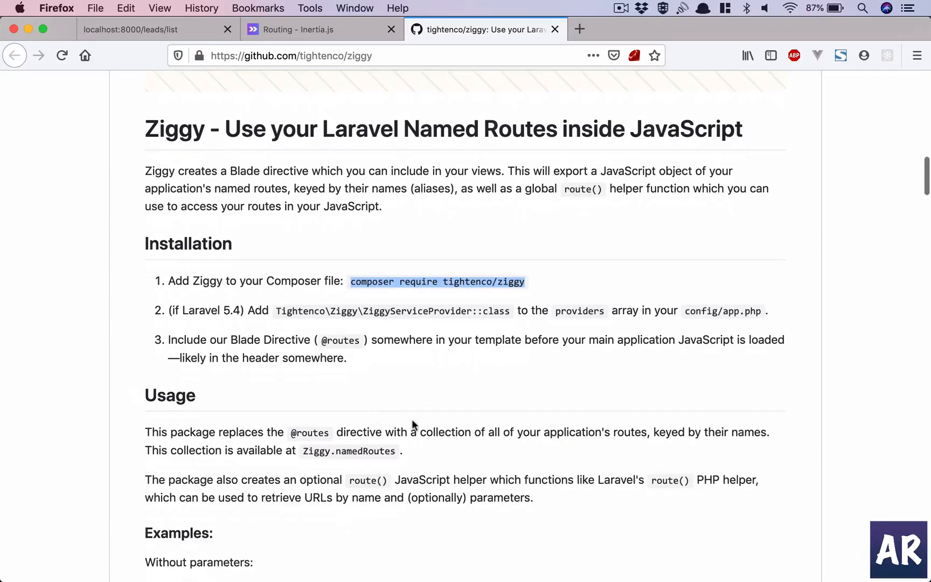
pyautogui.scroll(-3)
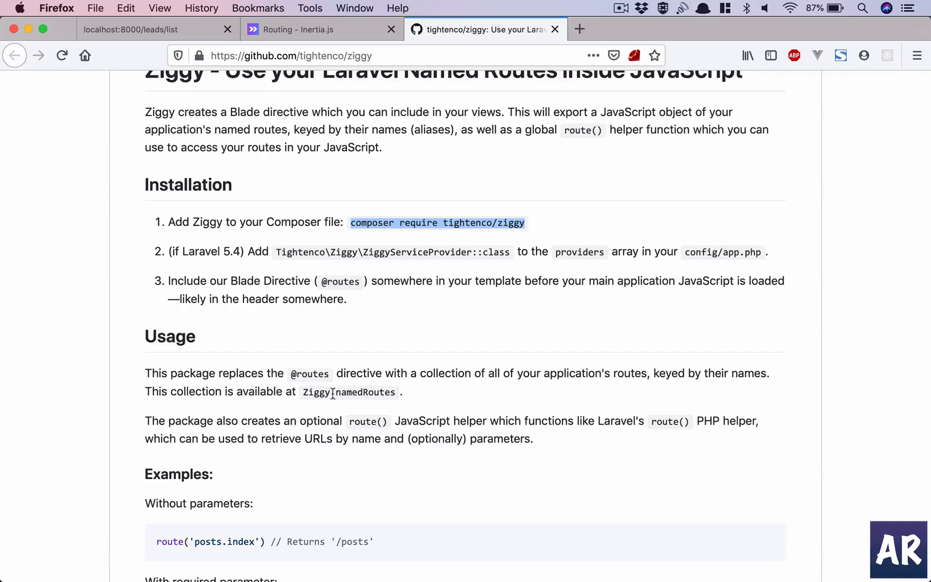
pyautogui.moveTo(290, 373)
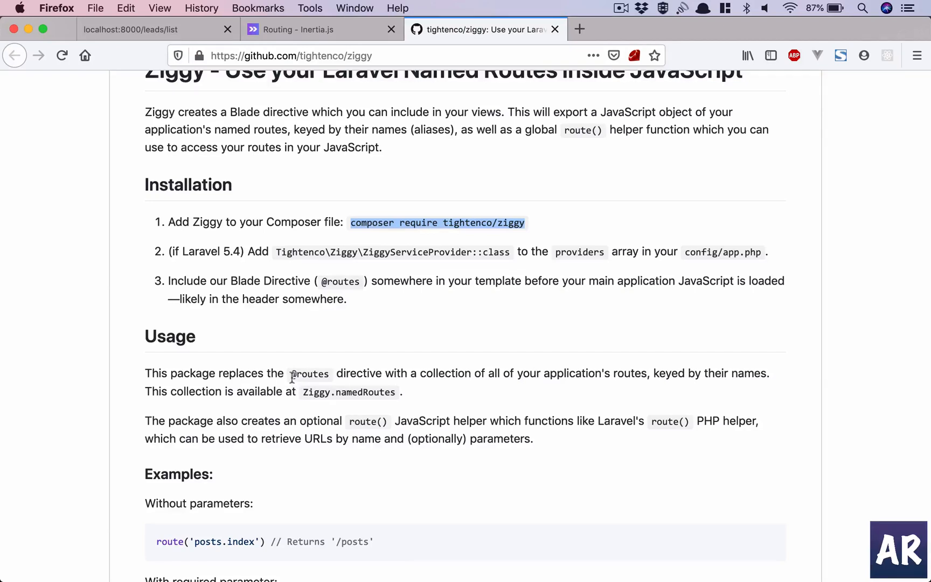
pyautogui.doubleClick(308, 373)
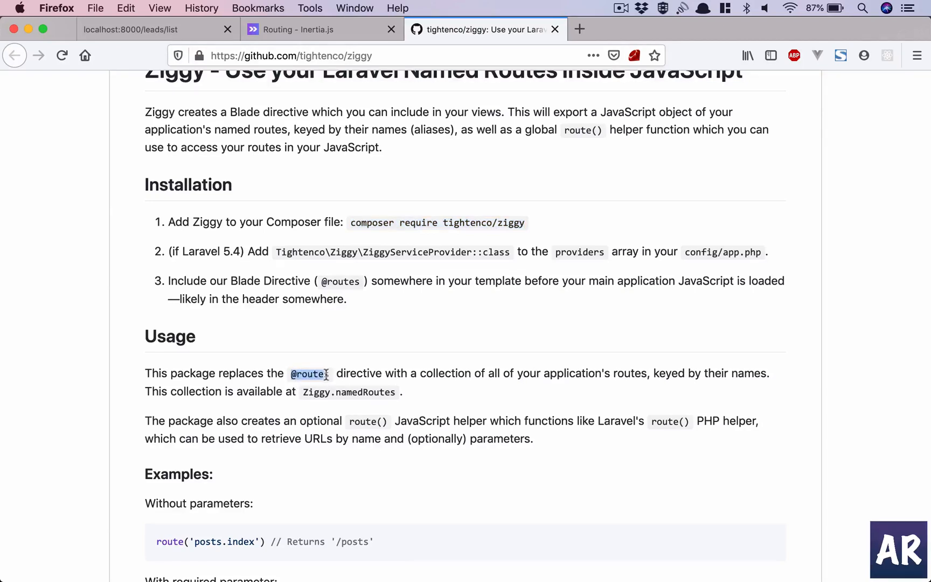
pyautogui.scroll(-3)
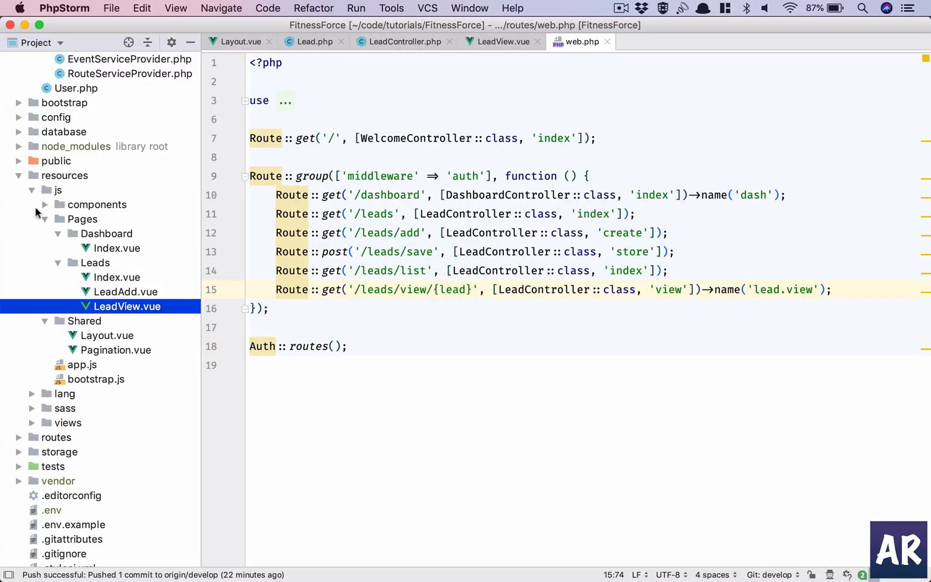
pyautogui.click(67, 422)
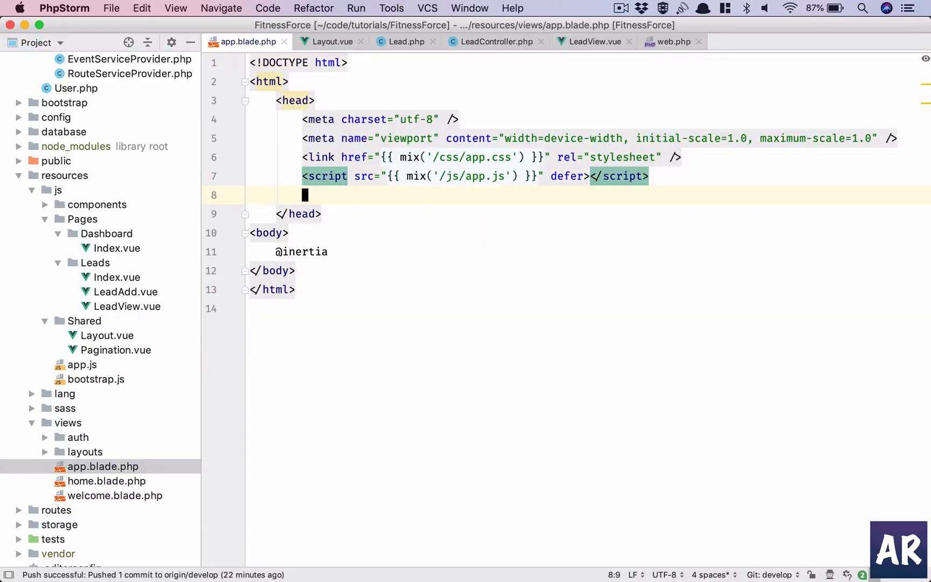
pyautogui.write('@routes')
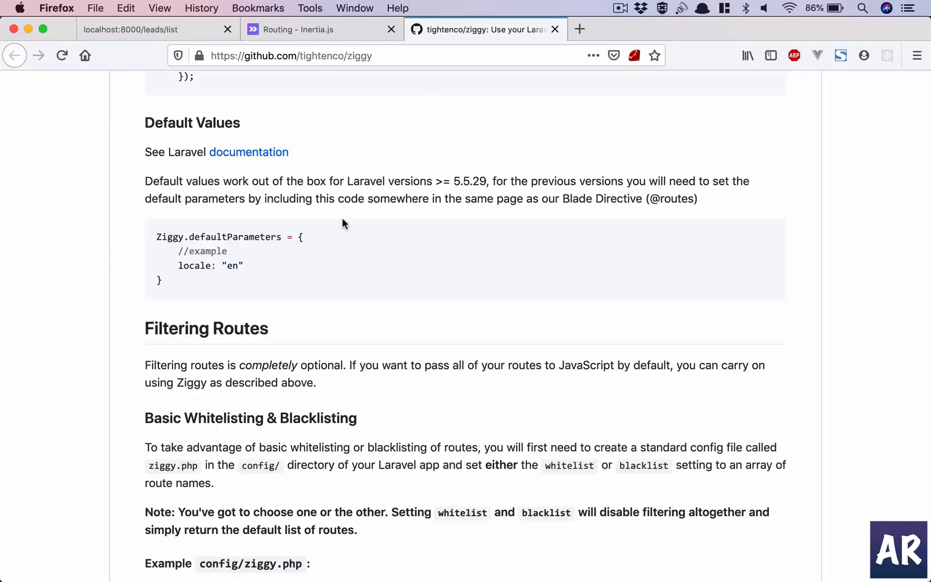
pyautogui.scroll(3)
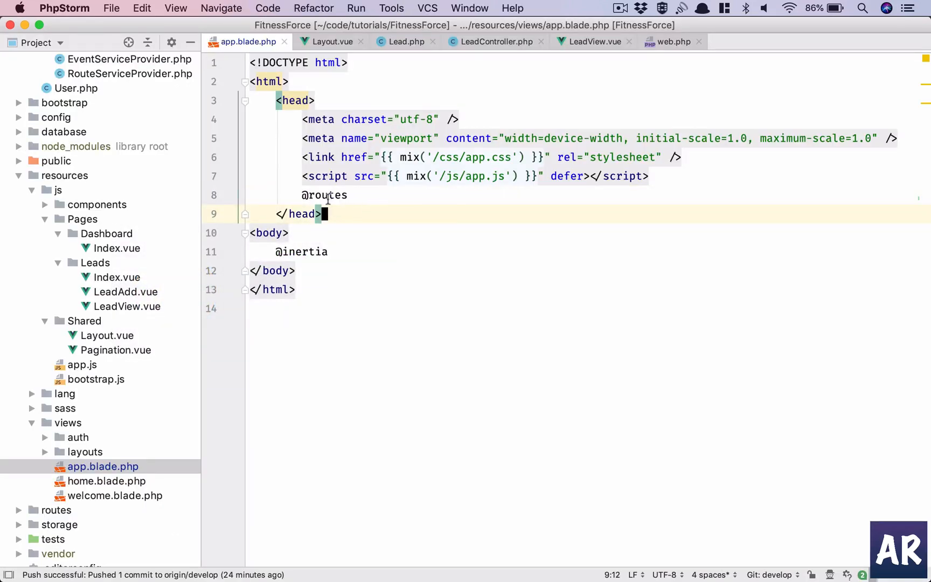
pyautogui.click(333, 251)
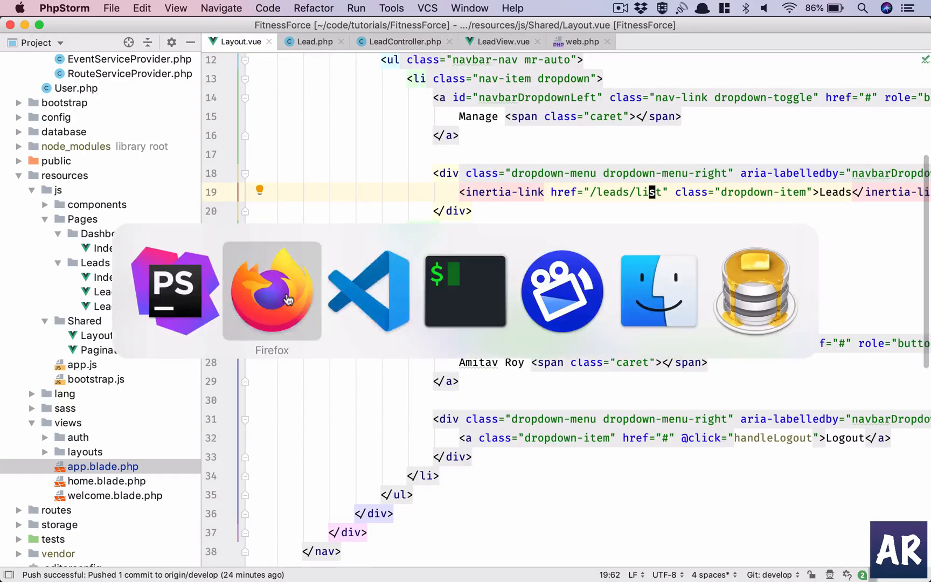
# Locate the Vue.prototype.$route line on the Inertia.js Routing docs page
pyautogui.click(272, 290)
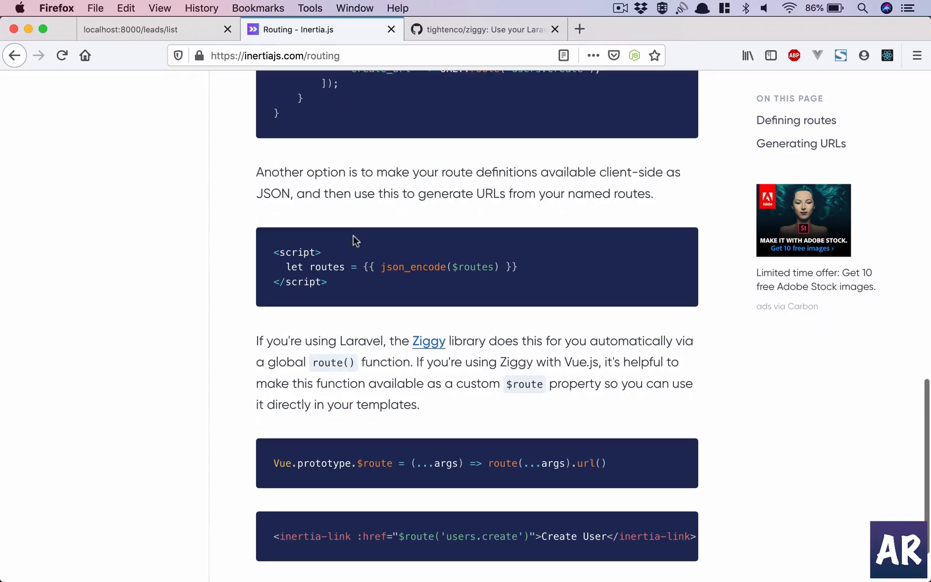
pyautogui.scroll(-3)
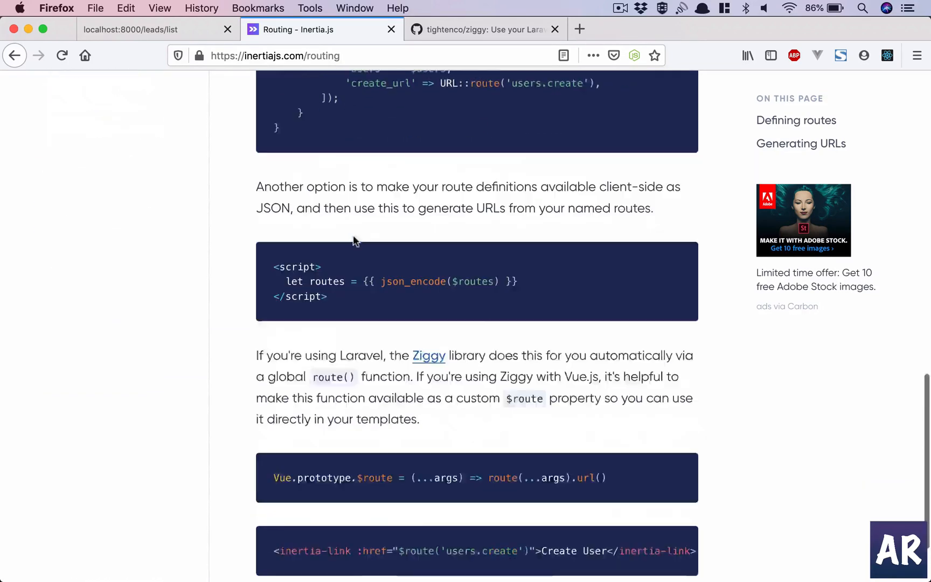
pyautogui.scroll(-3)
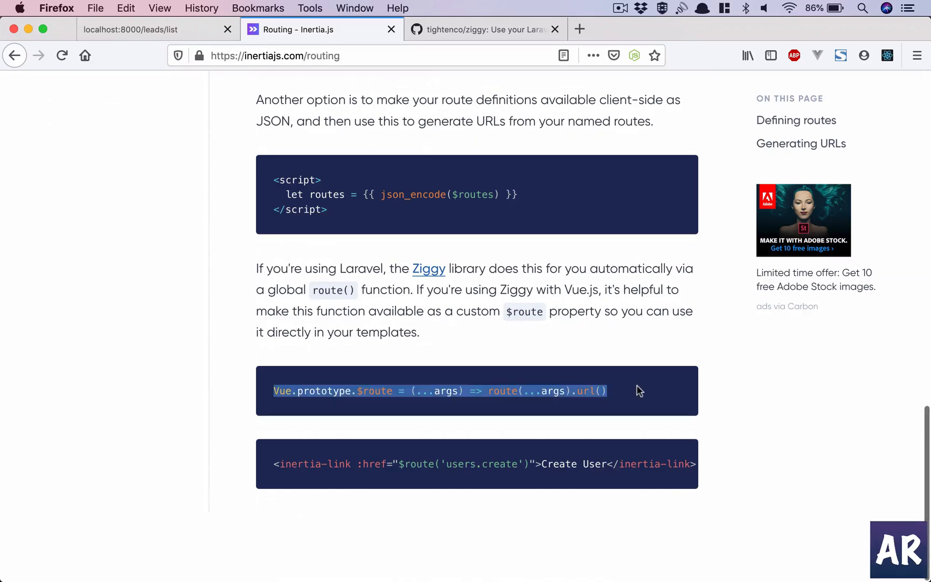
pyautogui.moveTo(419, 385)
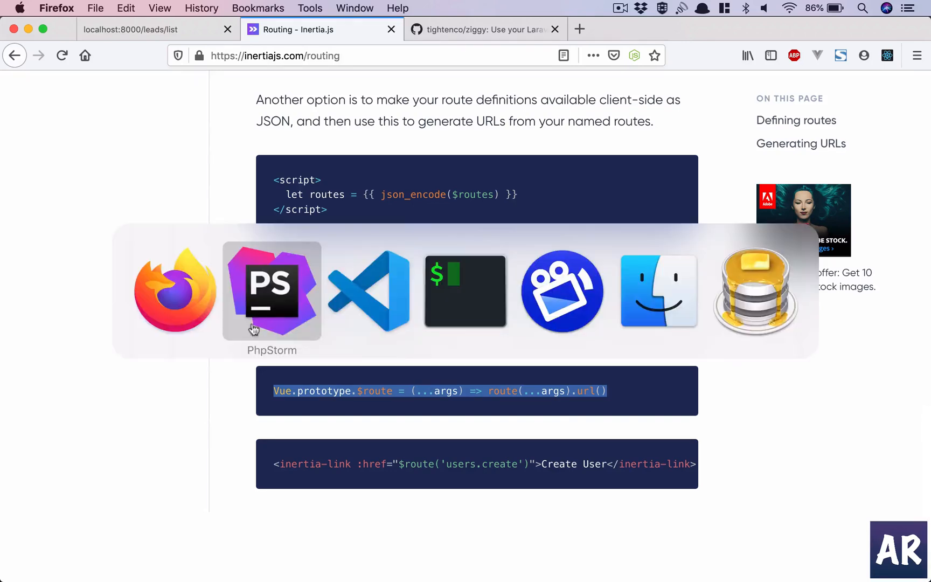
pyautogui.click(271, 291)
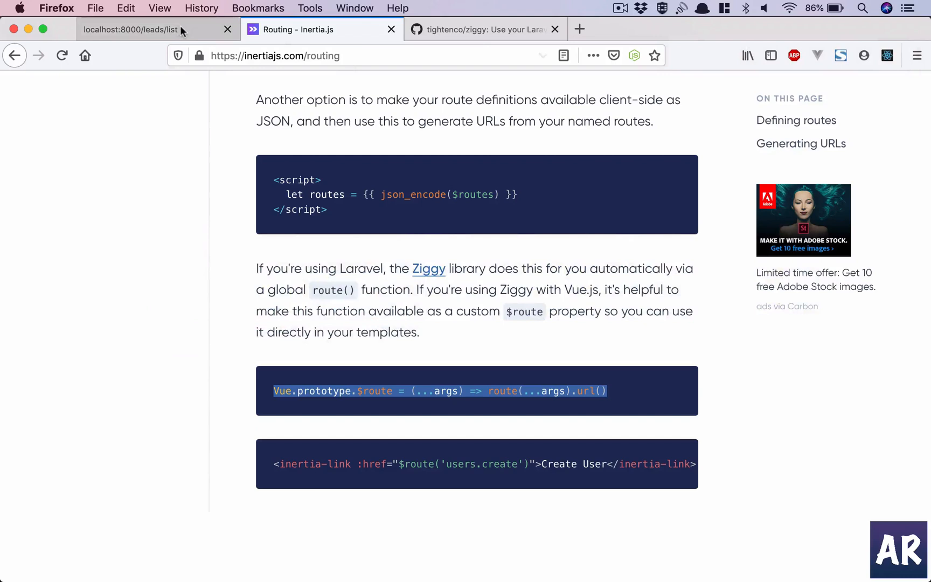
# Evaluate route() and route('leads/list') in the FitApp browser console
pyautogui.click(132, 29)
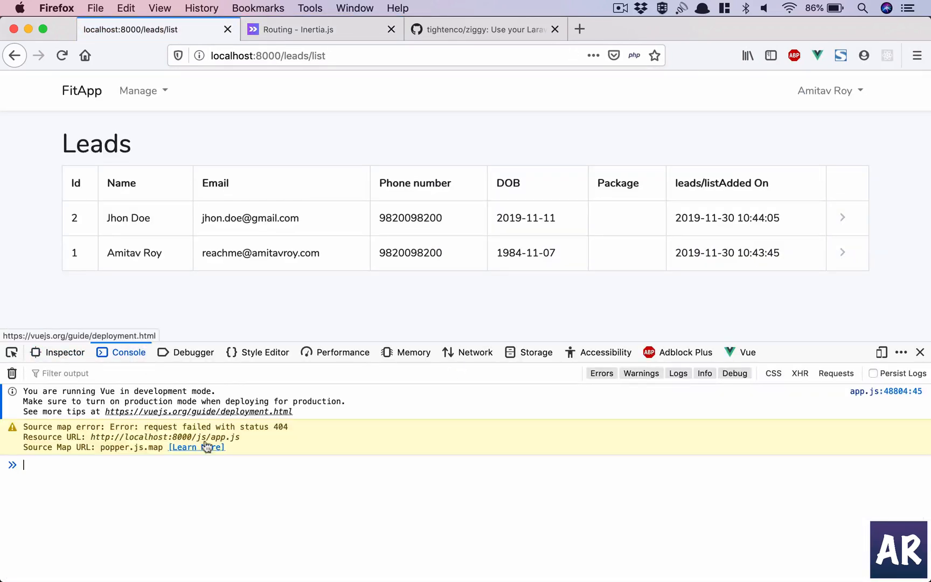
pyautogui.moveTo(260, 409)
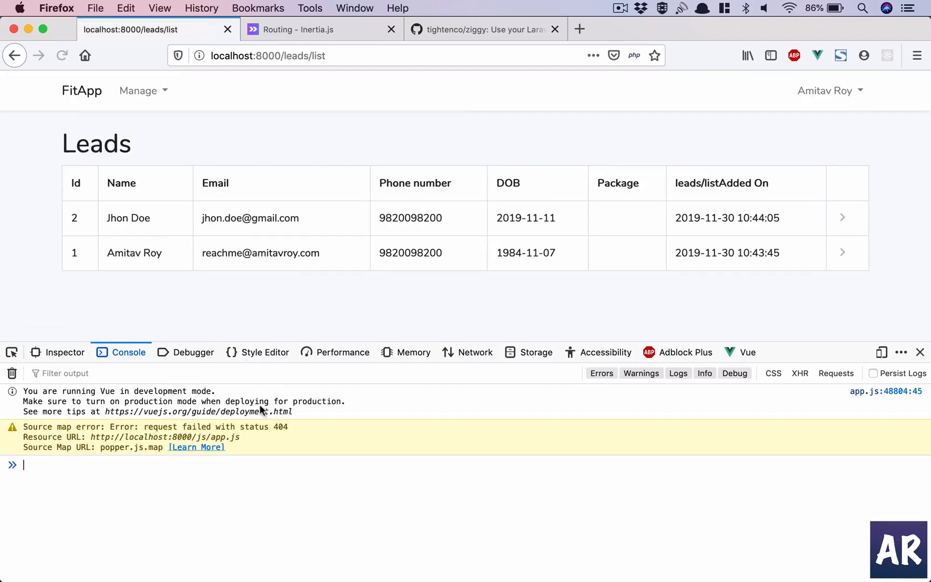
pyautogui.write('route')
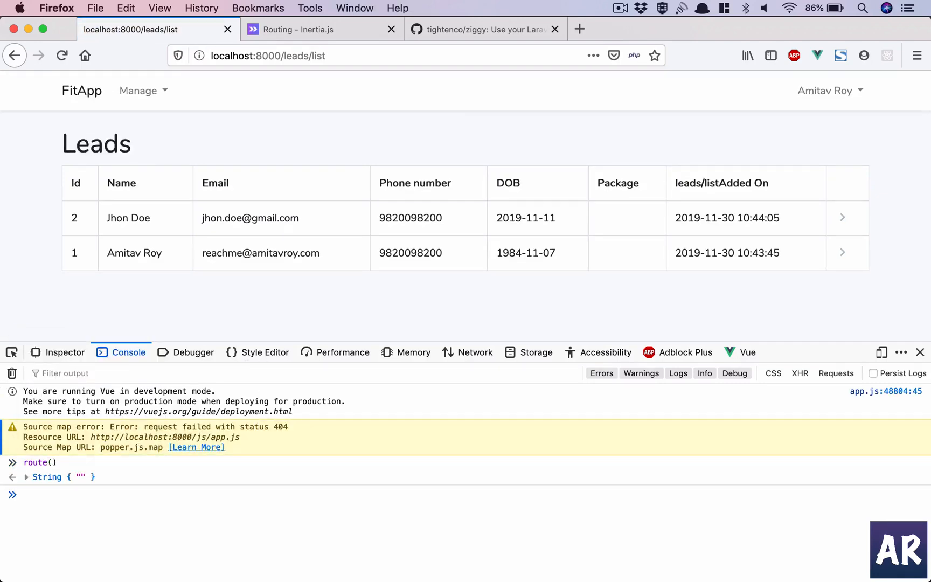
pyautogui.write("route('')")
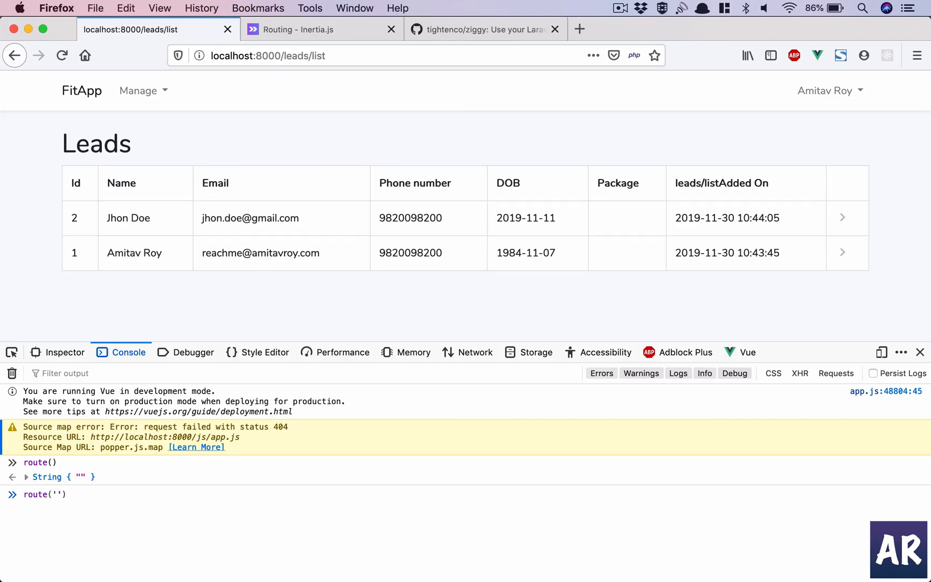
pyautogui.write('leads/lis')
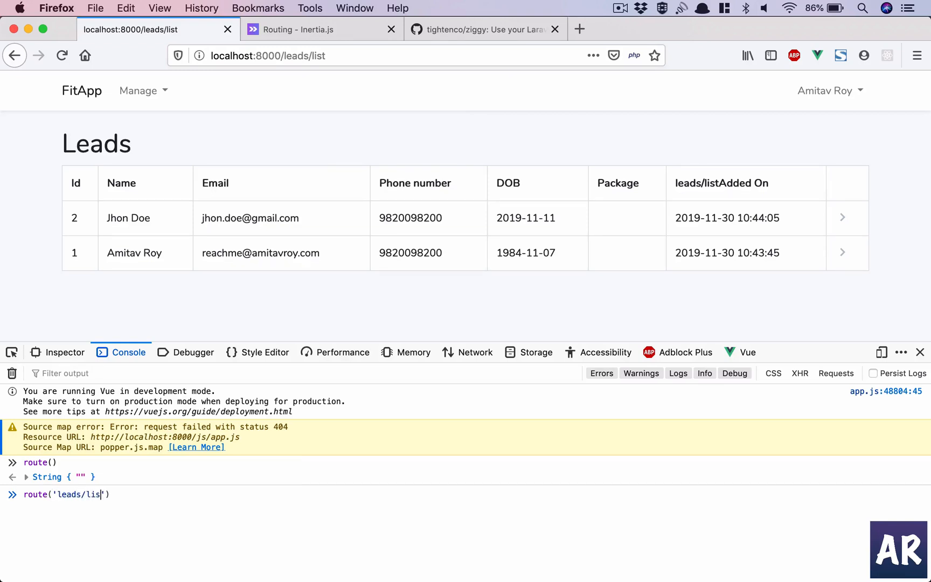
pyautogui.press('Return')
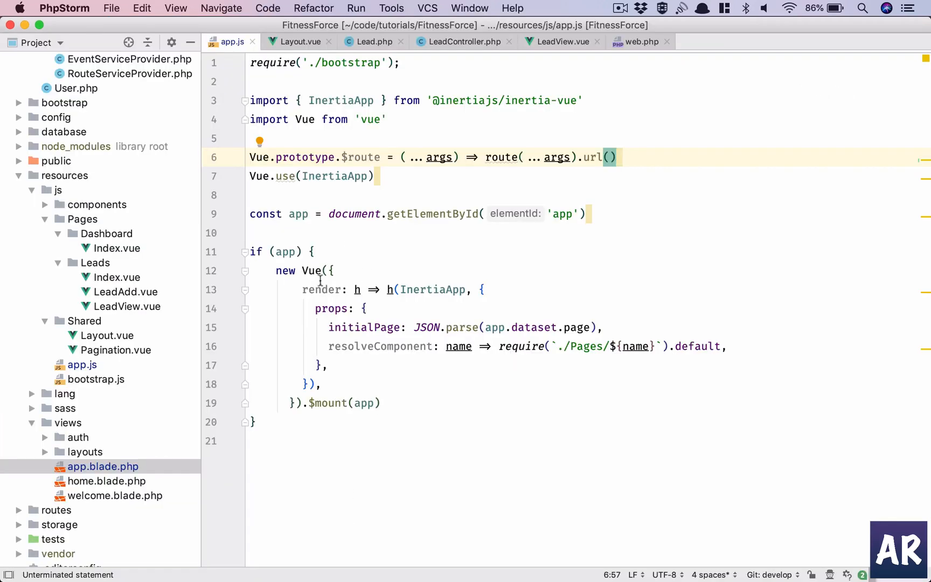
# Open Pages/Leads/Index.vue through Search Everywhere
pyautogui.click(560, 41)
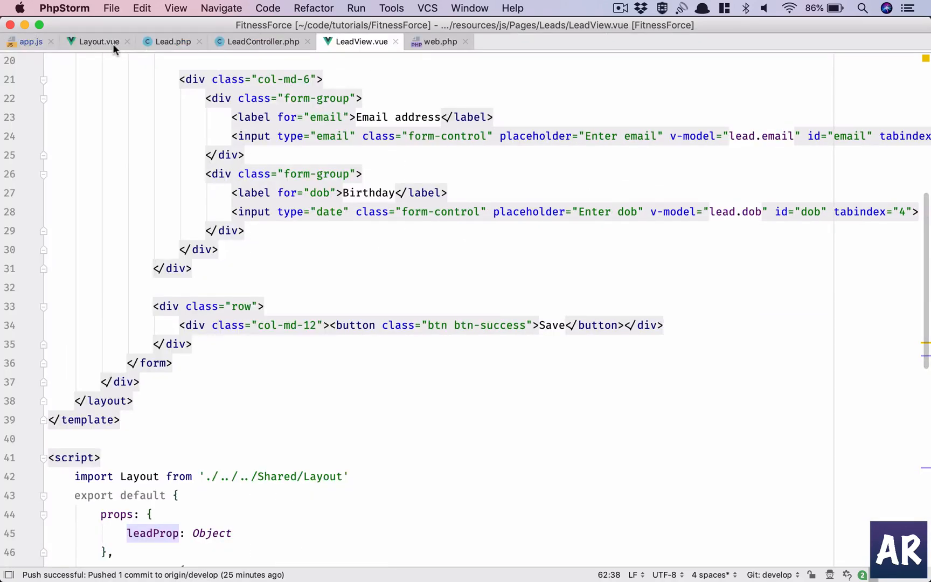
pyautogui.write('Inde.xv')
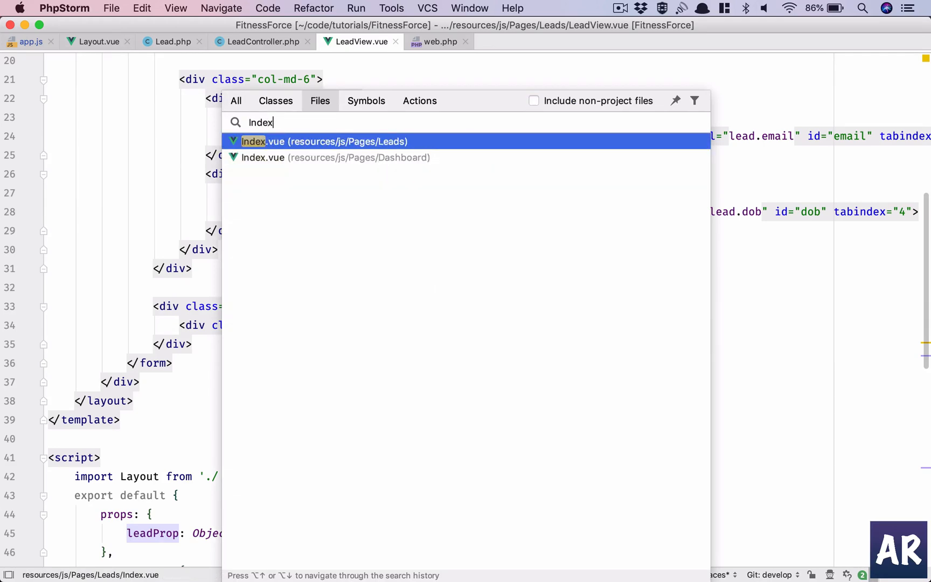
pyautogui.write('.v')
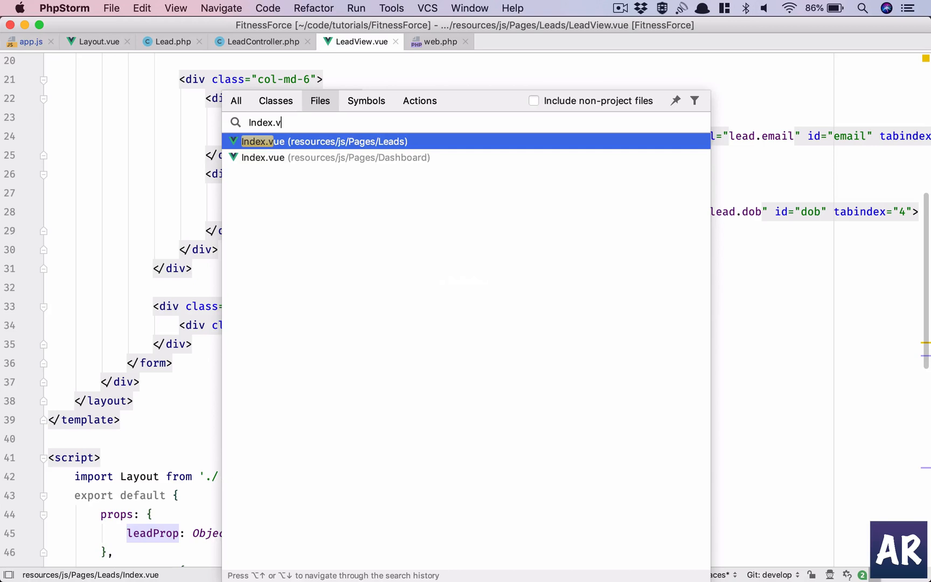
pyautogui.click(324, 142)
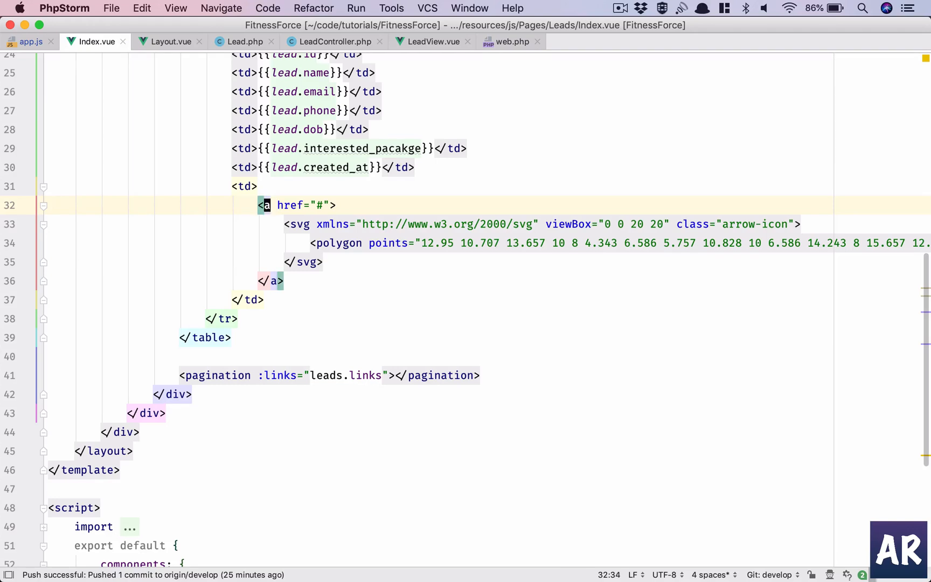
# Change the row's arrow <a> into <inertia-link> with :href bound to this.$route('')
pyautogui.write('inertia-link')
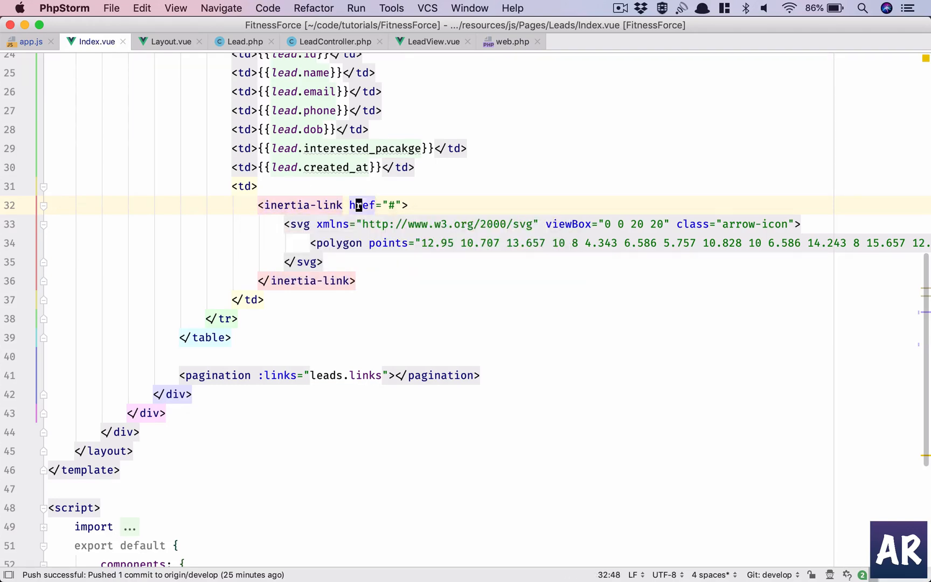
pyautogui.write(':')
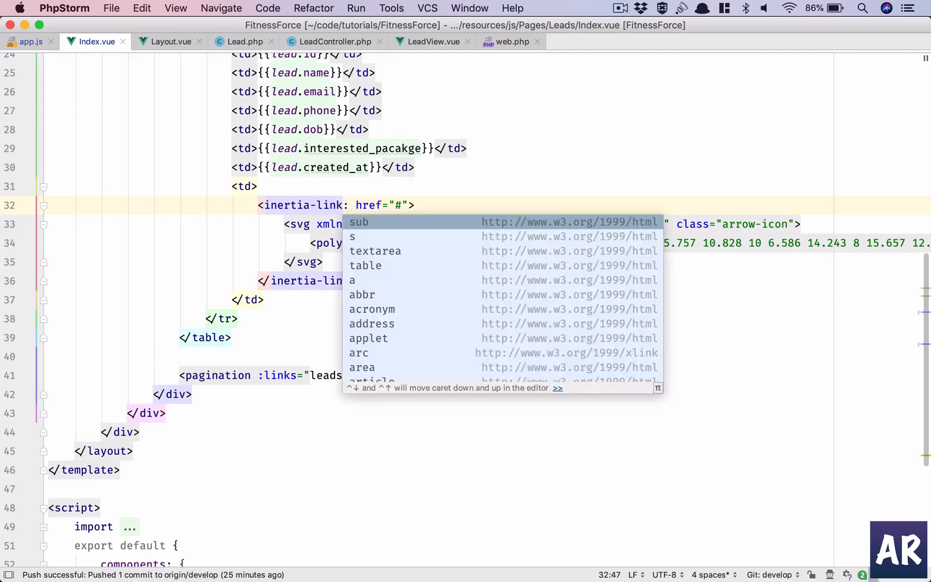
pyautogui.press('Escape')
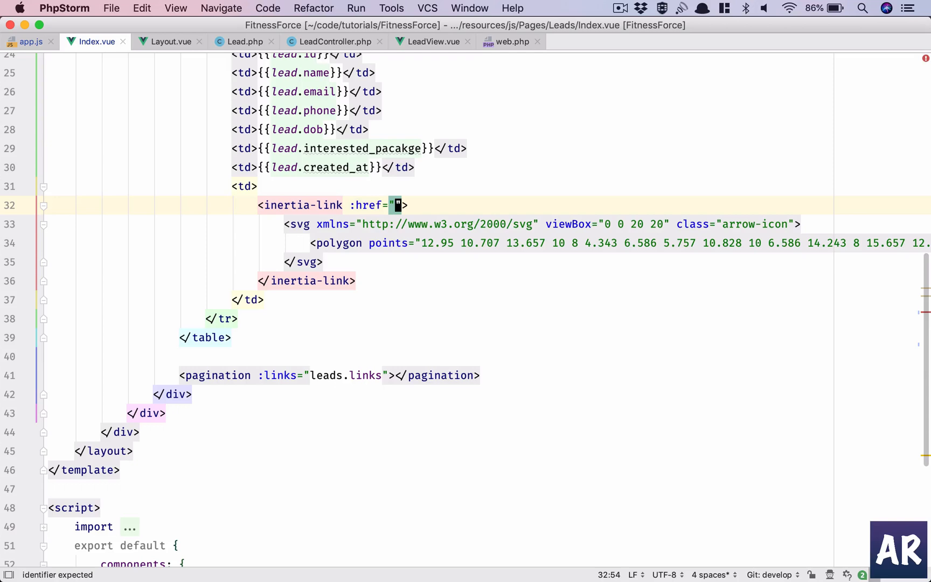
pyautogui.write('this.')
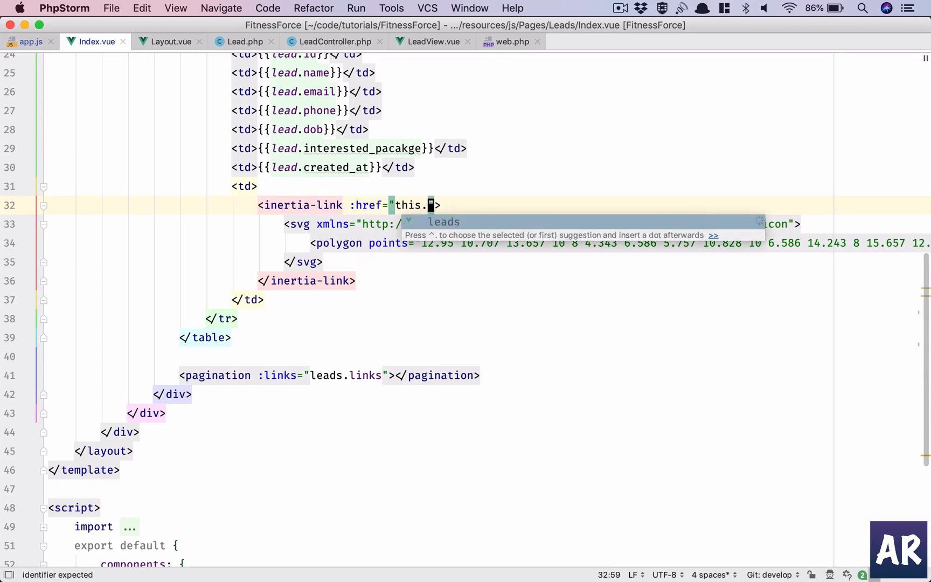
pyautogui.write('$route(')
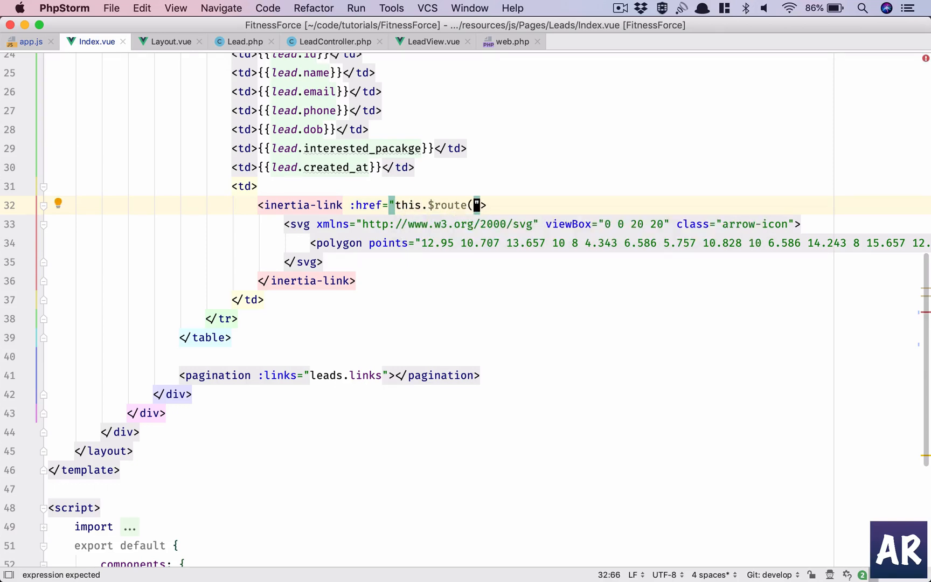
pyautogui.write("'")
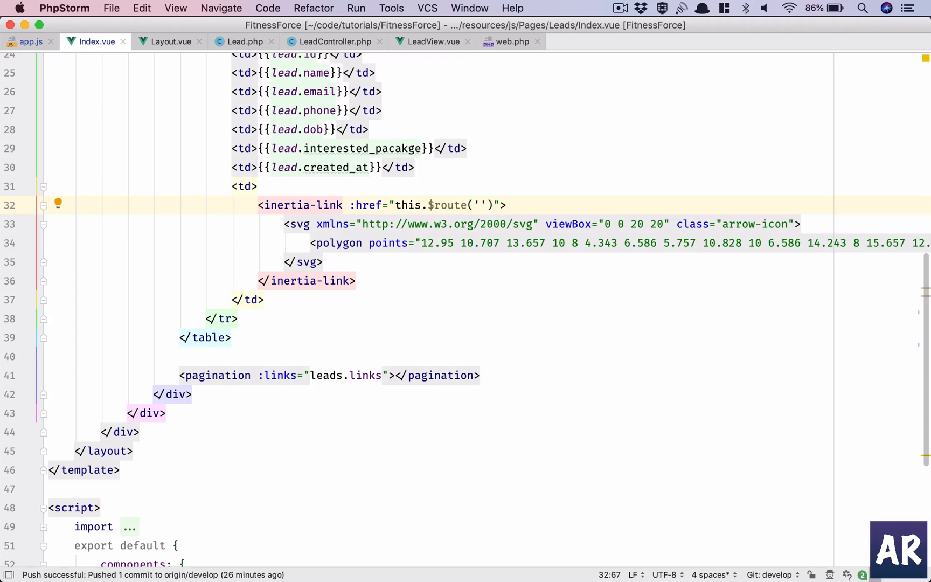
# Append ->name('lead.list') to the /leads/list route in routes/web.php
pyautogui.click(509, 41)
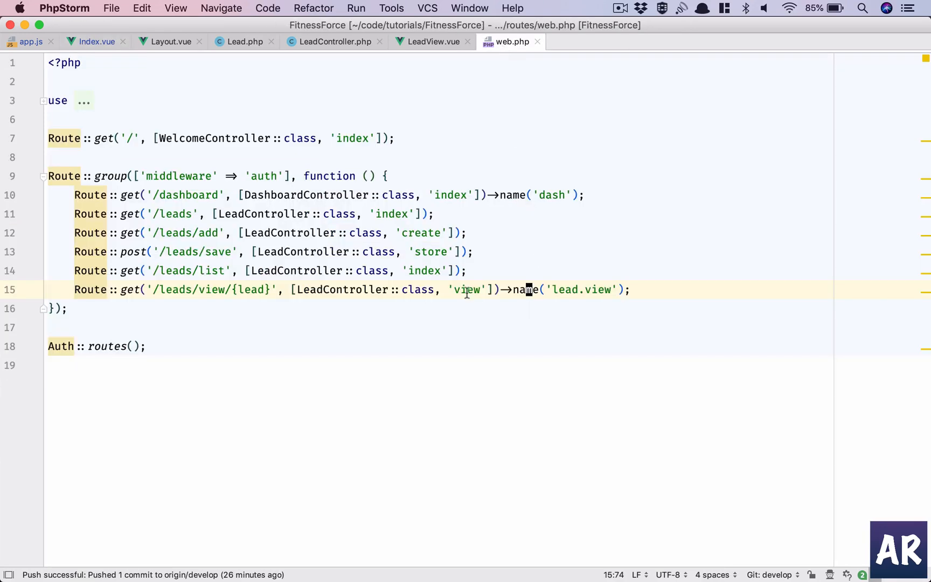
pyautogui.click(460, 270)
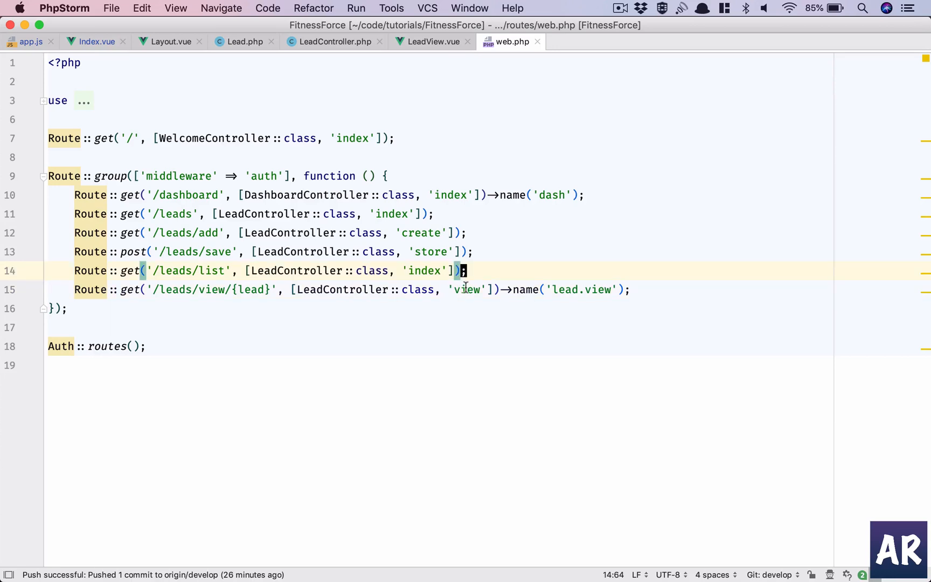
pyautogui.write("->name('e")
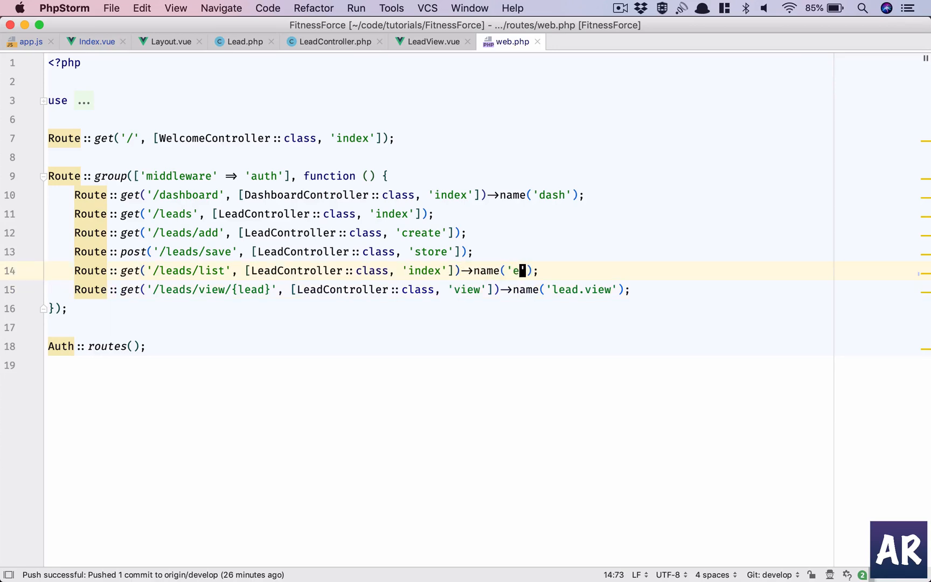
pyautogui.write('lead.v')
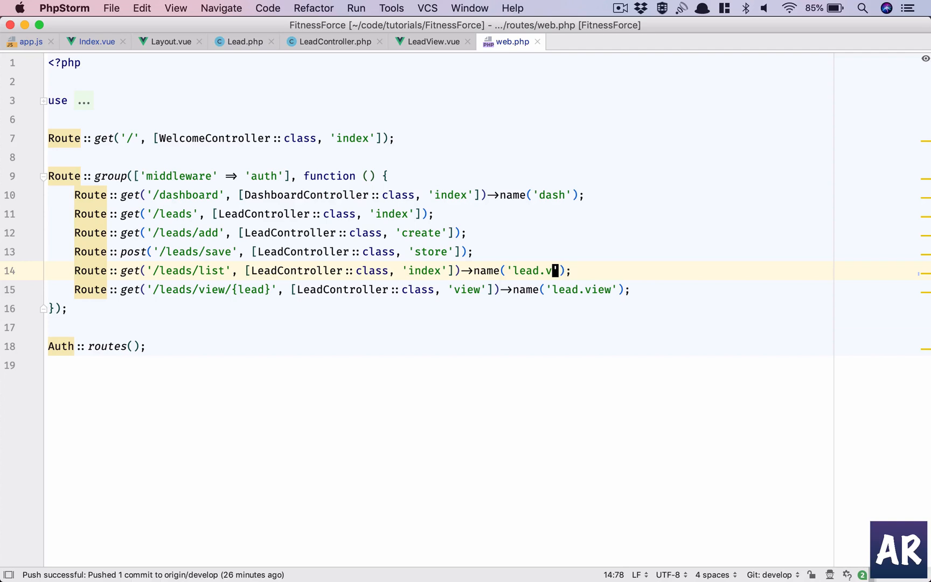
pyautogui.write('list')
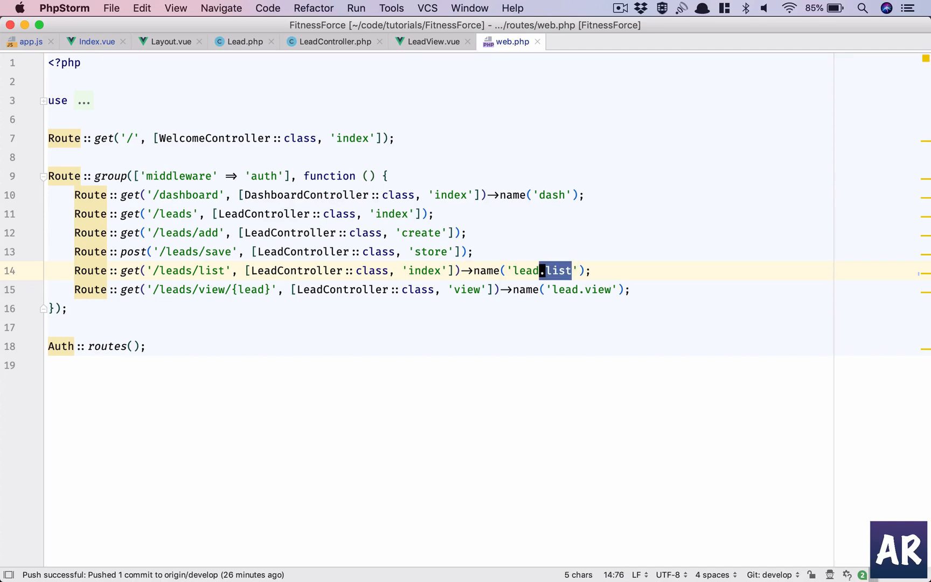
# Point Index.vue's inertia-link at $route('lead.list'), checking the Inertia routing docs
pyautogui.click(96, 42)
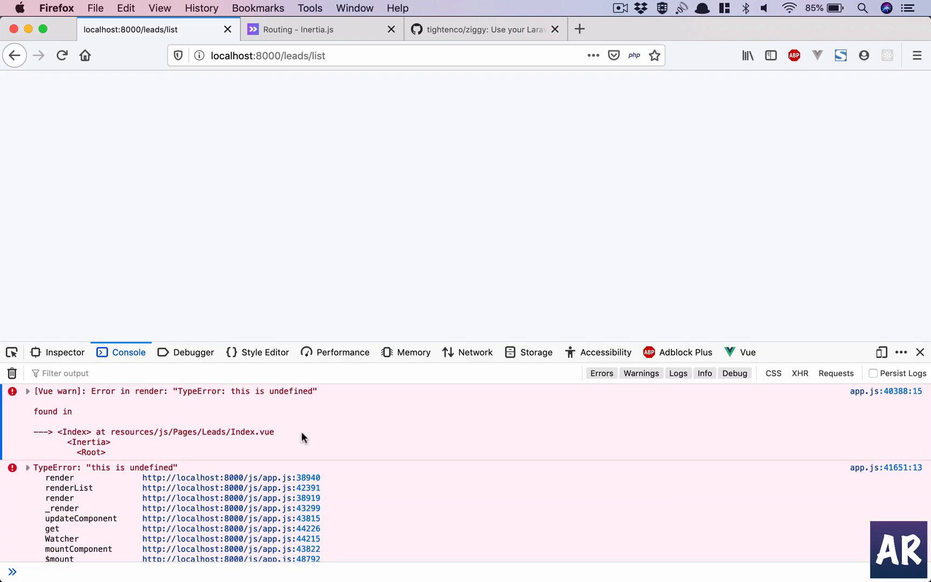
pyautogui.moveTo(320, 29)
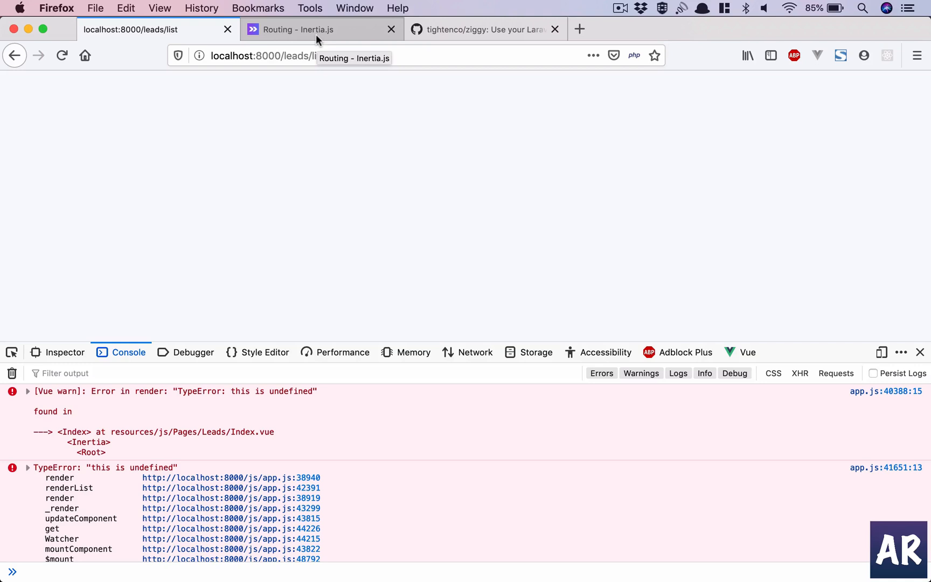
pyautogui.moveTo(341, 205)
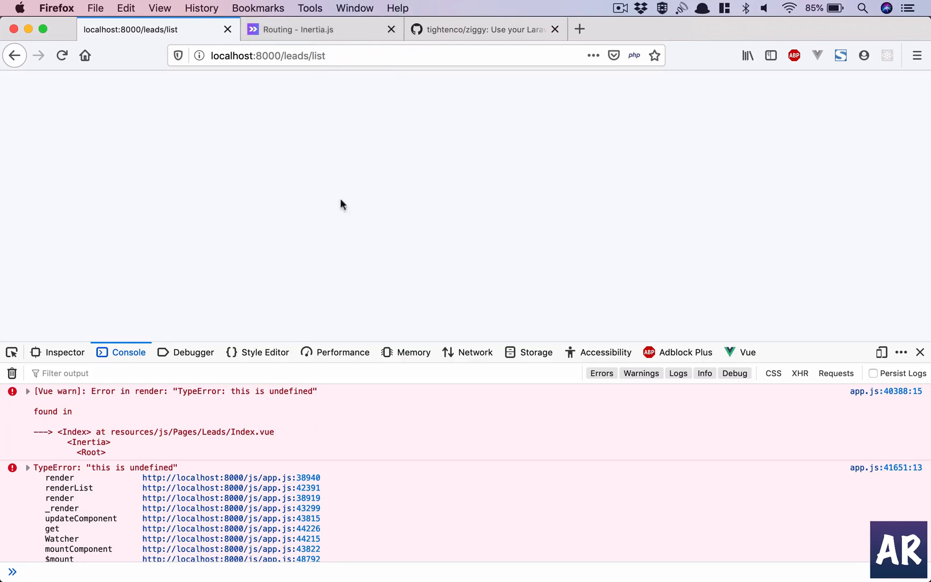
pyautogui.click(297, 29)
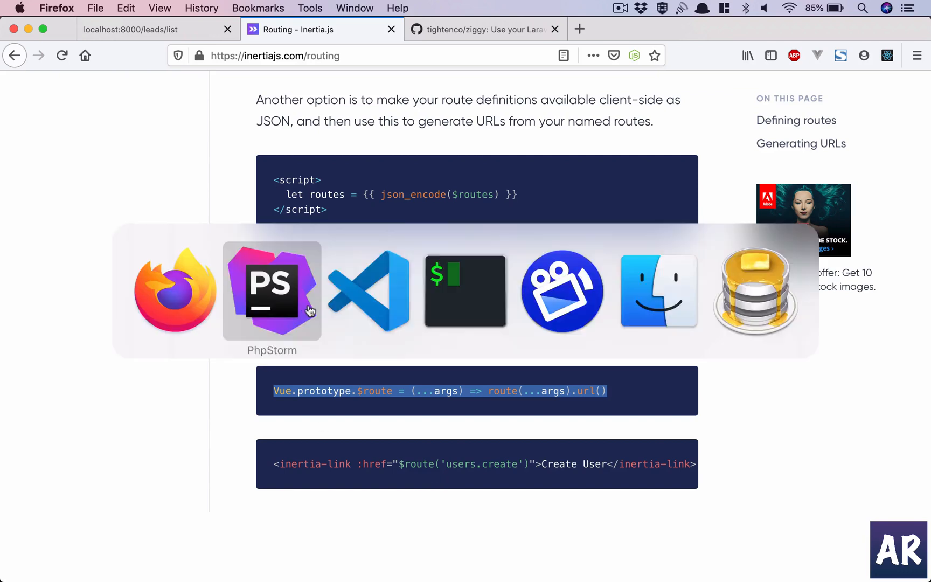
pyautogui.click(271, 291)
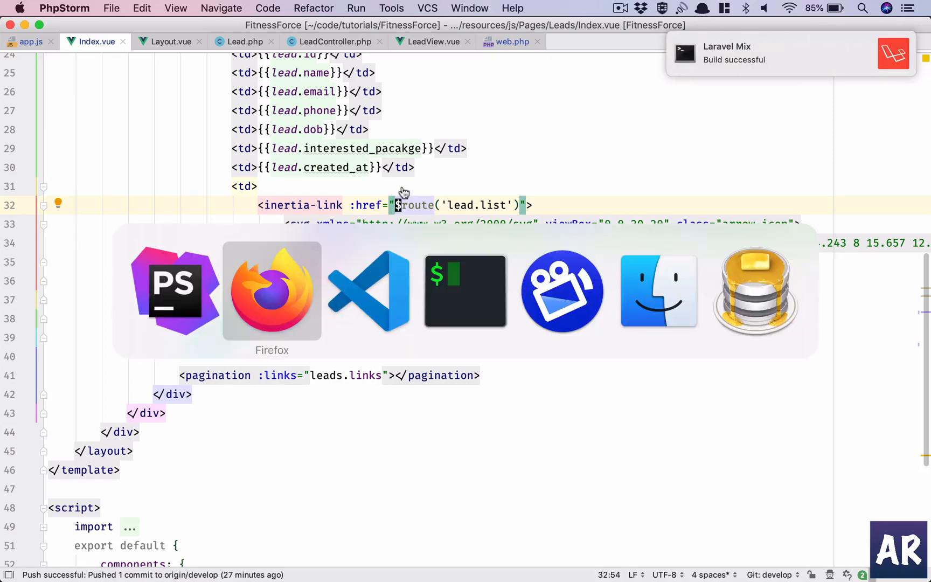
# Pass {lead: lead.id} to $route('lead.view') in the row arrow link's :href
pyautogui.click(272, 291)
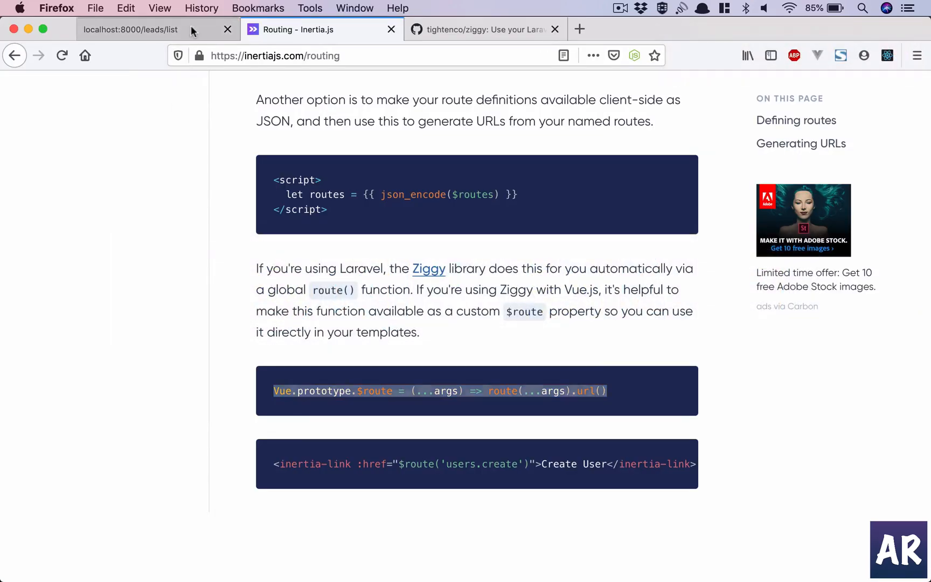
pyautogui.click(130, 29)
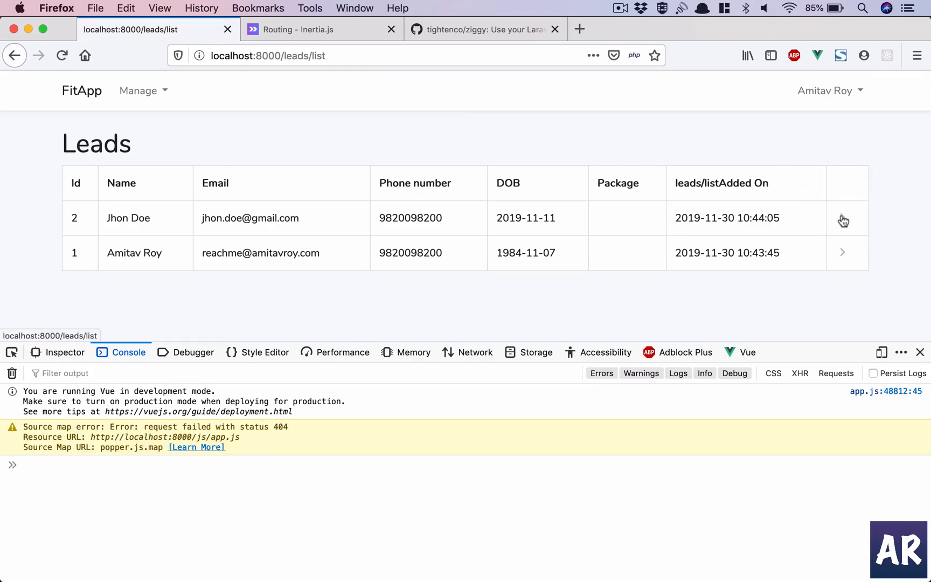
pyautogui.moveTo(440, 280)
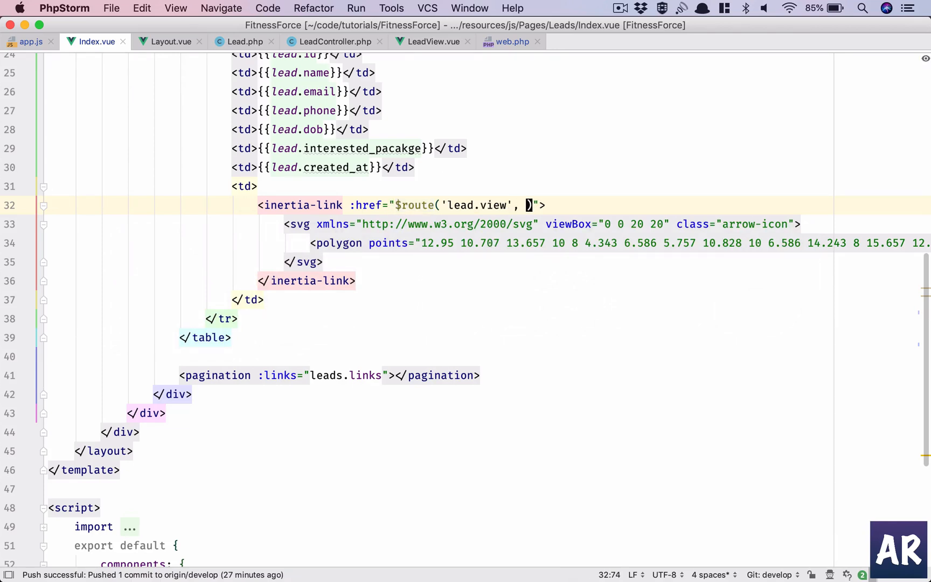
pyautogui.write('{')
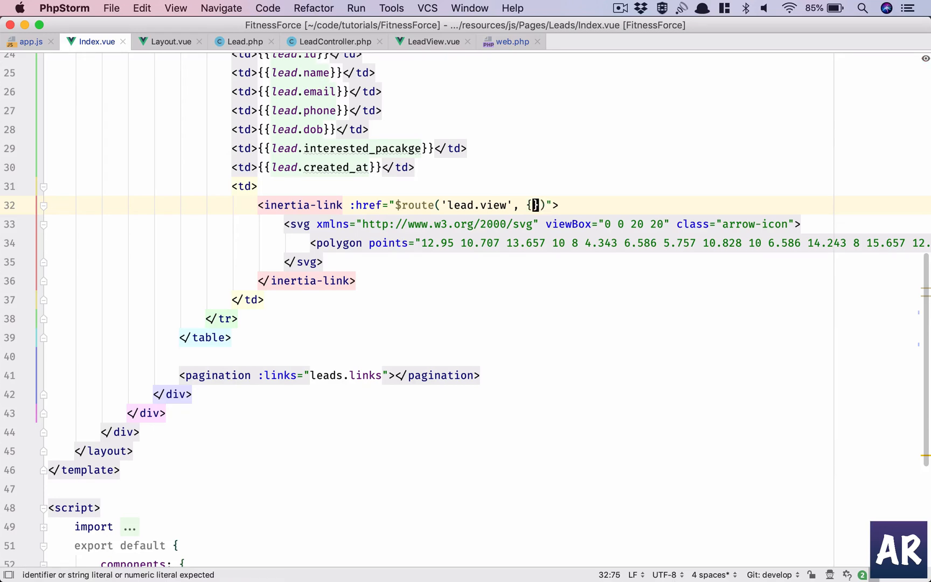
pyautogui.write('lead:')
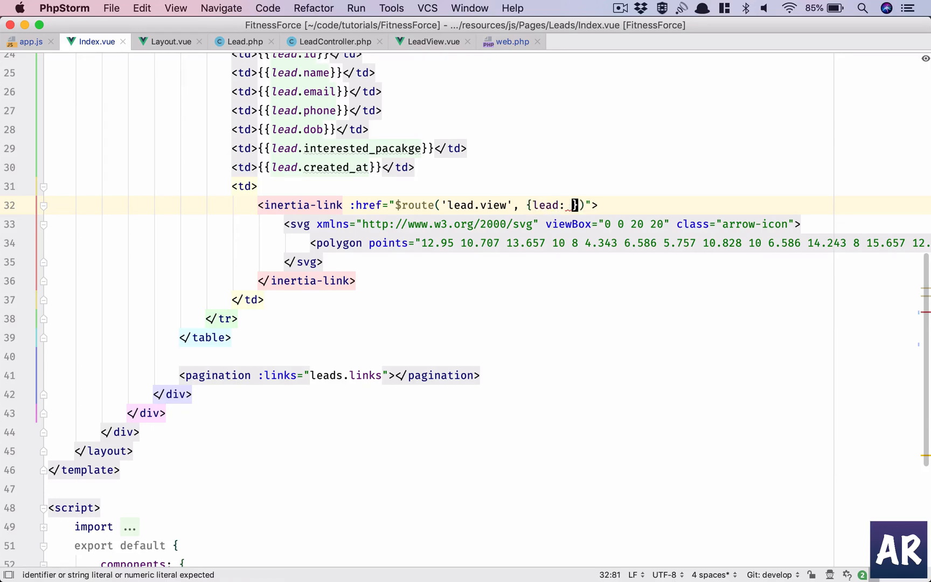
pyautogui.write('lead')
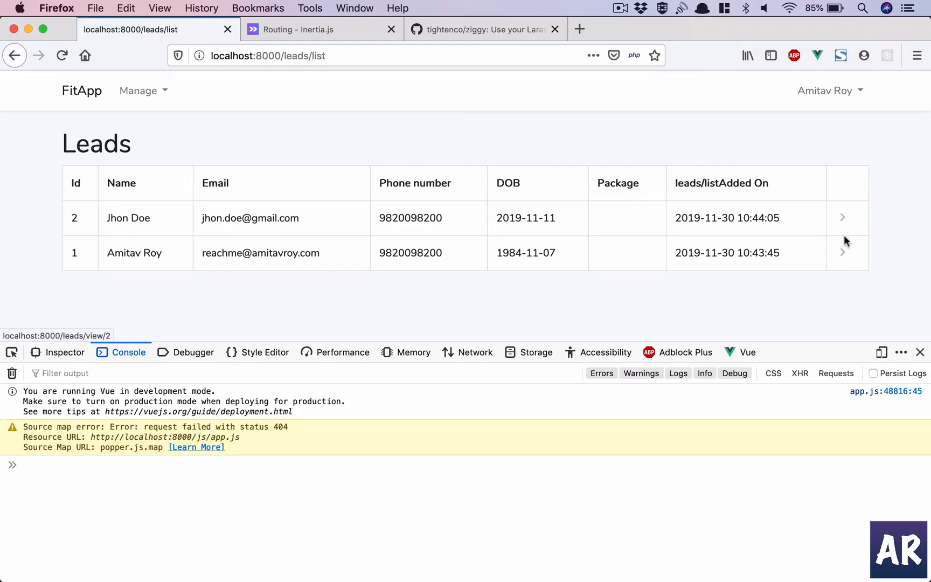
# Test the arrows by opening Amitav Roy's and Jhon Doe's lead details pages
pyautogui.click(841, 252)
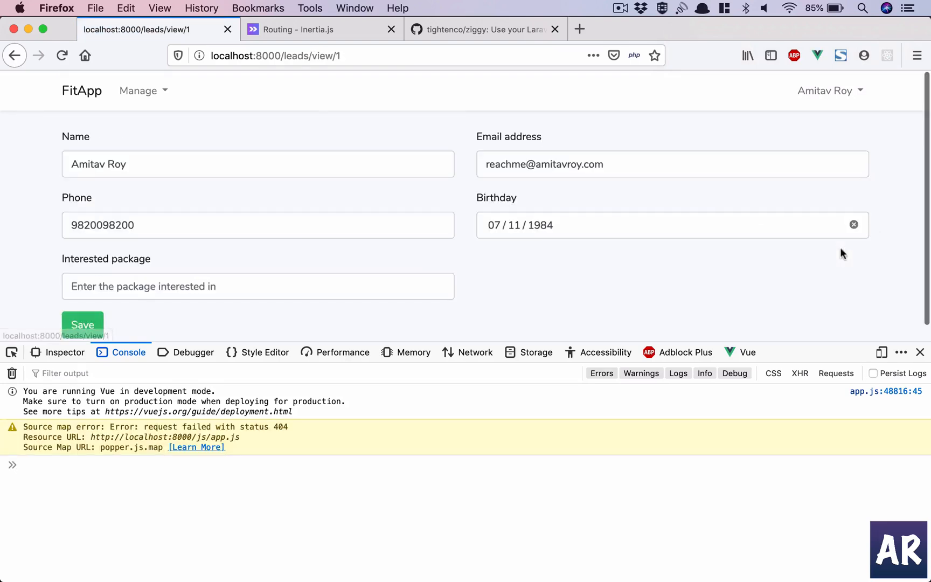
pyautogui.moveTo(14, 55)
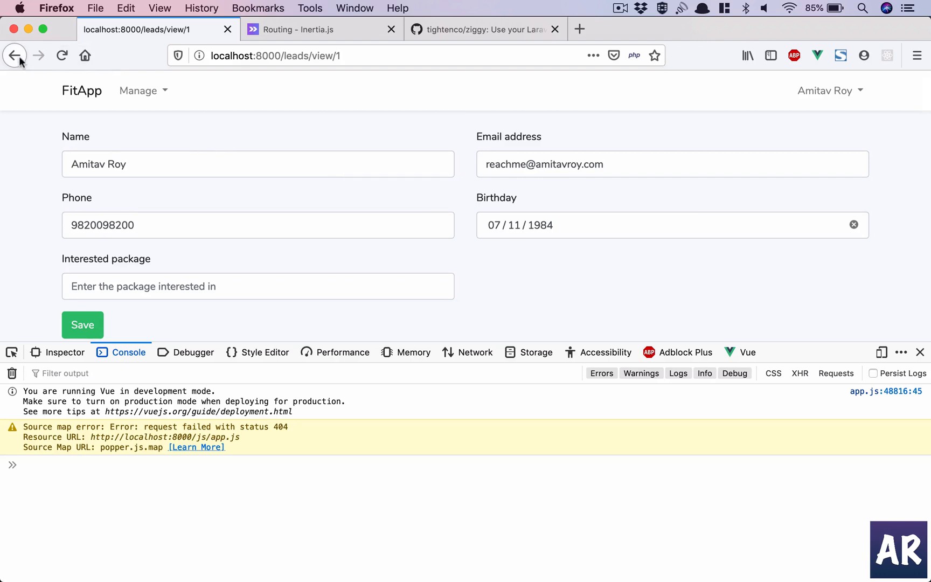
pyautogui.click(14, 55)
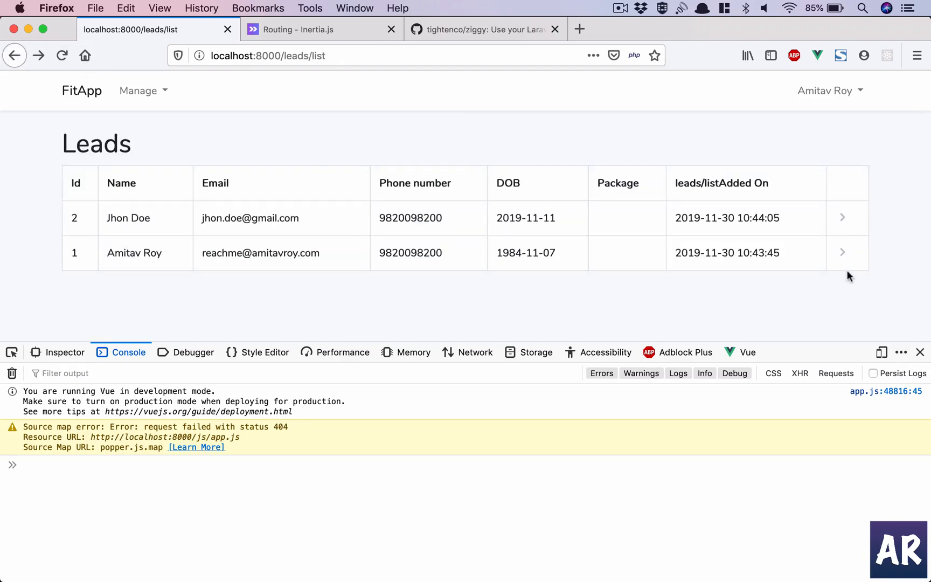
pyautogui.click(841, 217)
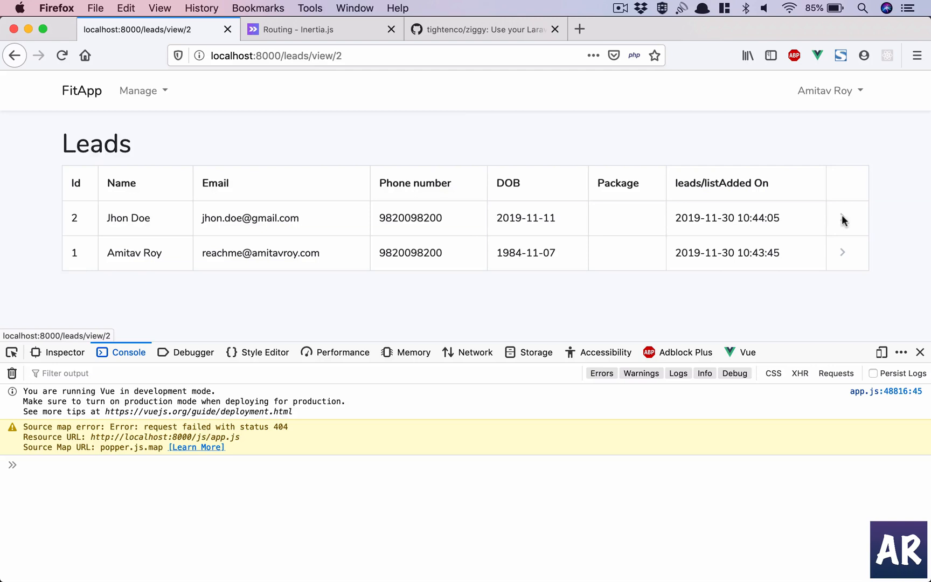
pyautogui.click(840, 218)
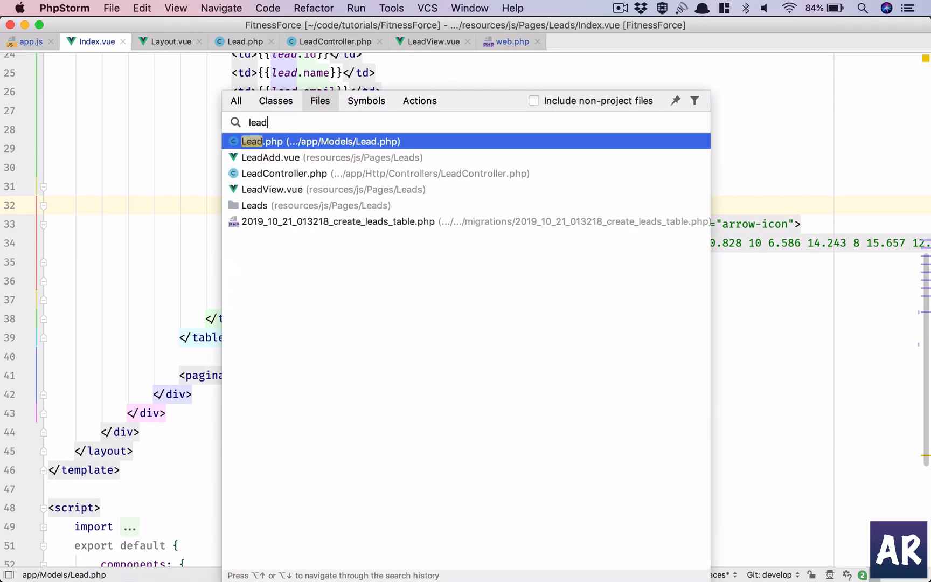
# Add a btn-warning Back inertia-link to $route('lead.list') in LeadAdd.vue and LeadView.vue
pyautogui.click(271, 157)
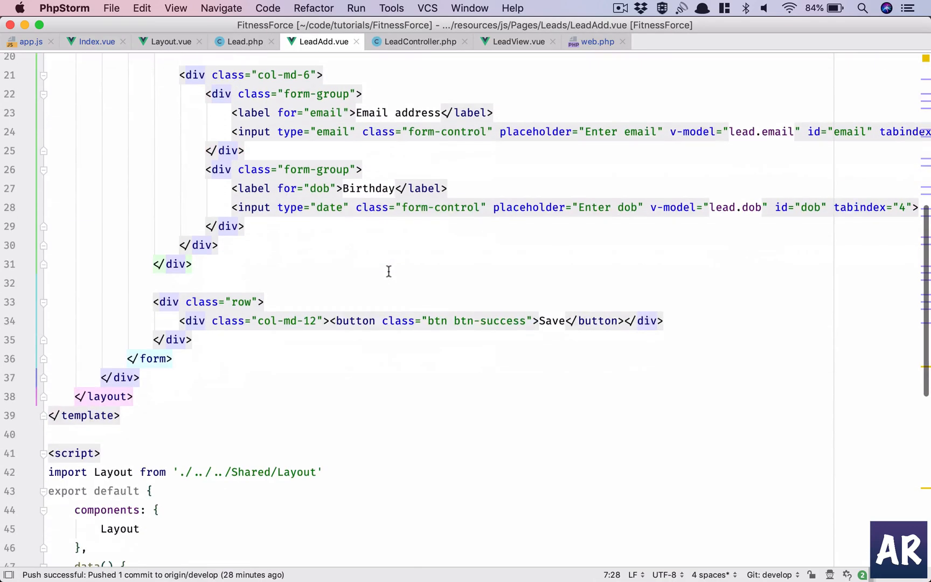
pyautogui.click(182, 321)
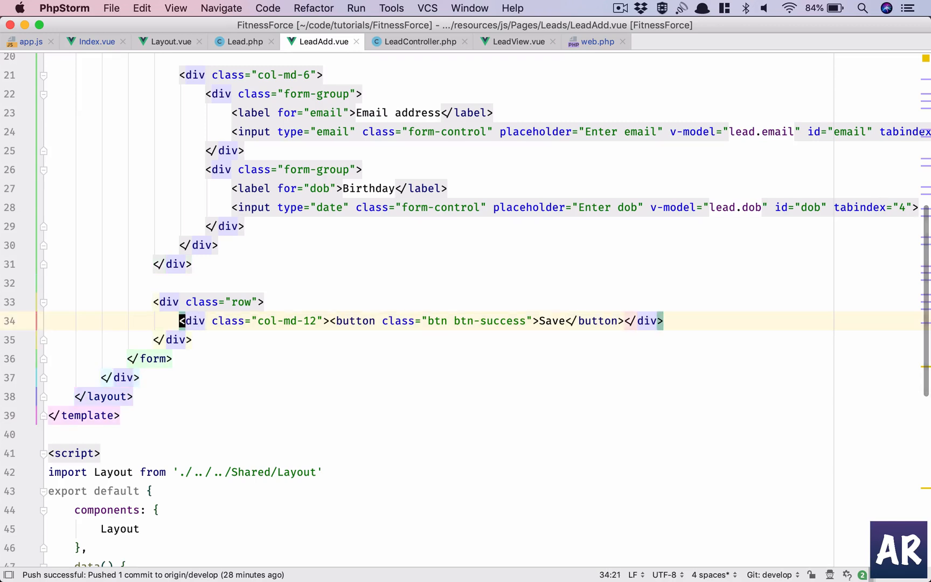
pyautogui.write('iner')
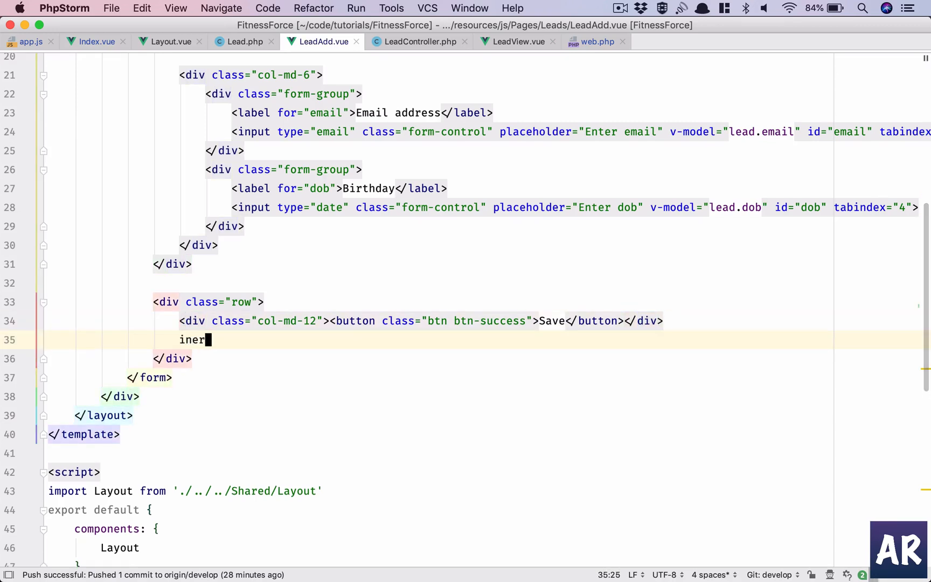
pyautogui.write('tia-link></inertia-link>')
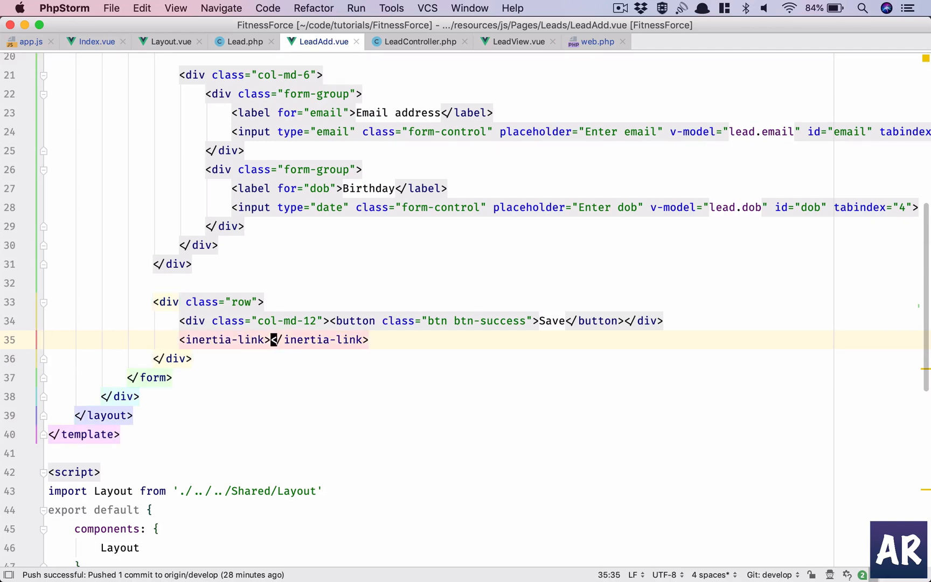
pyautogui.write('class="btn')
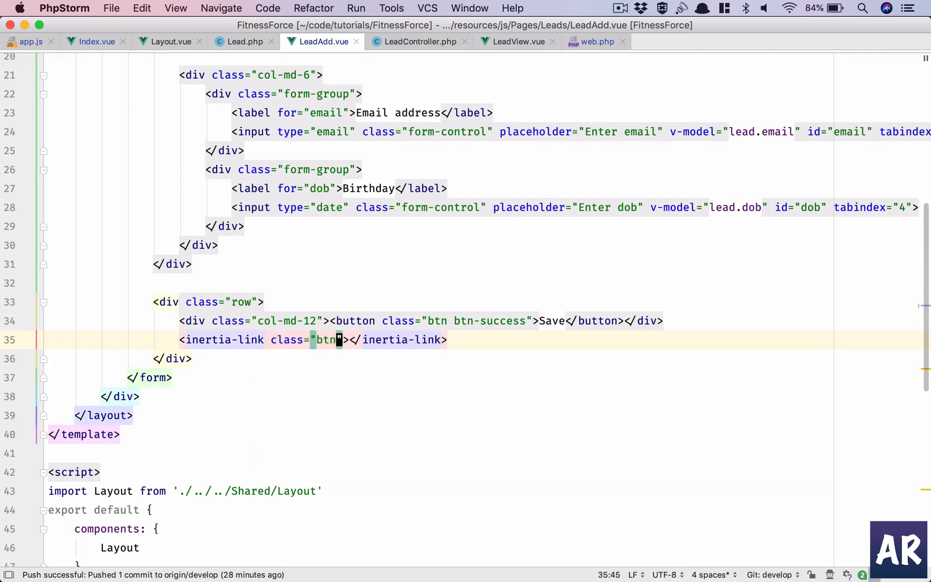
pyautogui.write('btn-warning')
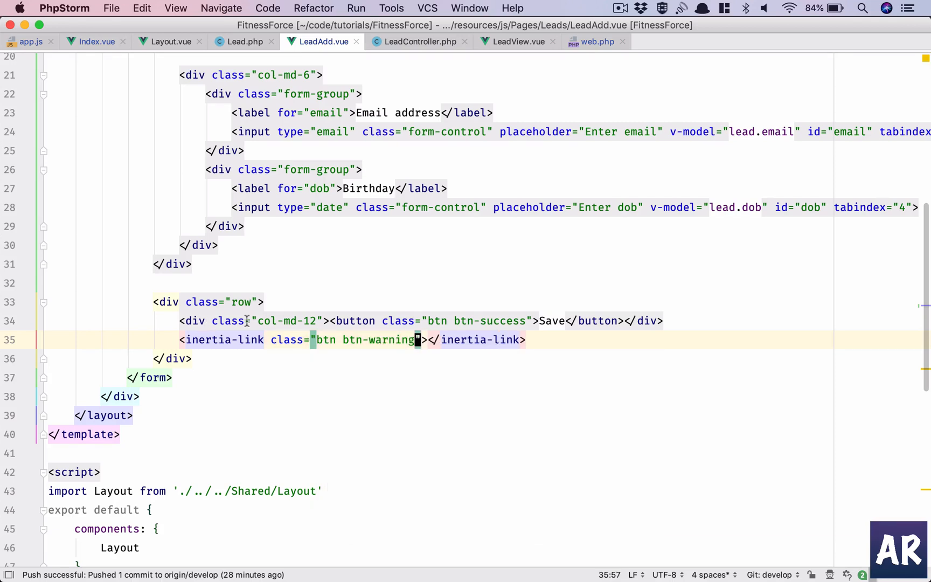
pyautogui.write(':href="$route(\'\')"')
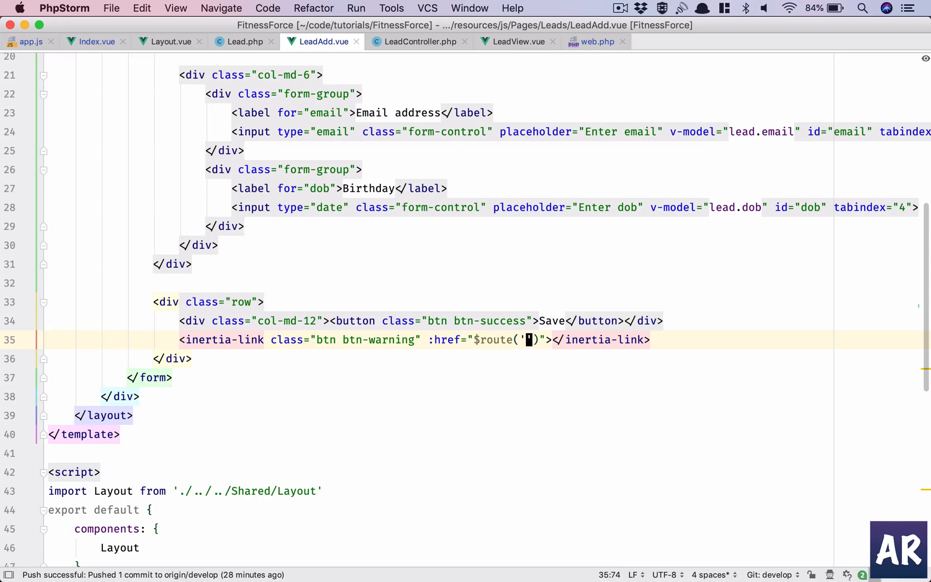
pyautogui.write('lead.list')
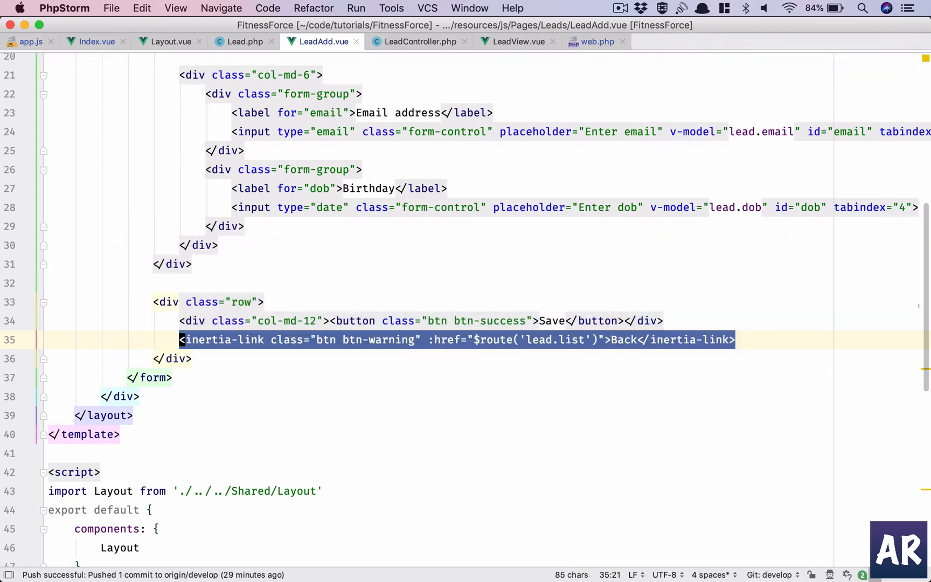
pyautogui.click(518, 41)
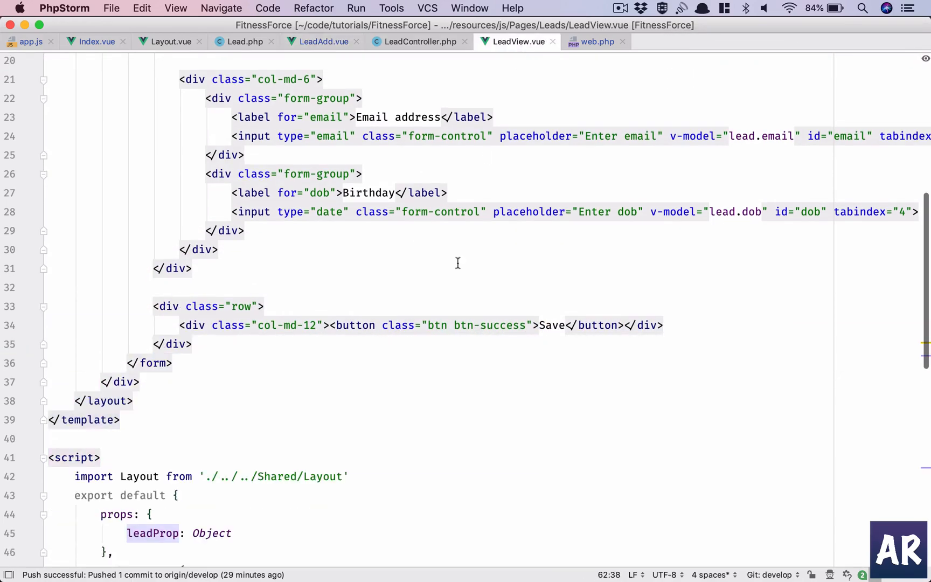
pyautogui.write('<inertia-link class="btn btn-warning"  :href="$route(\'lead.list\')">Back</inertia-link>')
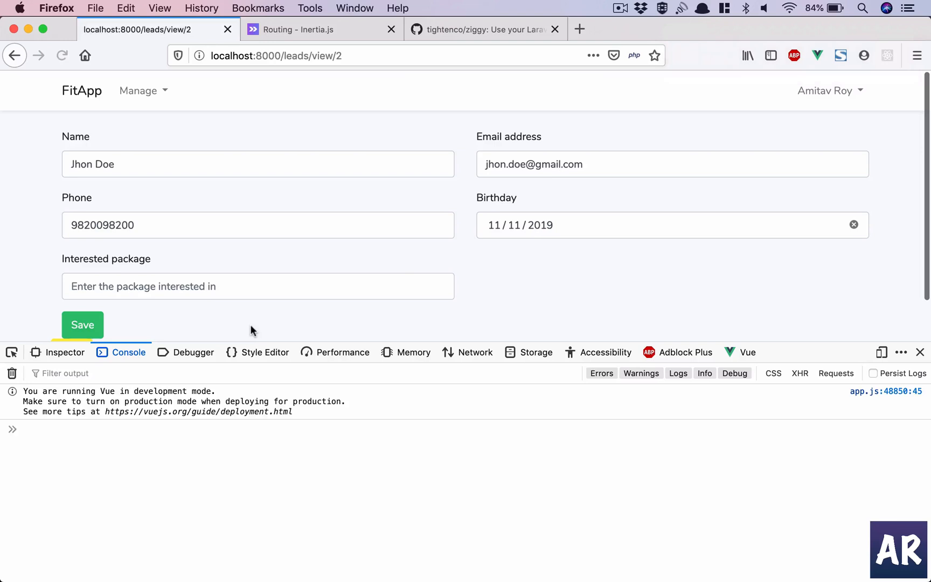
# Confirm the lead page's Back link returns to the leads list, then reopen Jhon Doe's lead
pyautogui.scroll(-3)
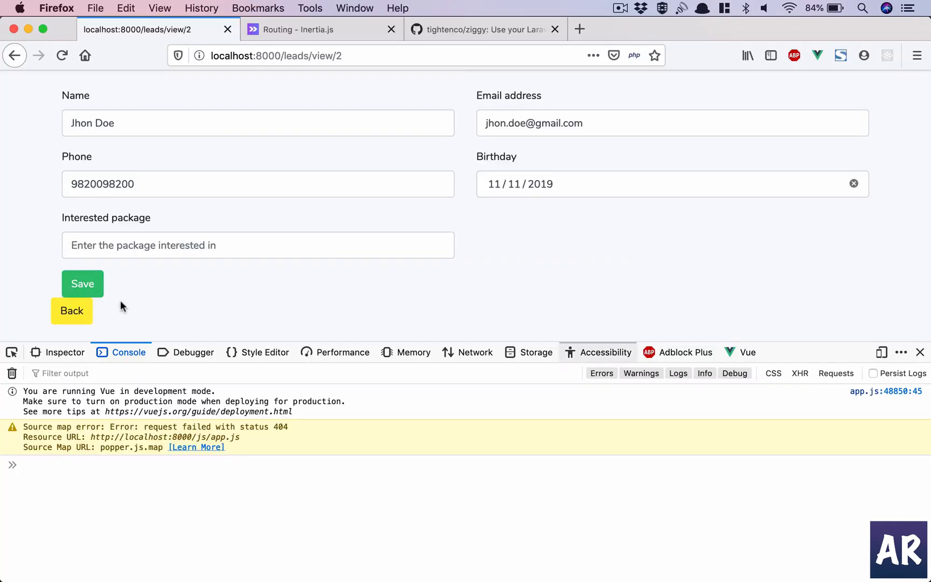
pyautogui.moveTo(72, 310)
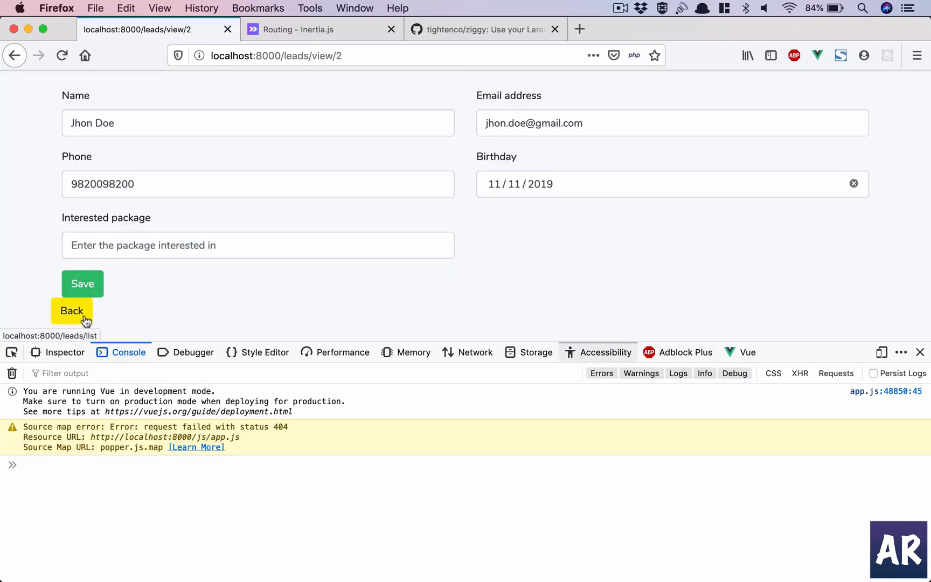
pyautogui.click(71, 310)
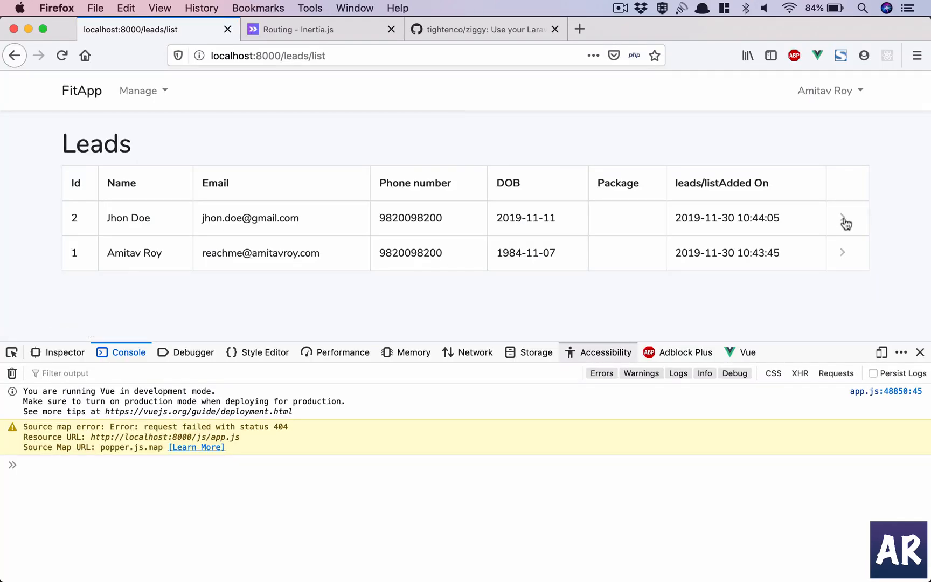
pyautogui.click(842, 221)
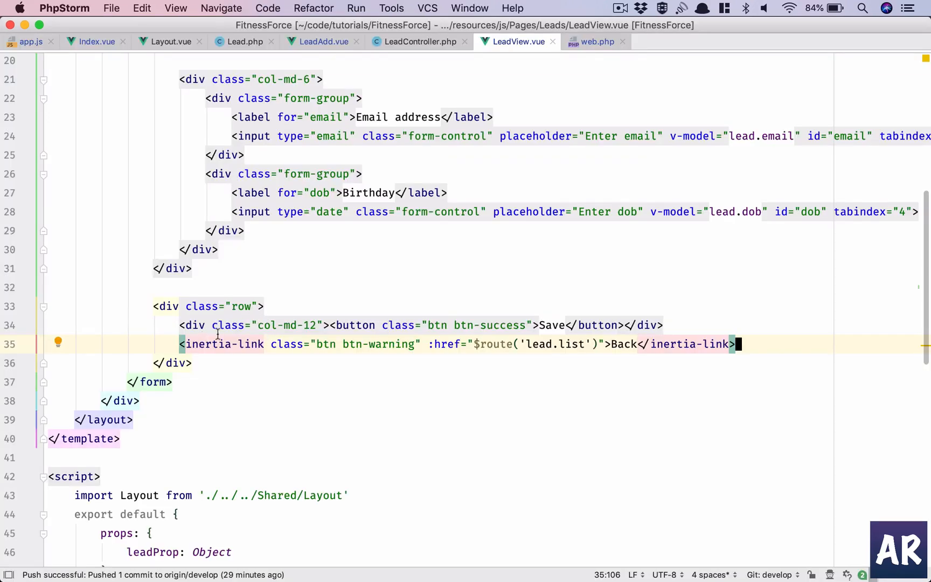
pyautogui.press('enter')
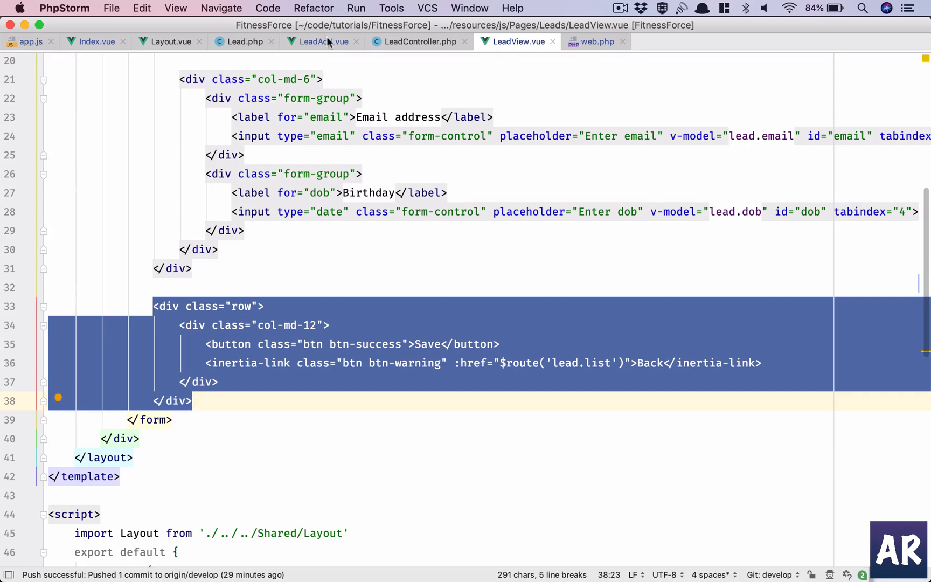
pyautogui.click(324, 42)
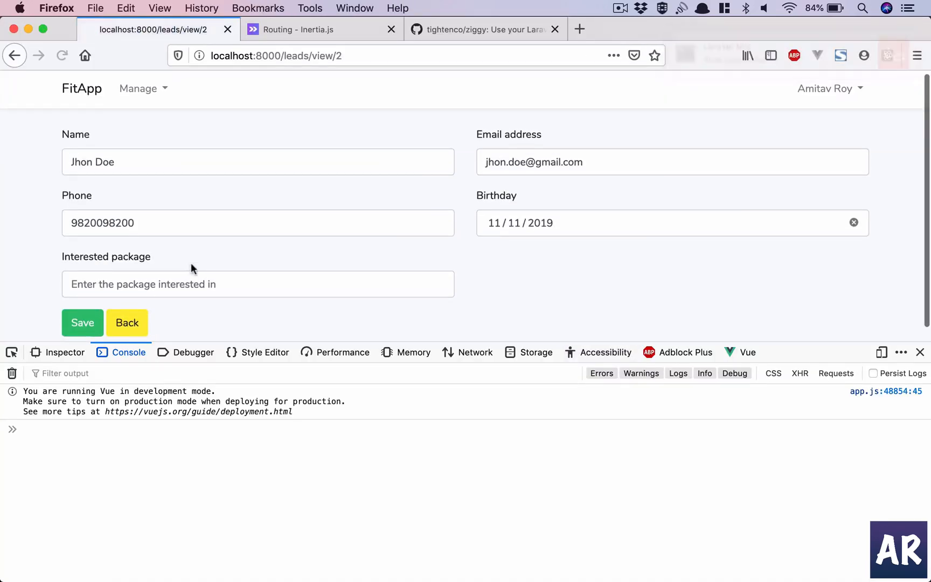
# Test the add-lead page's Back link, a lead's details page and the save redirect in FitApp
pyautogui.click(126, 322)
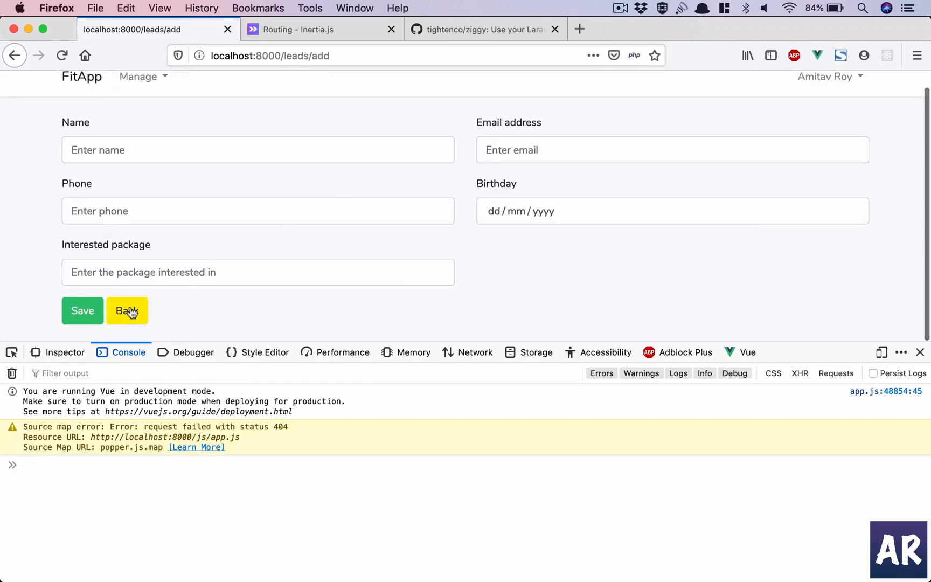
pyautogui.click(127, 310)
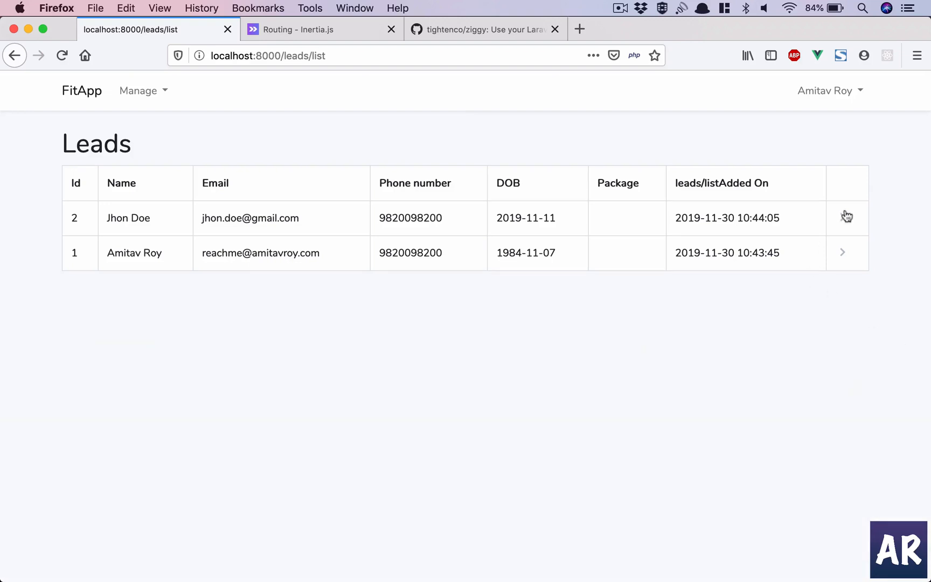
pyautogui.moveTo(604, 219)
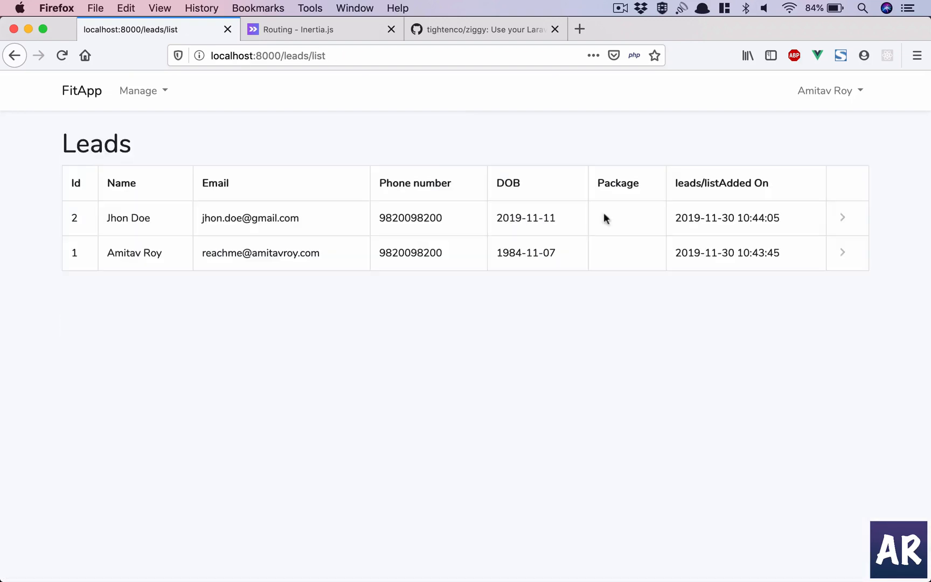
pyautogui.moveTo(772, 279)
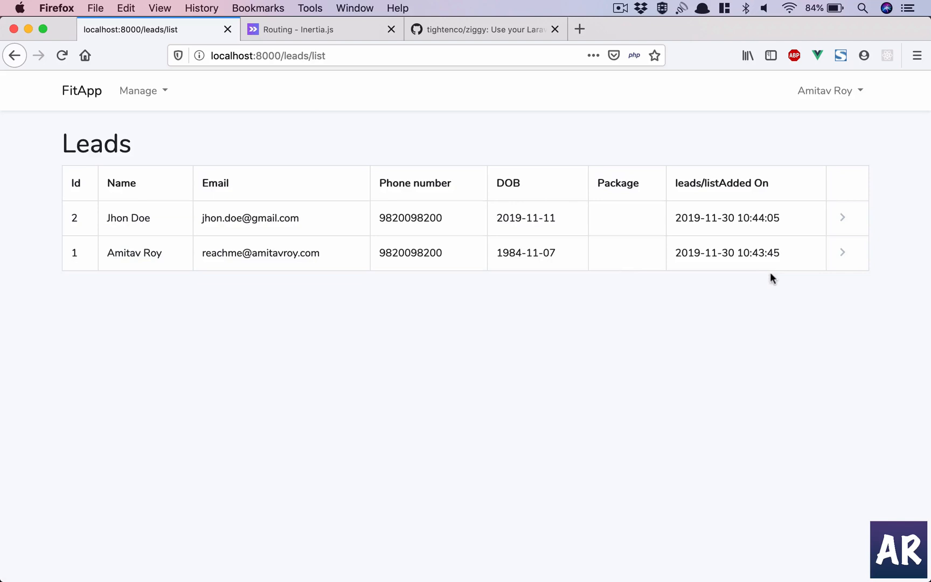
pyautogui.click(841, 217)
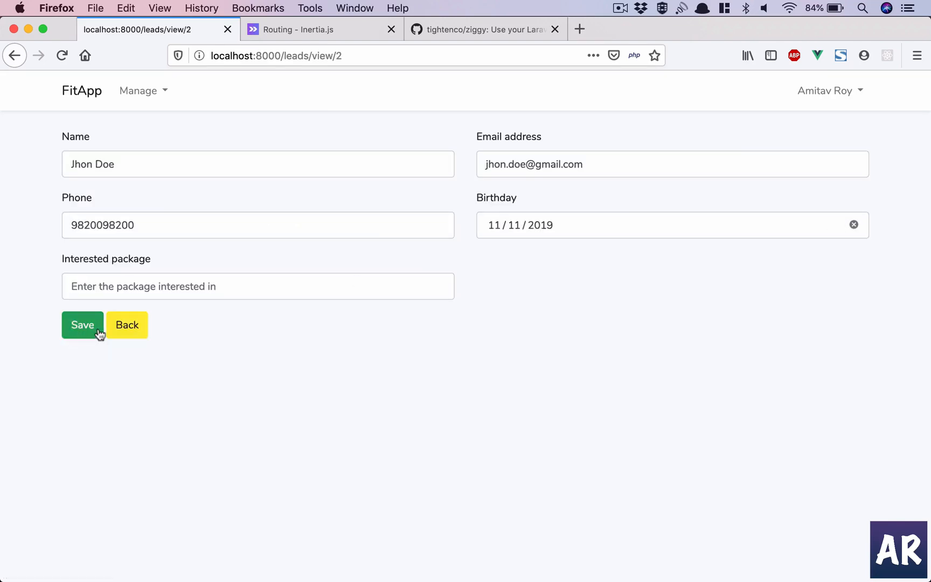
pyautogui.click(82, 325)
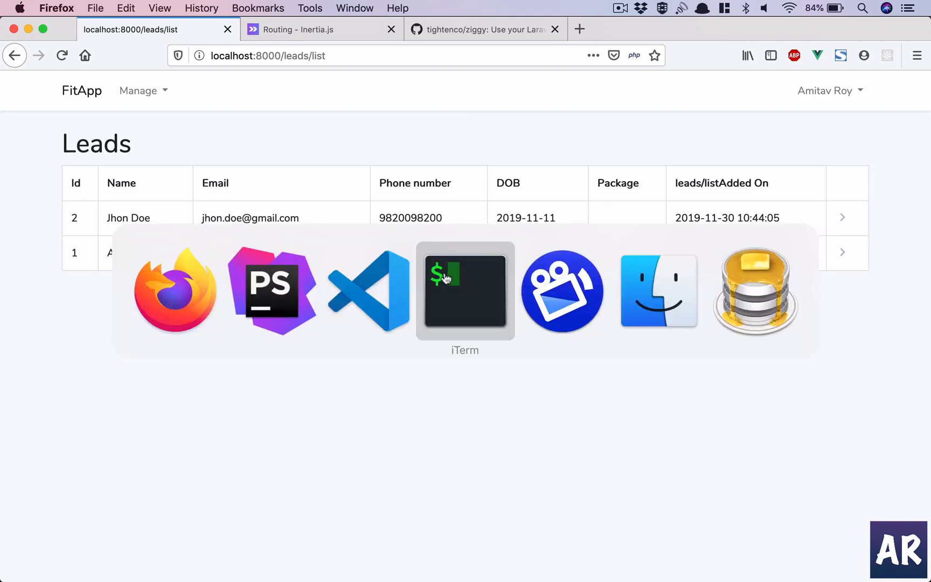
pyautogui.click(272, 291)
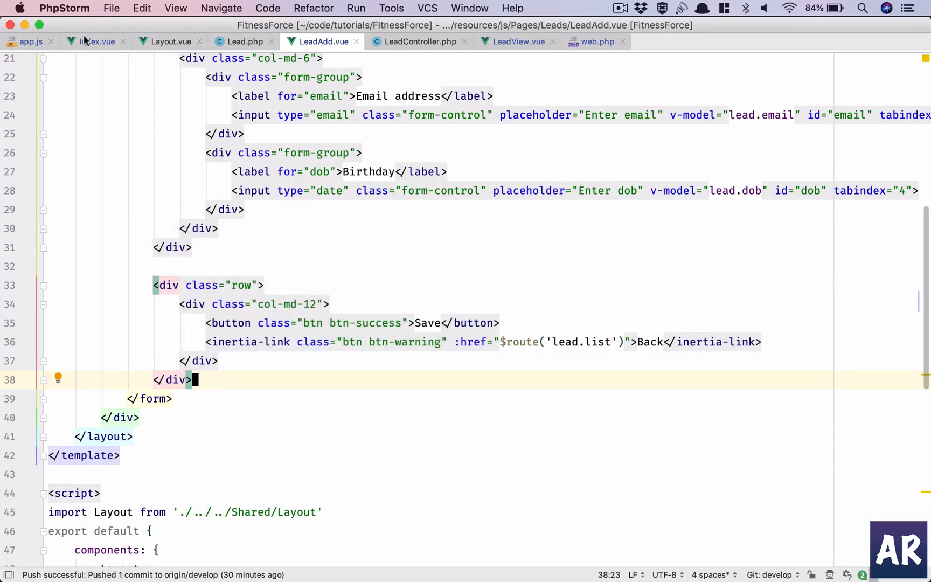
# In Index.vue, fix interested_pacakge to interested_package and remove the stray leads/list header text
pyautogui.click(94, 42)
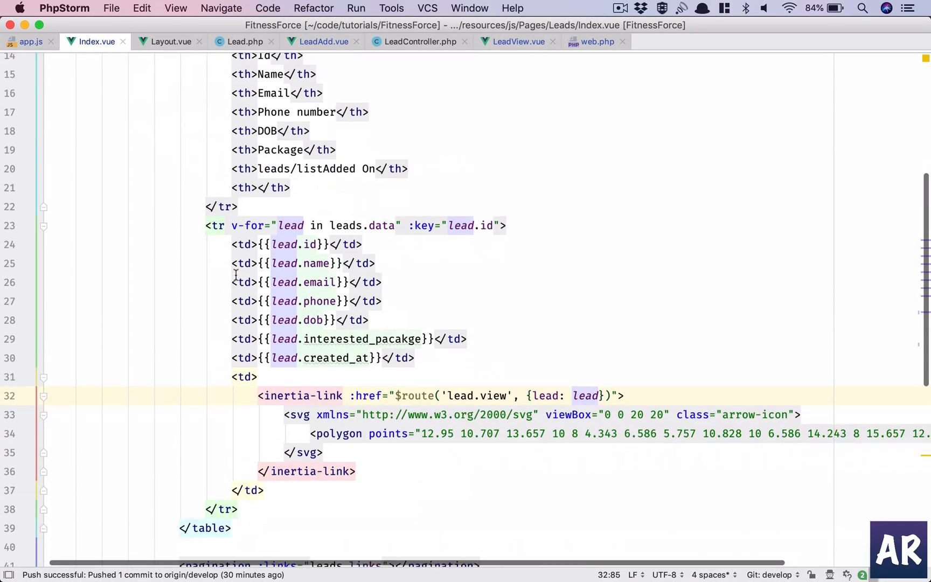
pyautogui.click(402, 330)
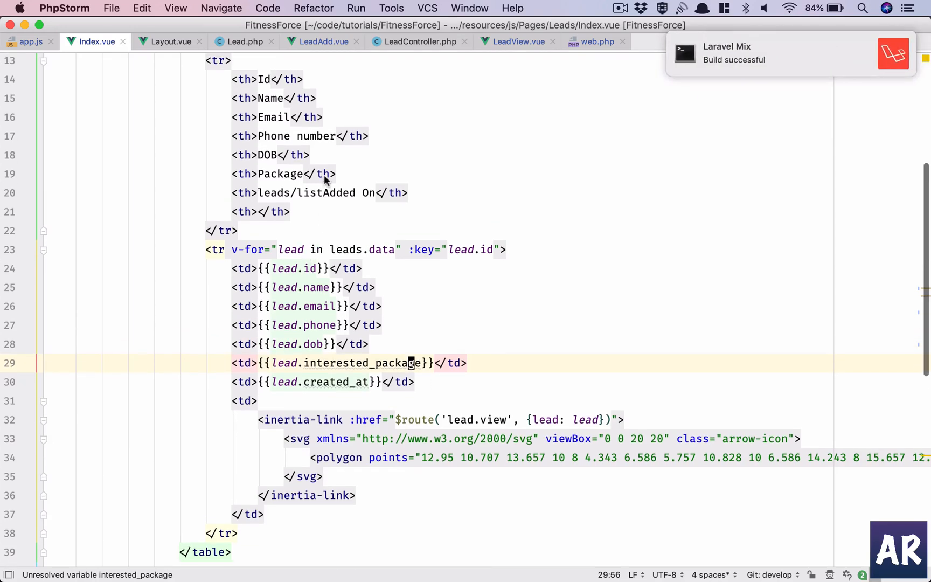
pyautogui.doubleClick(309, 192)
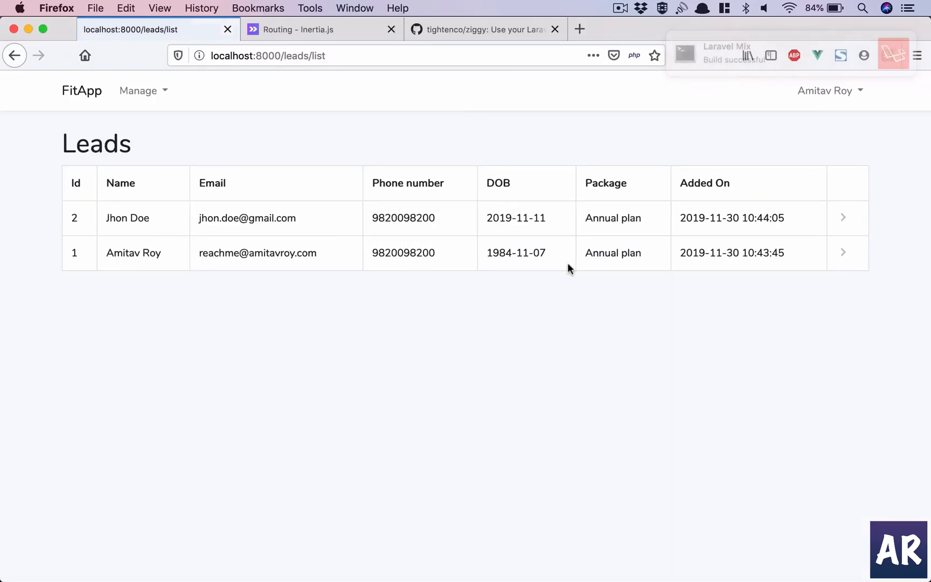
# View lead 2's details and check the leads table columns
pyautogui.click(841, 217)
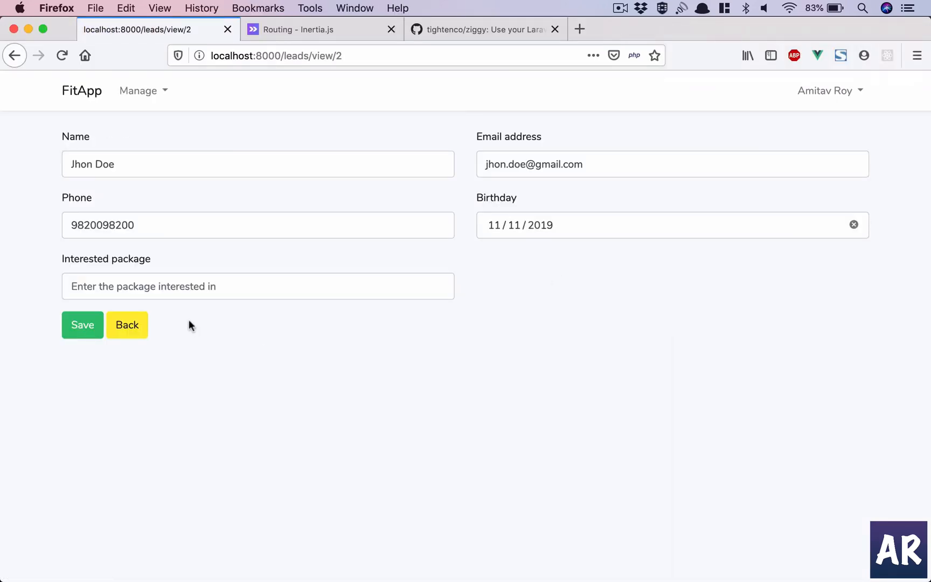
pyautogui.click(258, 286)
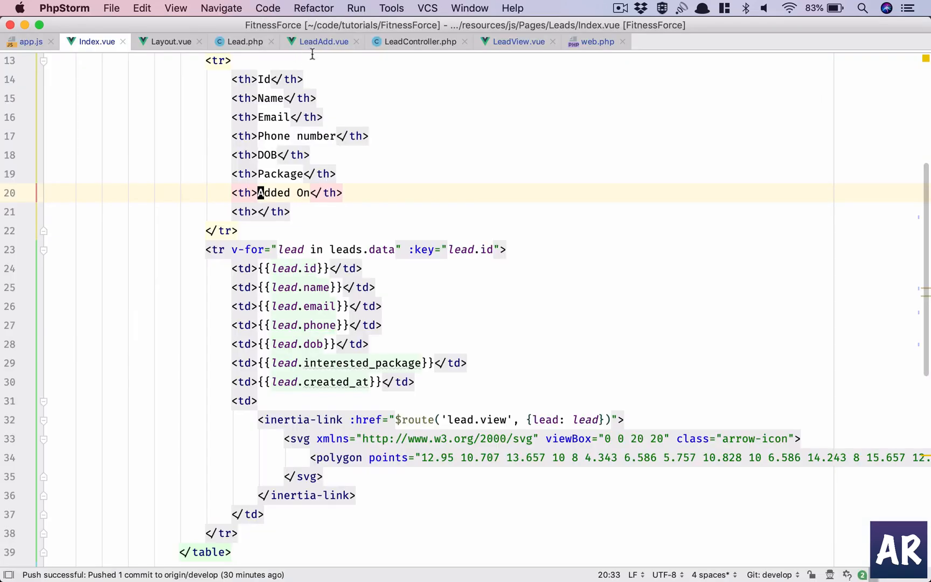
pyautogui.click(518, 41)
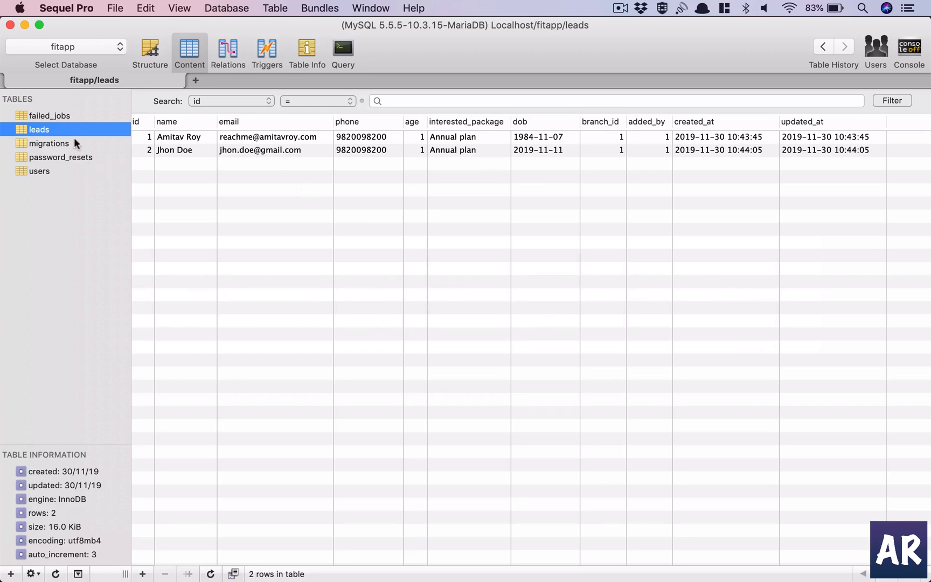
pyautogui.moveTo(407, 240)
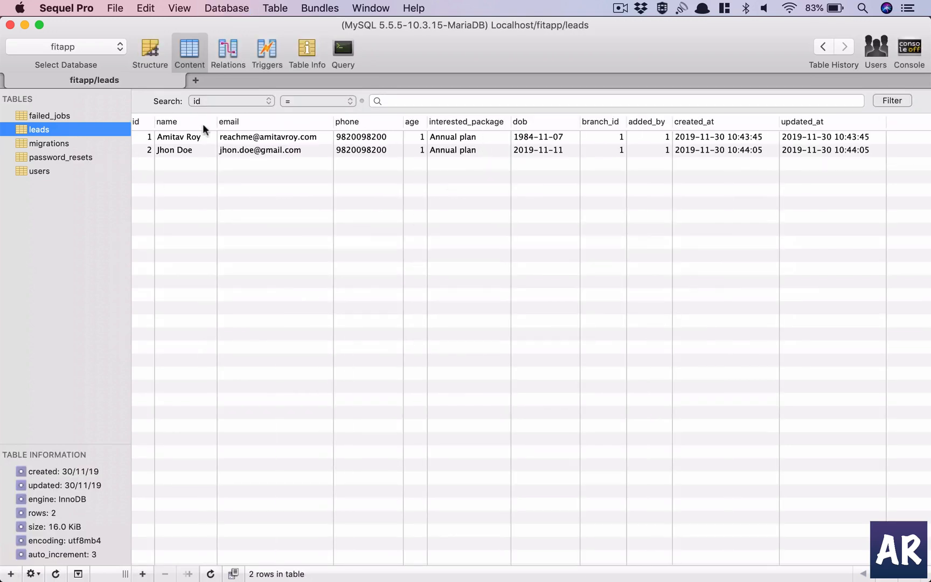
pyautogui.moveTo(480, 137)
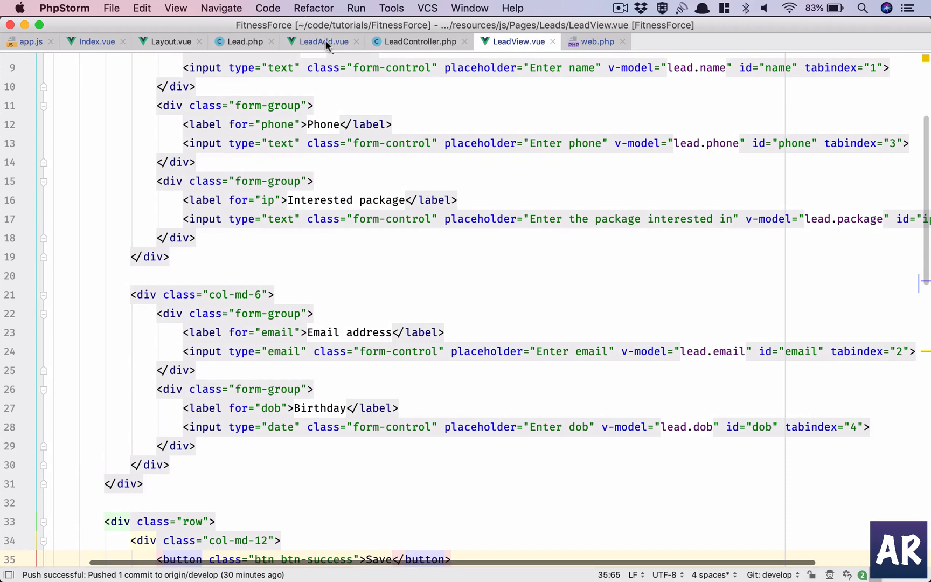
# Select the package property in LeadAdd.vue's form binding
pyautogui.click(95, 42)
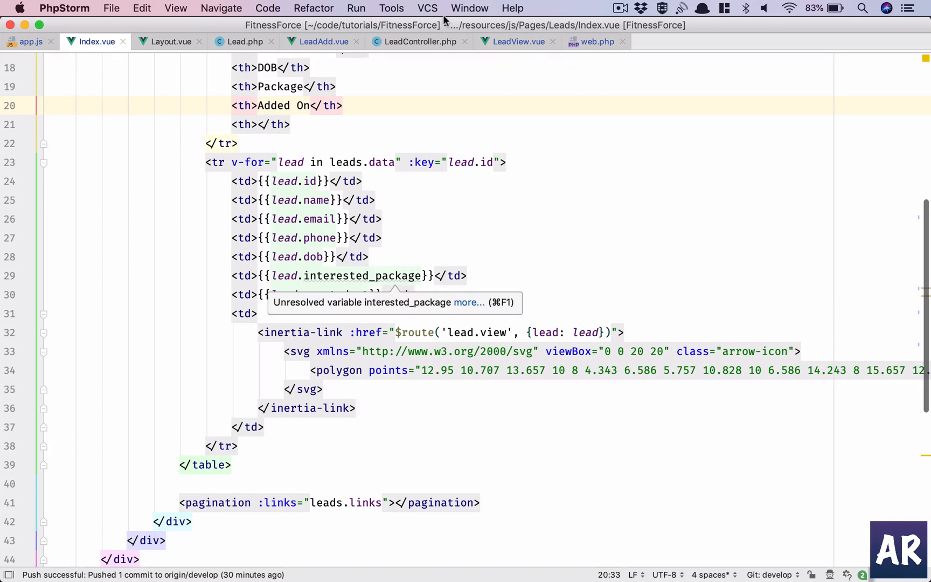
pyautogui.click(323, 41)
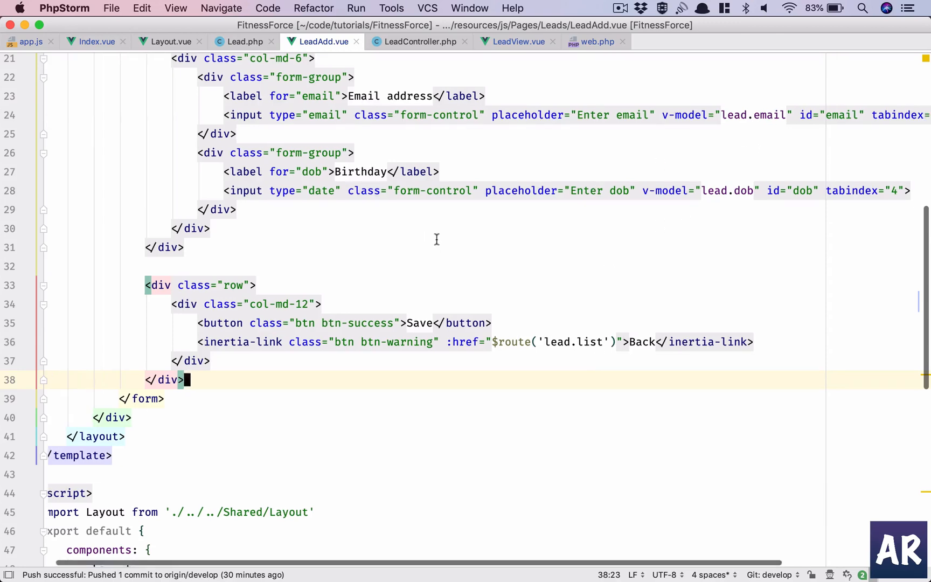
pyautogui.scroll(3)
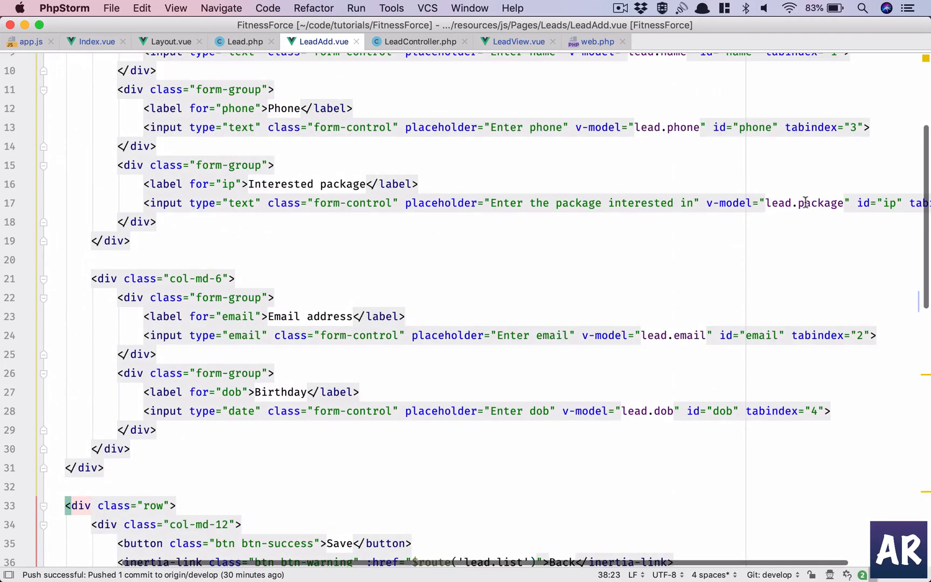
pyautogui.doubleClick(821, 202)
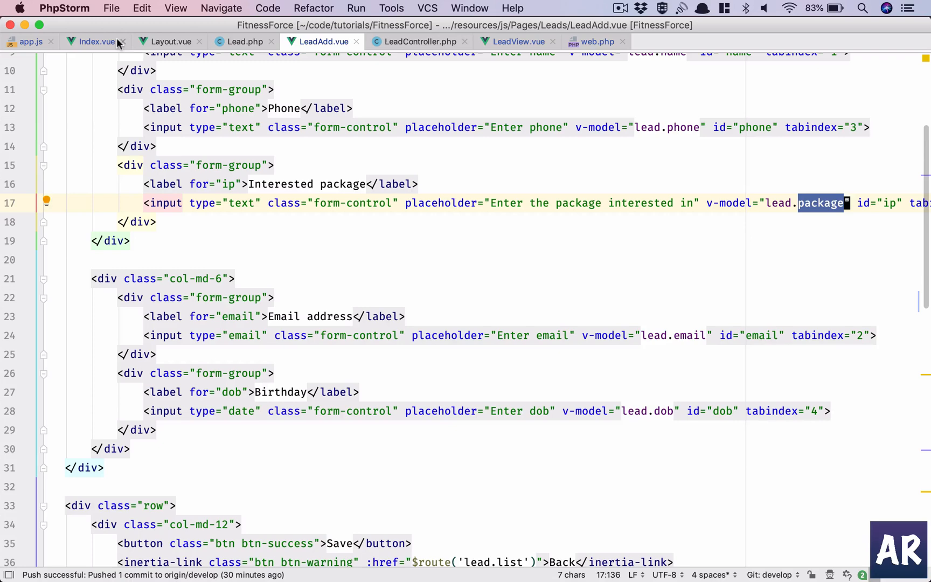
# Compare the column name in the list and view templates, then rename package to interested_package
pyautogui.click(95, 41)
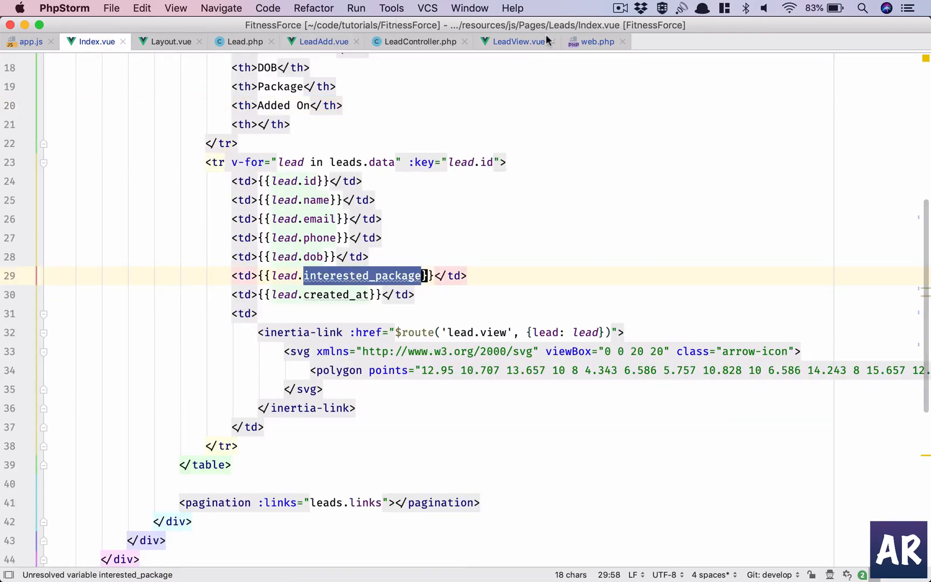
pyautogui.click(518, 42)
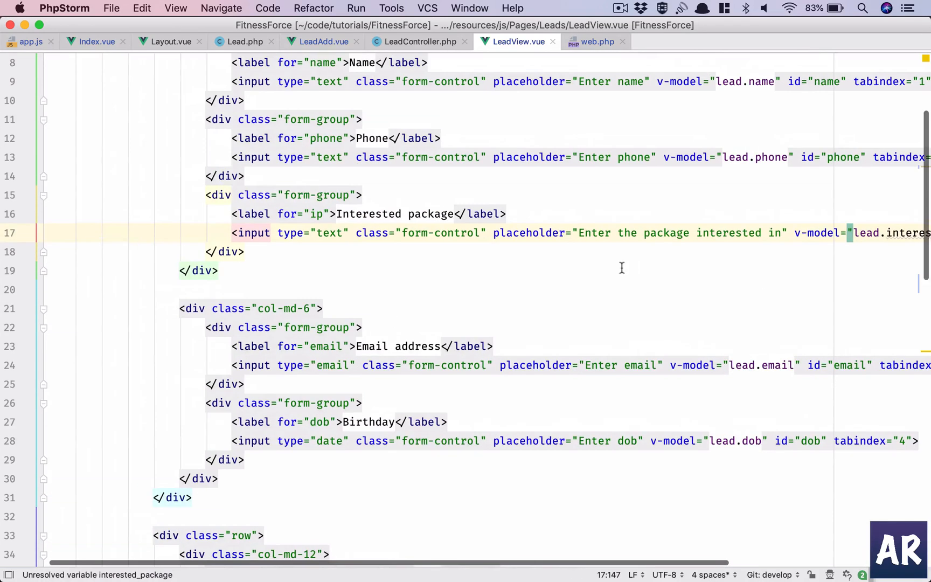
pyautogui.click(322, 42)
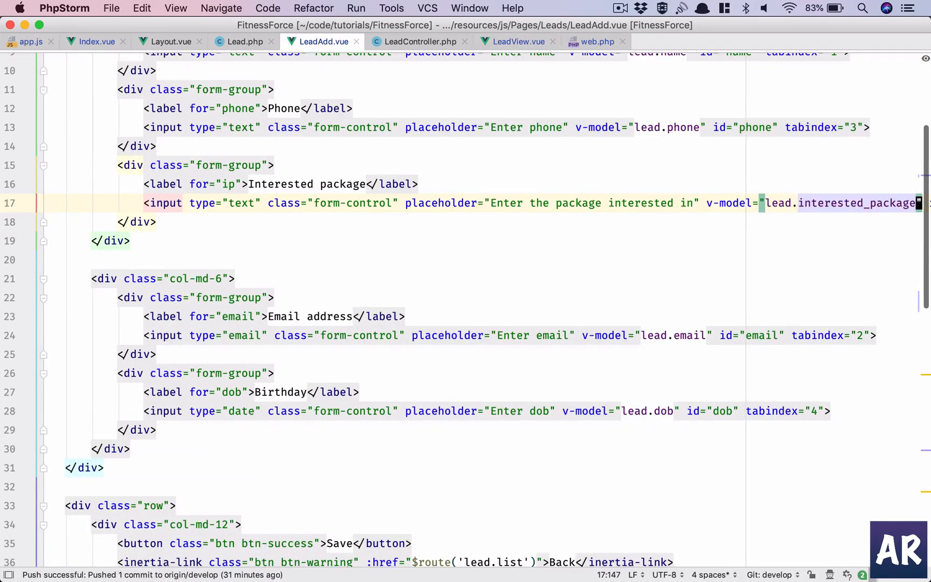
pyautogui.scroll(-3)
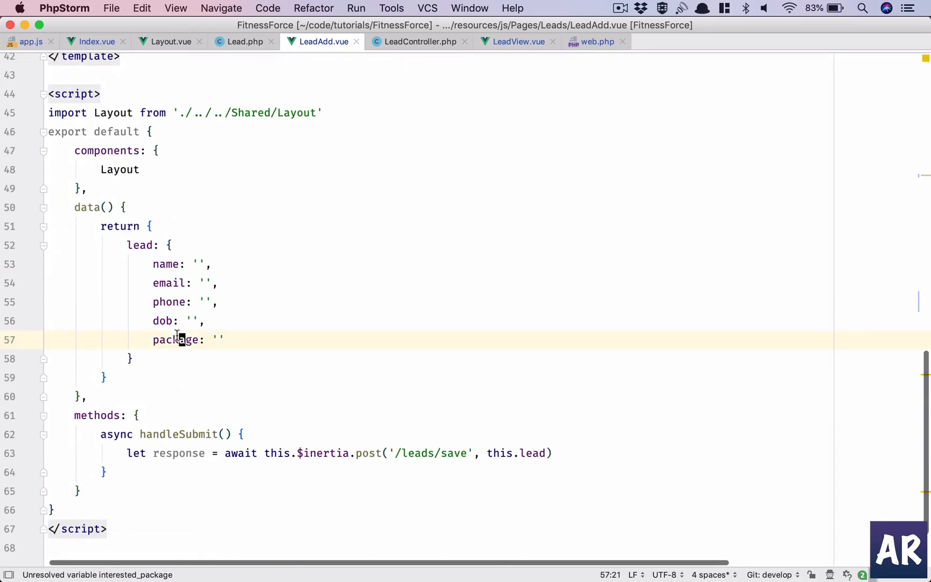
pyautogui.write('interested_package')
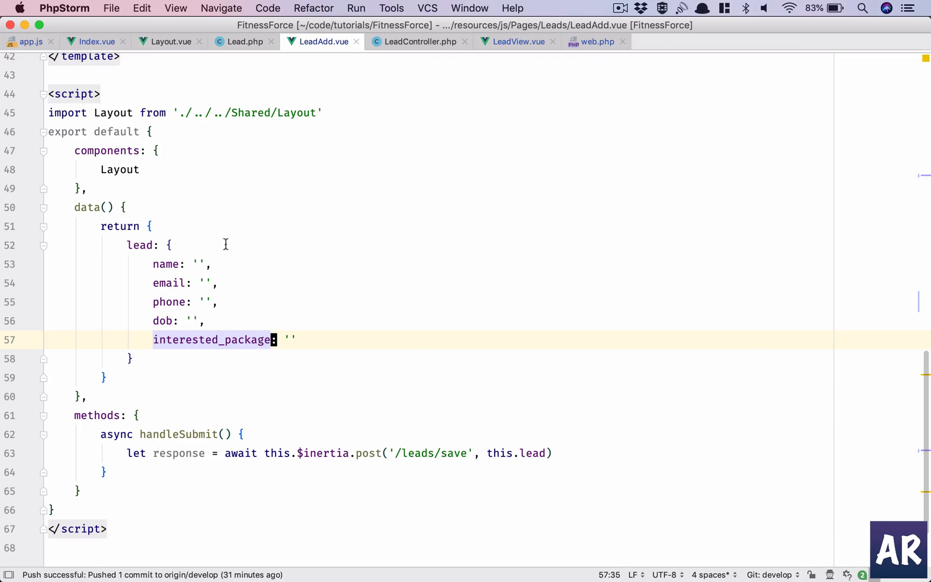
pyautogui.click(418, 41)
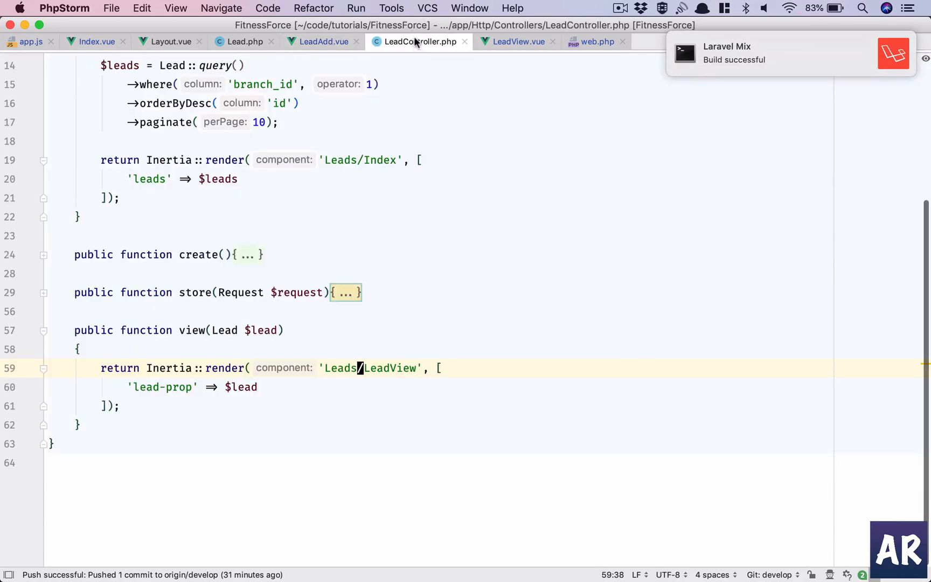
# Unfold LeadController's store() method to inspect validation, $package and the redirect
pyautogui.scroll(3)
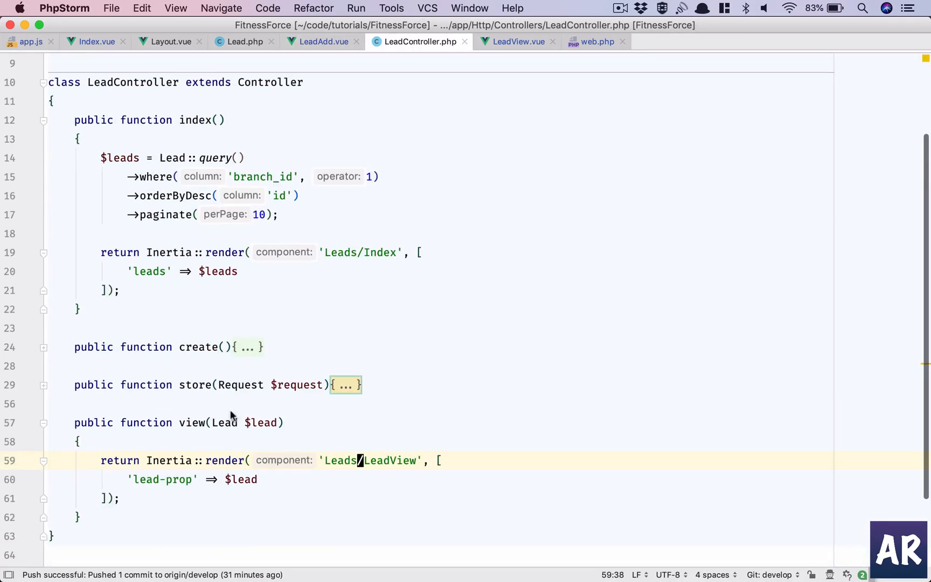
pyautogui.click(345, 385)
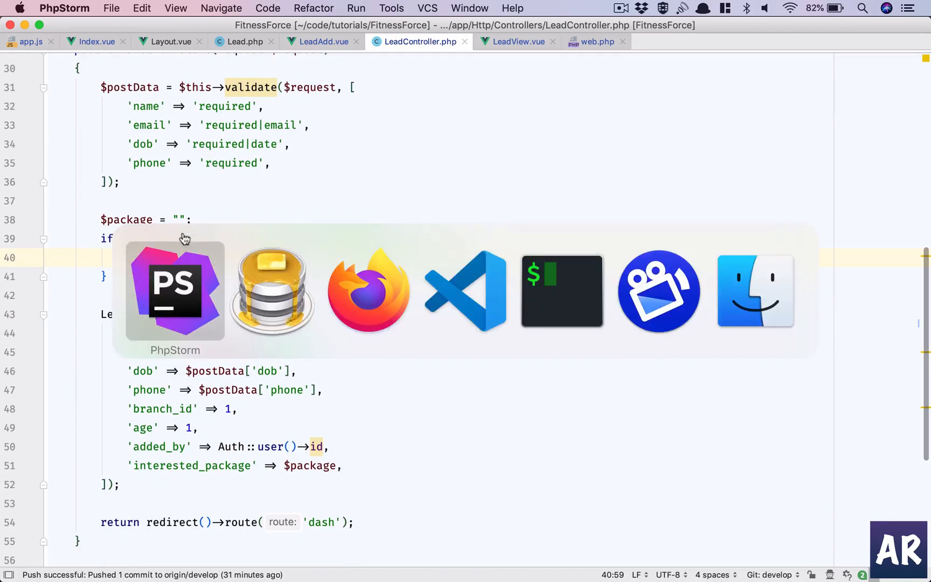
# Enter 'Annual plan' in lead 2's Interested package field, then leave the details page
pyautogui.click(368, 291)
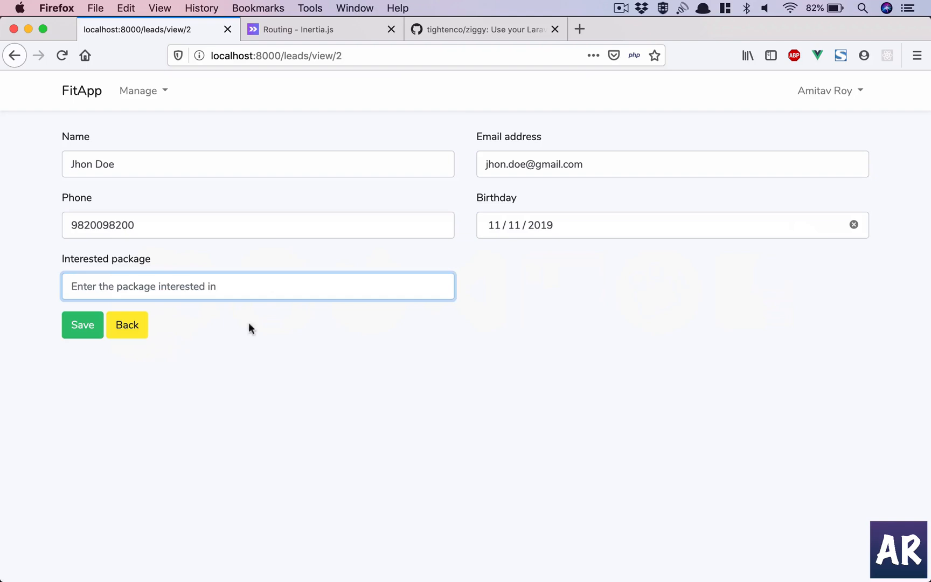
pyautogui.write('Annual plan')
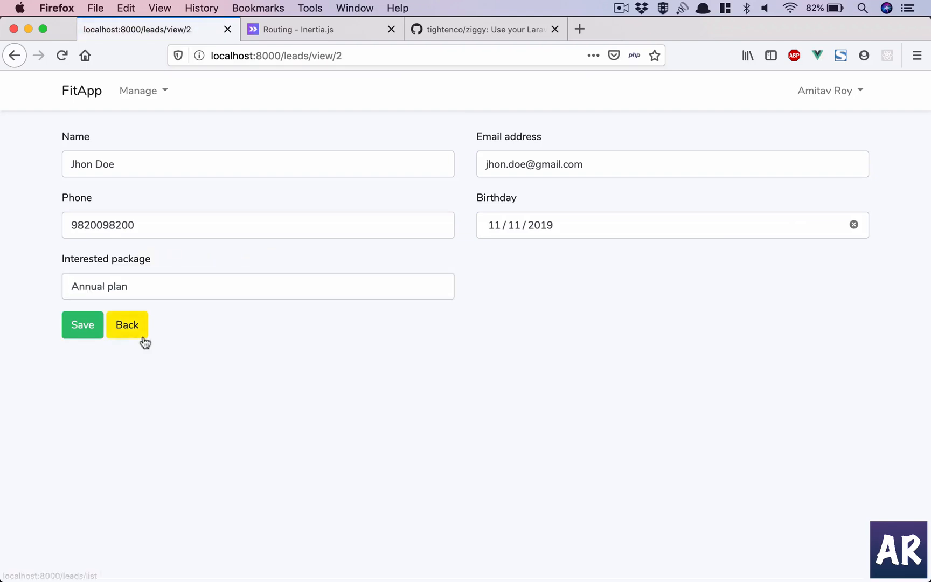
pyautogui.click(127, 325)
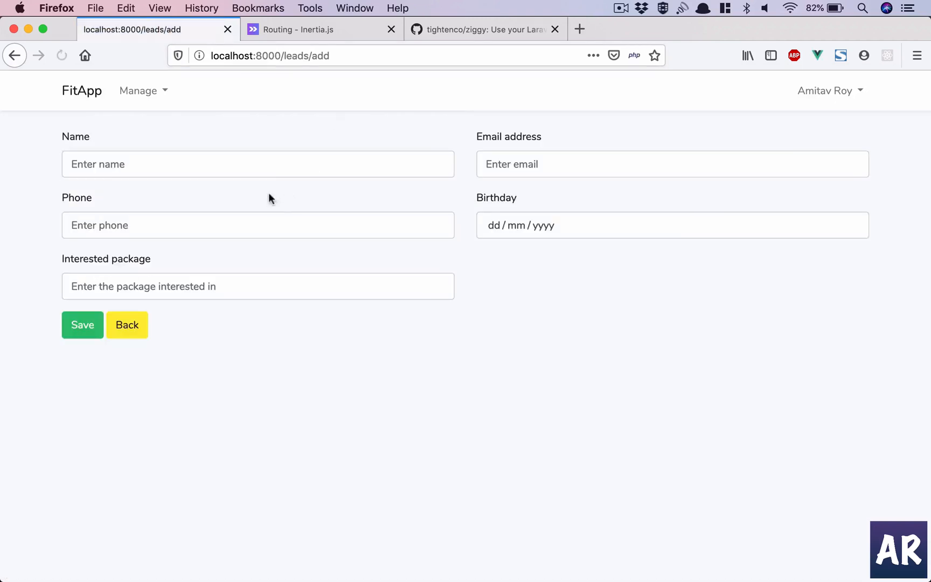
# Fill in and save the new lead 'Some user' with package 'Annual plan'
pyautogui.write('Some user')
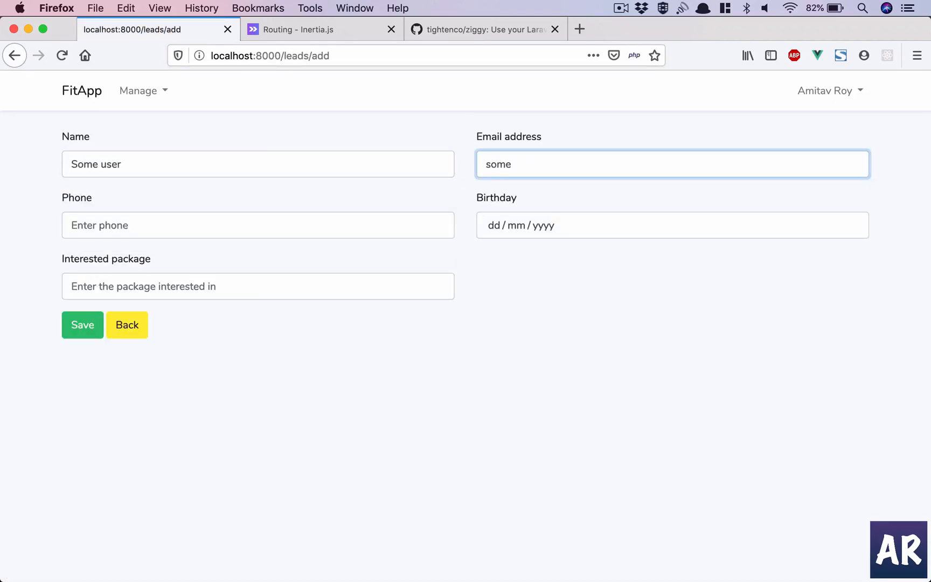
pyautogui.write('@gmail.com')
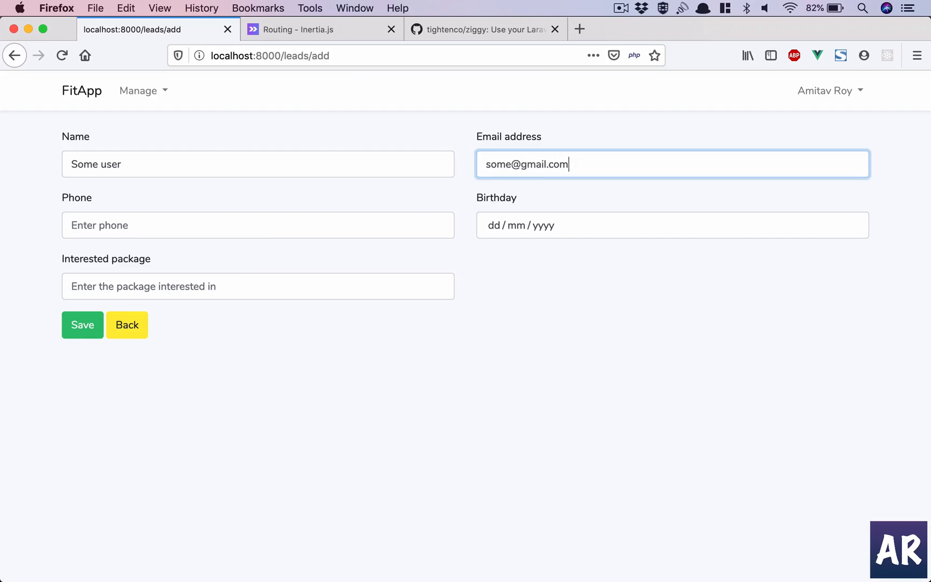
pyautogui.write('123456789')
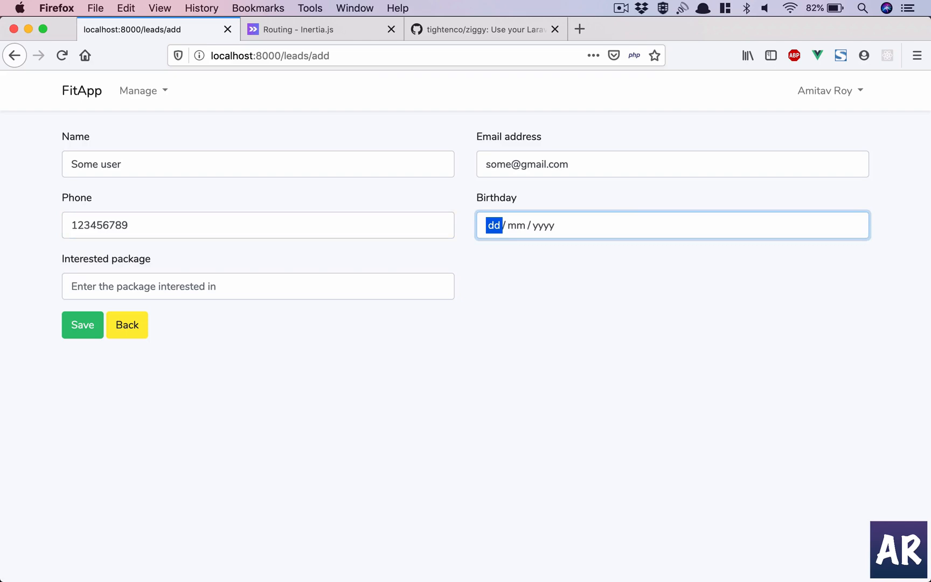
pyautogui.write('01 / 01 /')
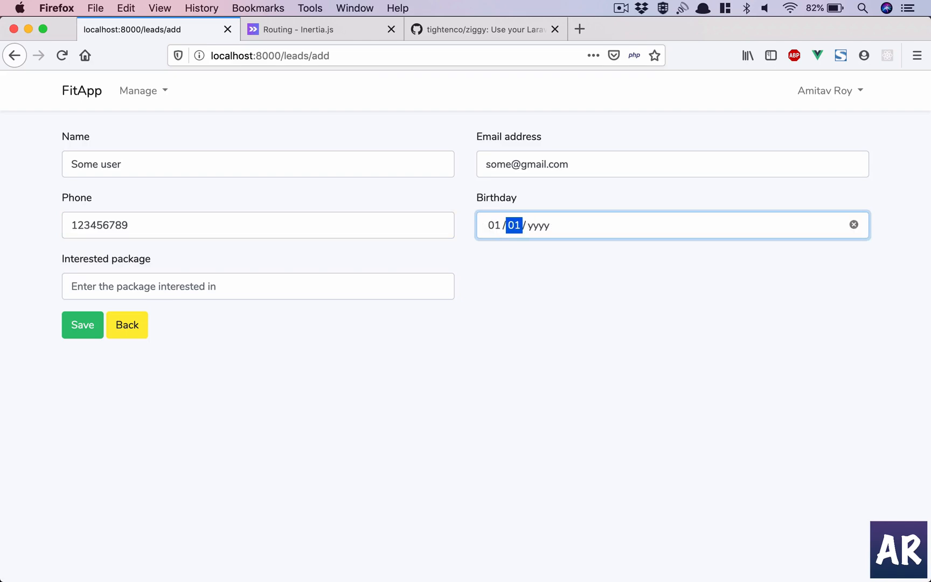
pyautogui.write('0201')
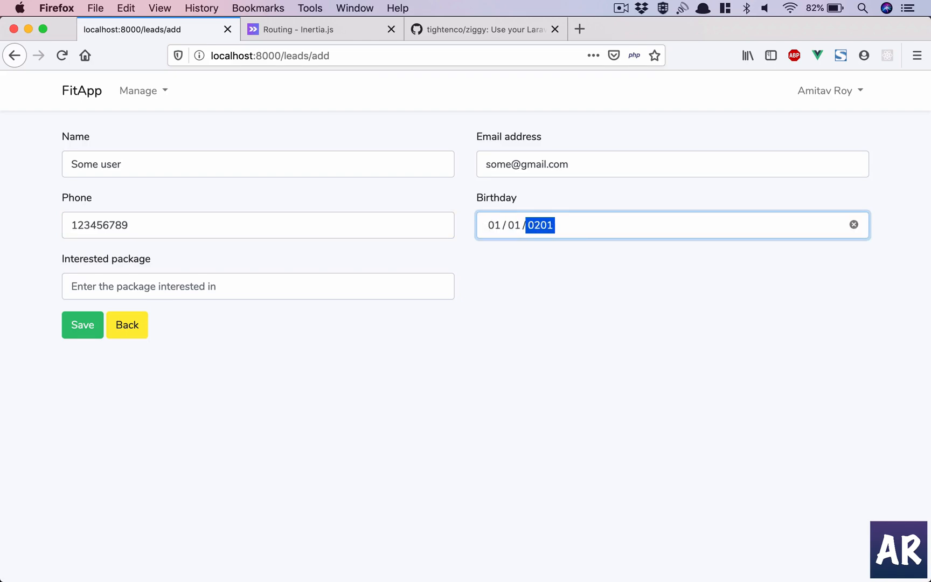
pyautogui.write('2019')
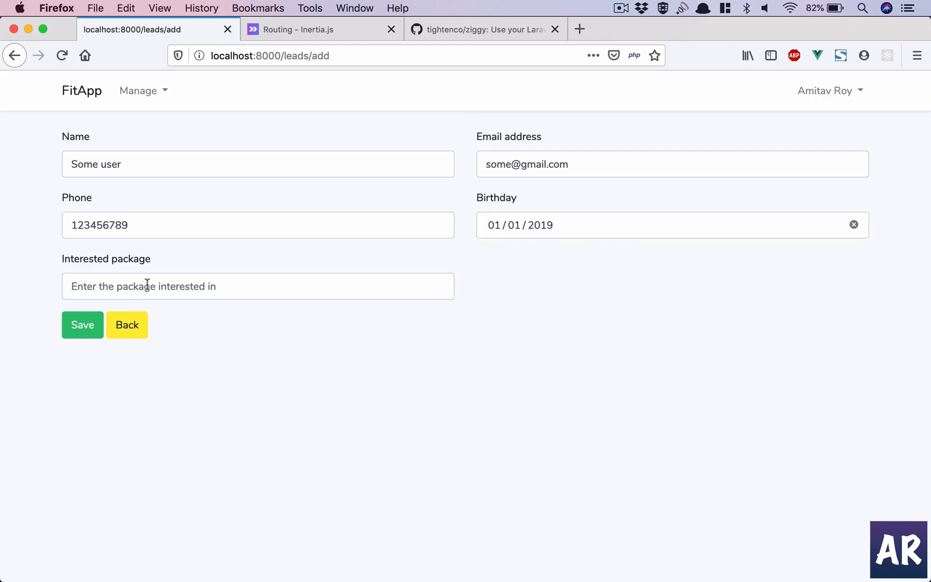
pyautogui.write('Annual plan')
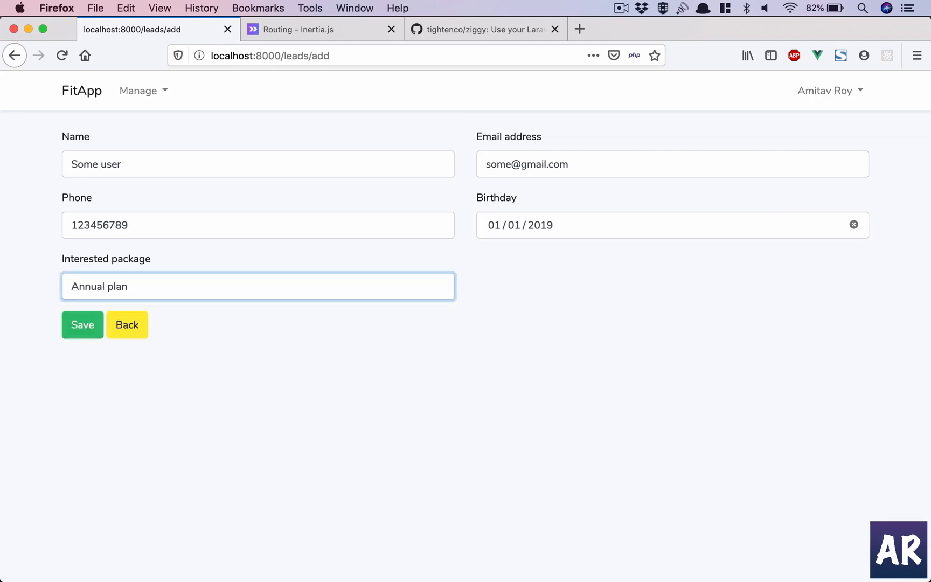
pyautogui.click(82, 325)
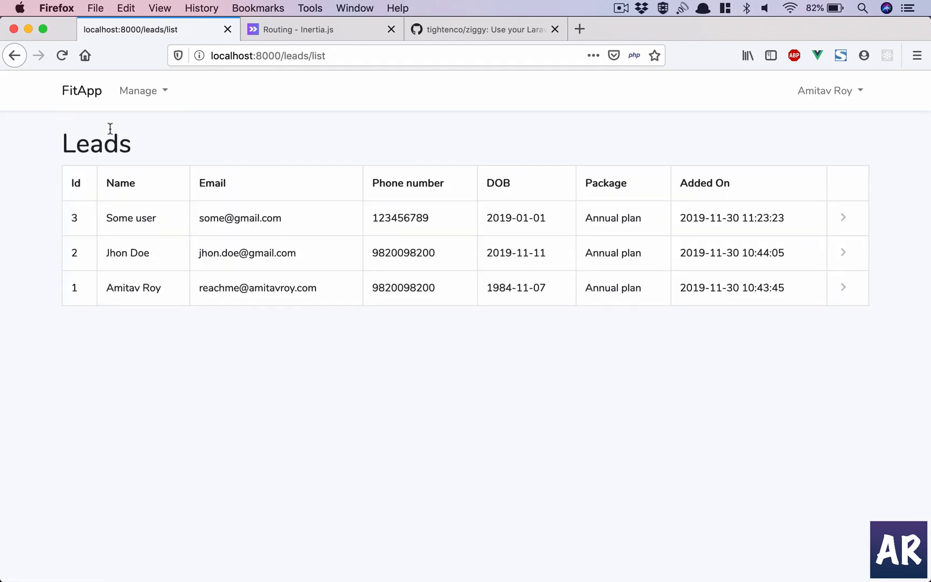
pyautogui.moveTo(232, 225)
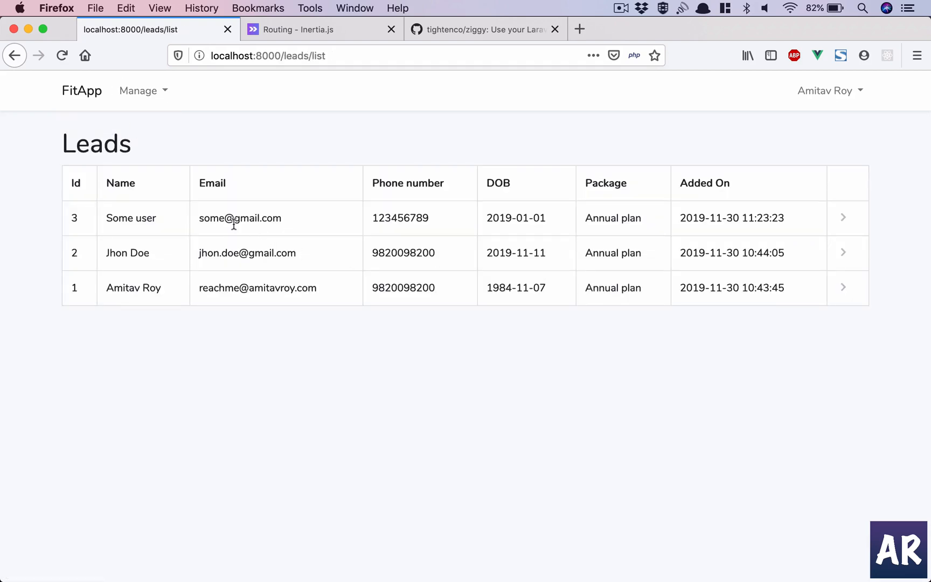
pyautogui.moveTo(819, 237)
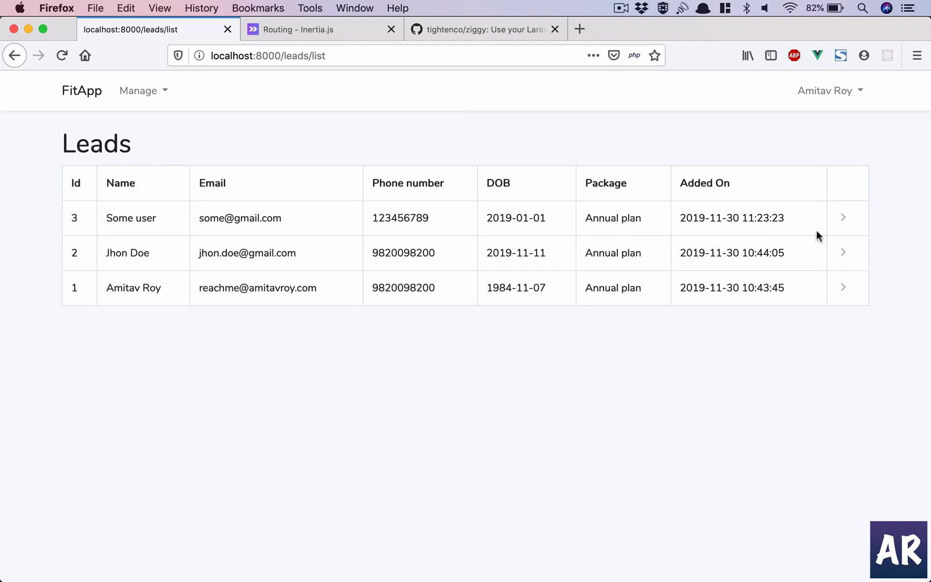
pyautogui.click(842, 217)
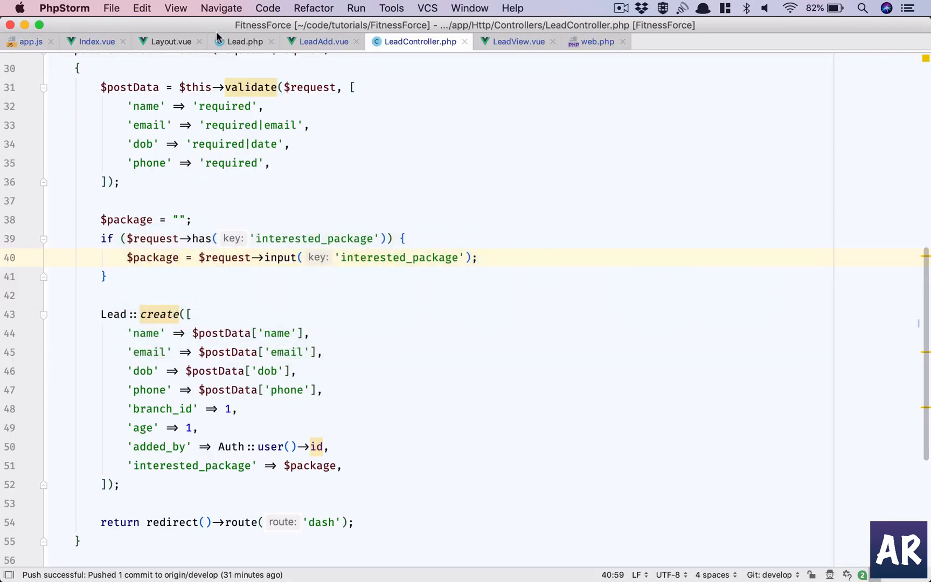
# Change the store() redirect route from 'dash' to lead.list via autocomplete
pyautogui.scroll(3)
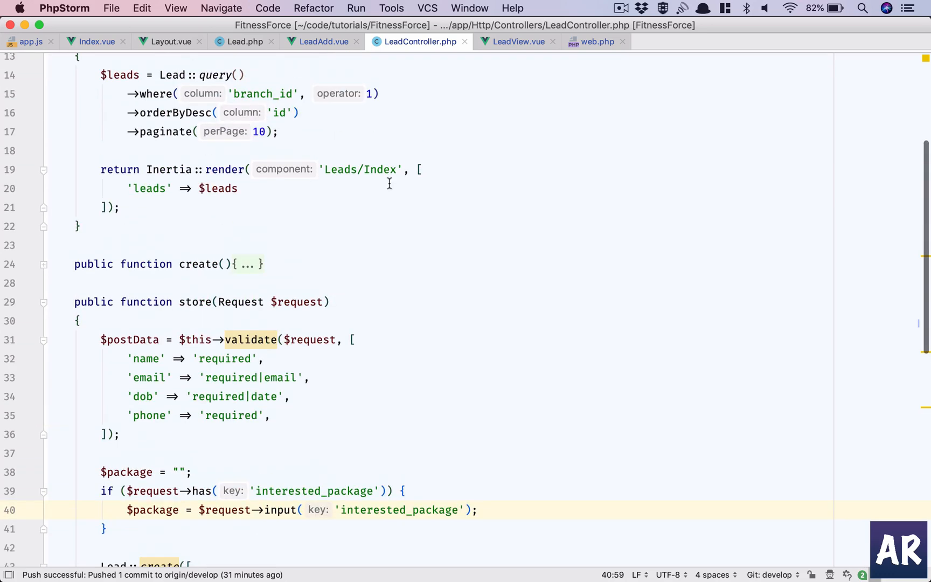
pyautogui.scroll(-3)
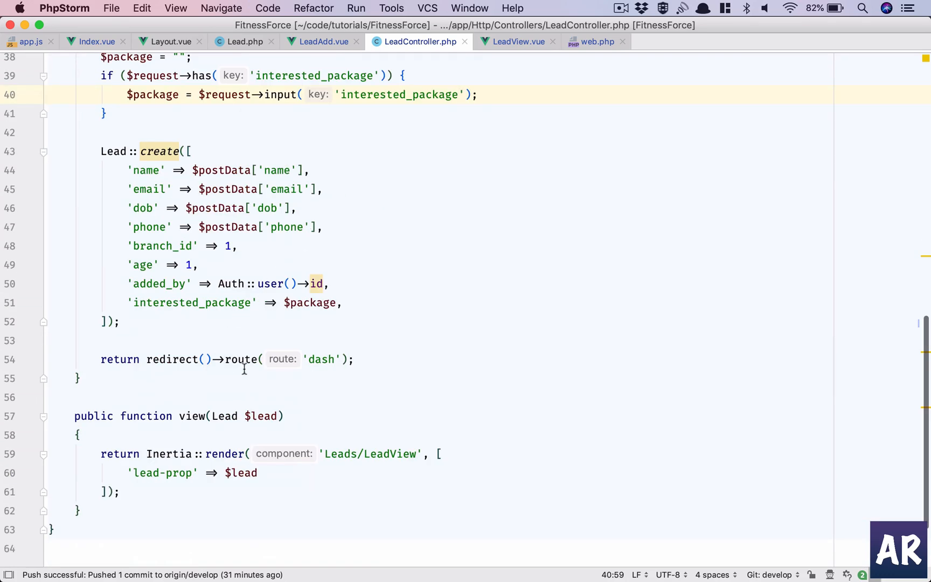
pyautogui.click(323, 359)
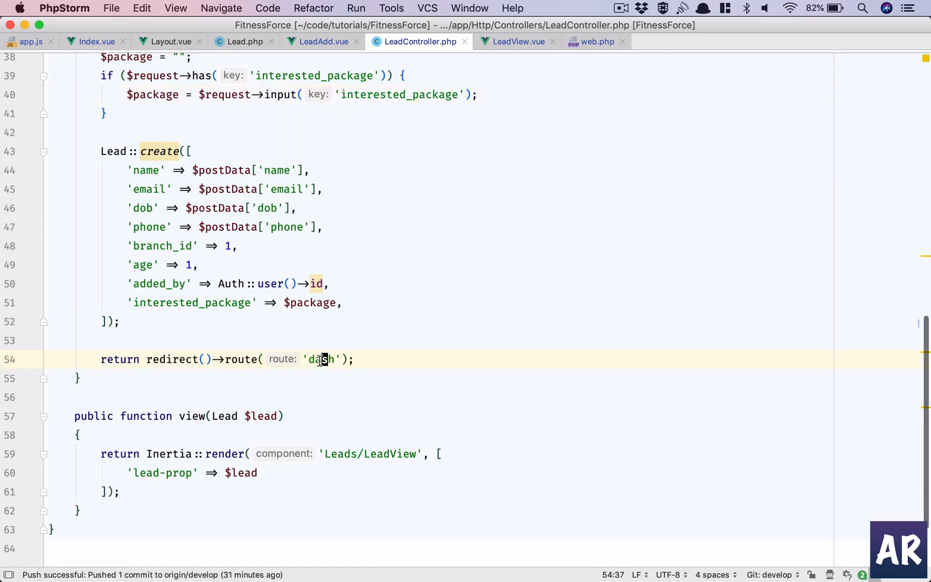
pyautogui.doubleClick(320, 359)
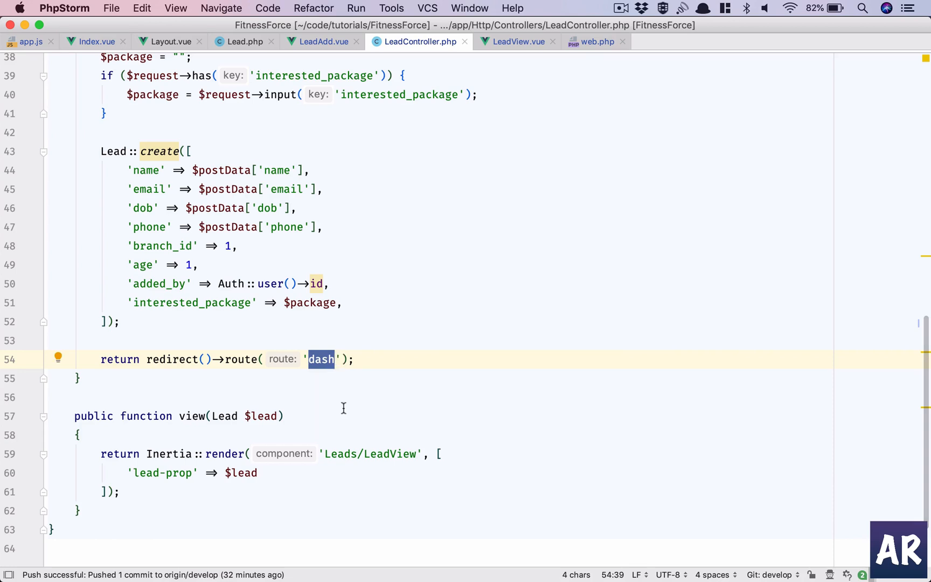
pyautogui.write('lead')
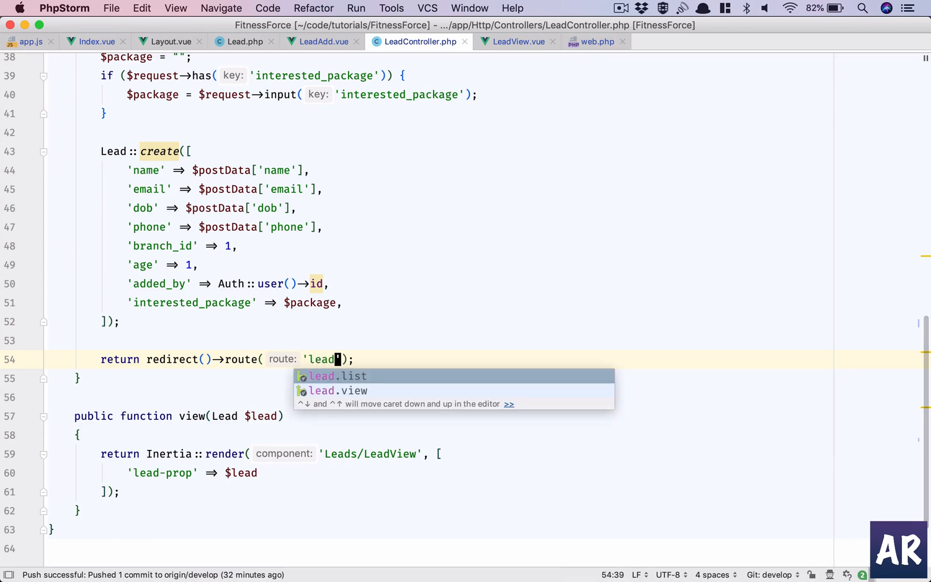
pyautogui.click(334, 376)
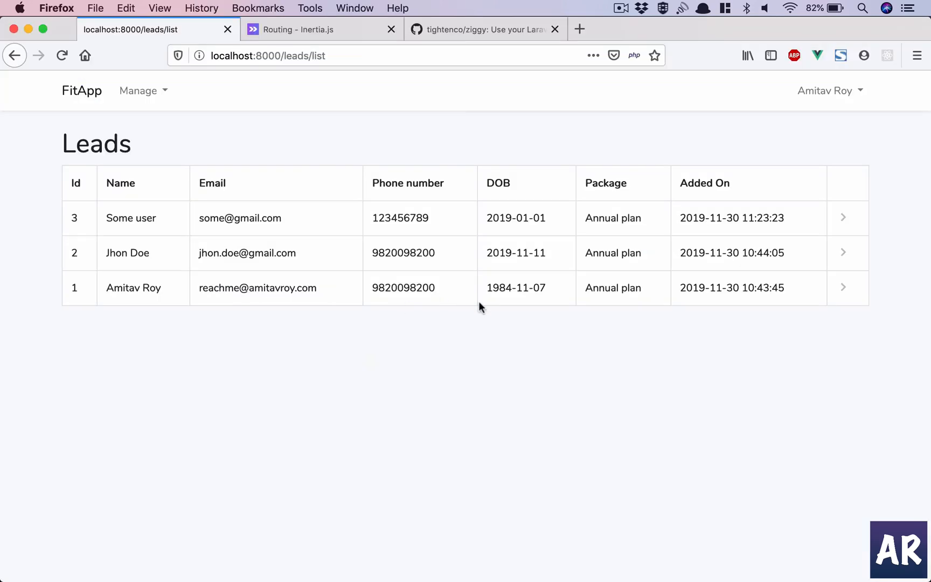
pyautogui.moveTo(302, 81)
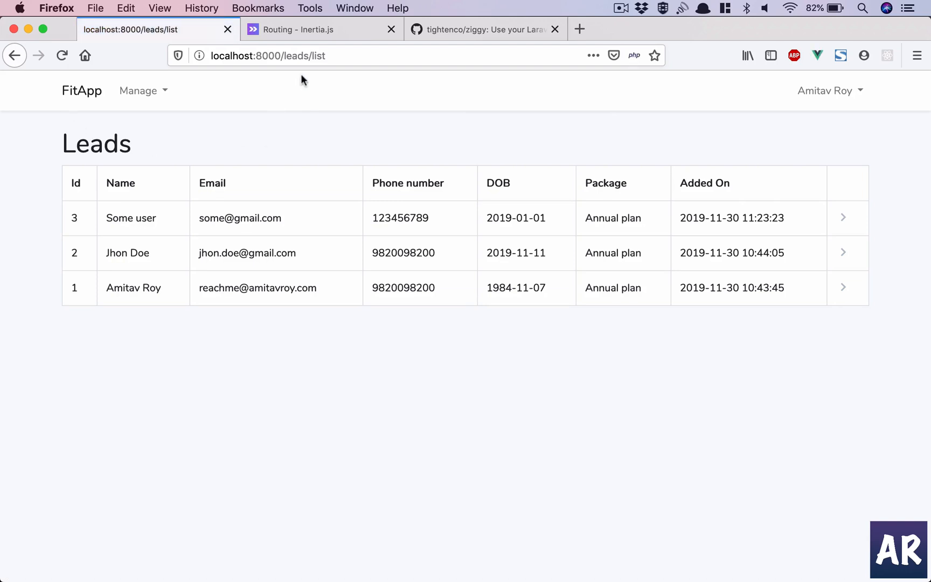
# At /leads/add, fill in lead One more with 'Monthly plan' and save it
pyautogui.write('localhost:8000/leads/addd')
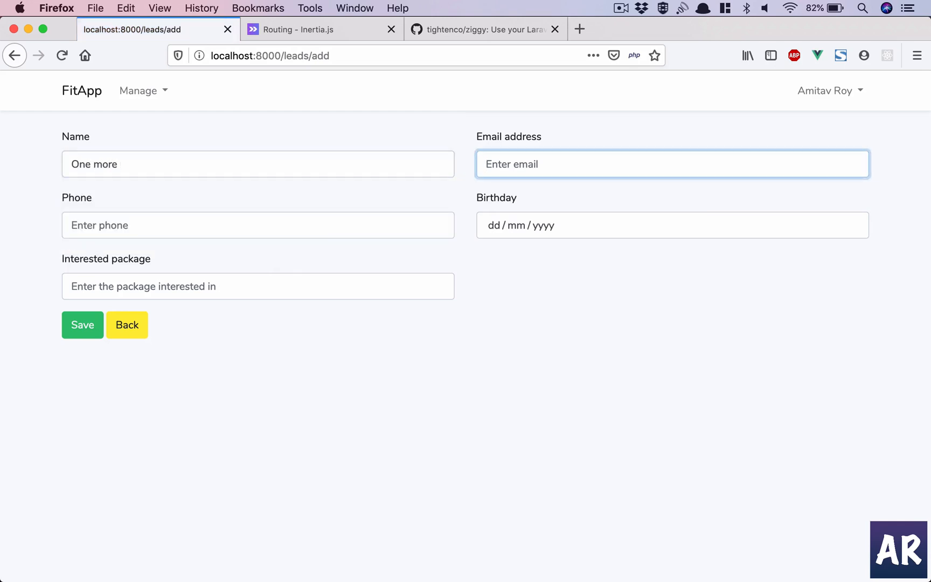
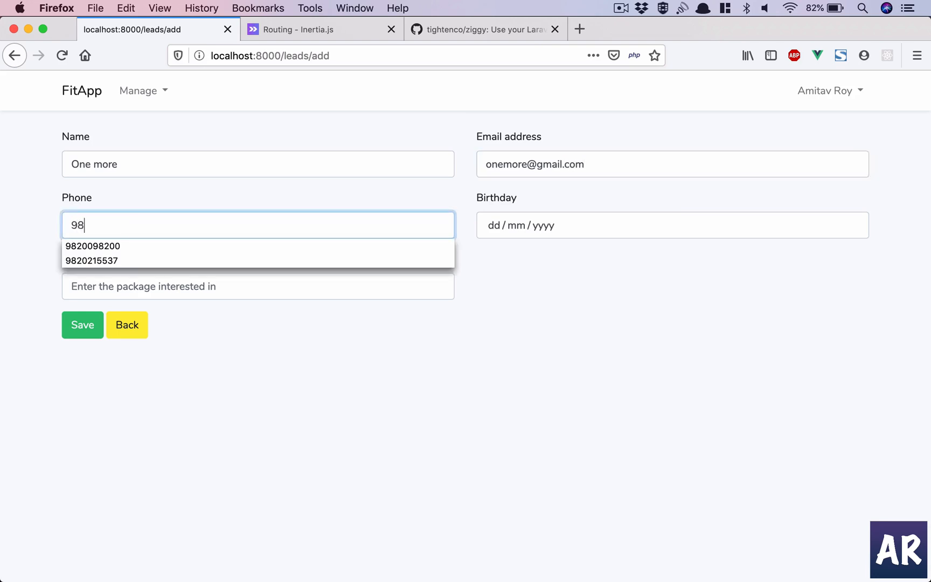
pyautogui.write('7654321')
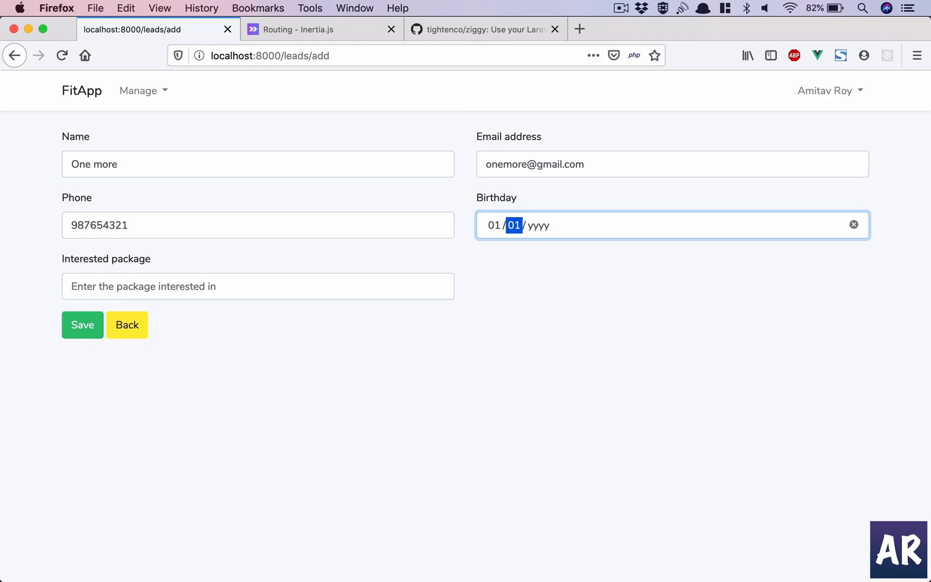
pyautogui.write('1019')
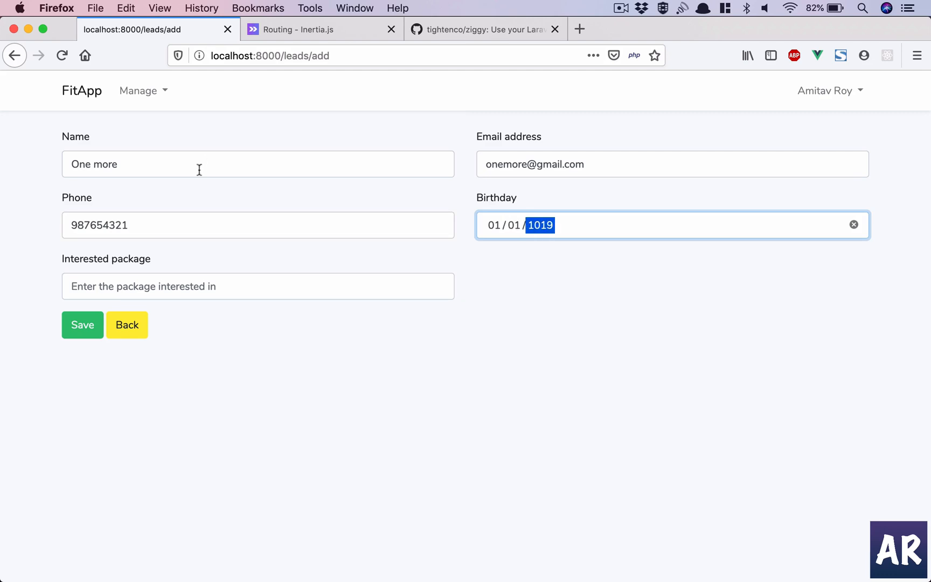
pyautogui.write('Mo')
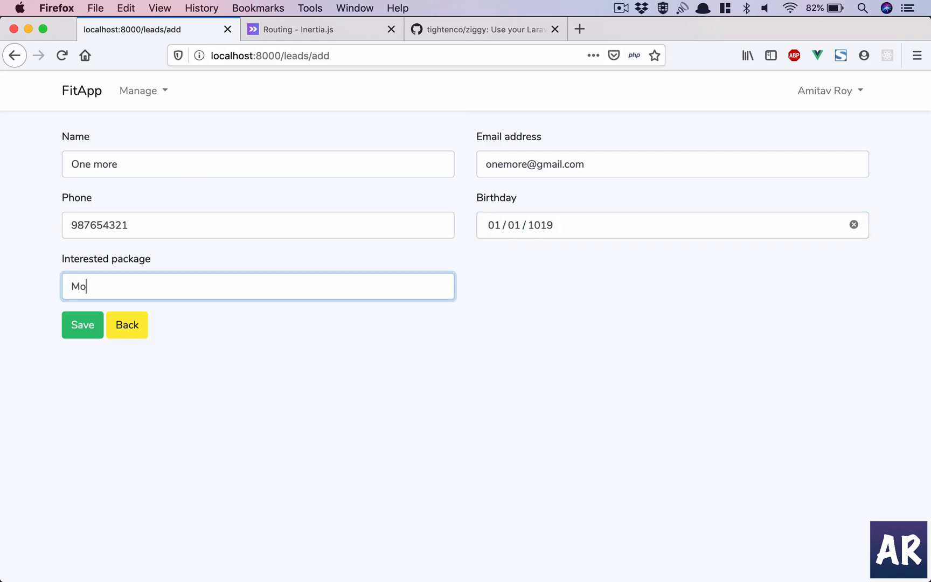
pyautogui.write('nthly')
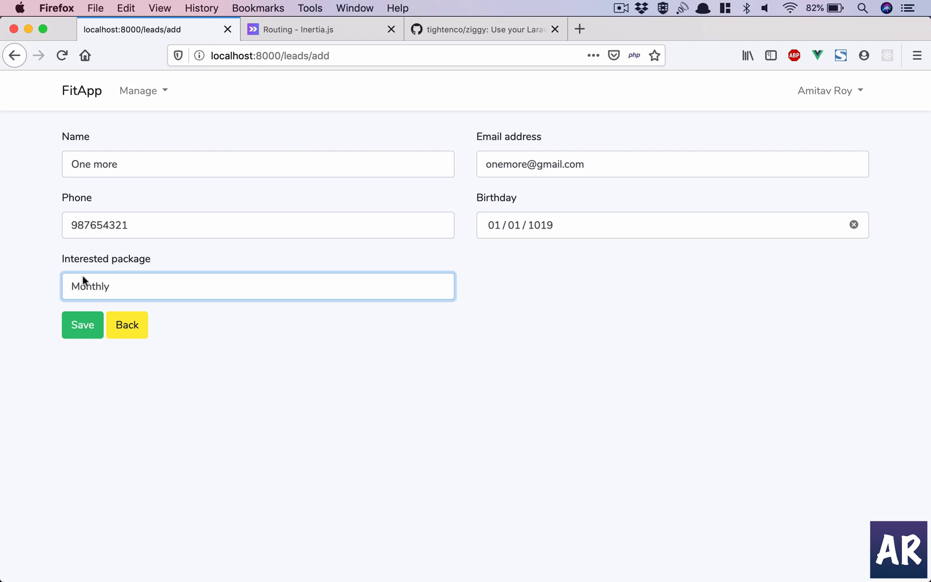
pyautogui.write('plan')
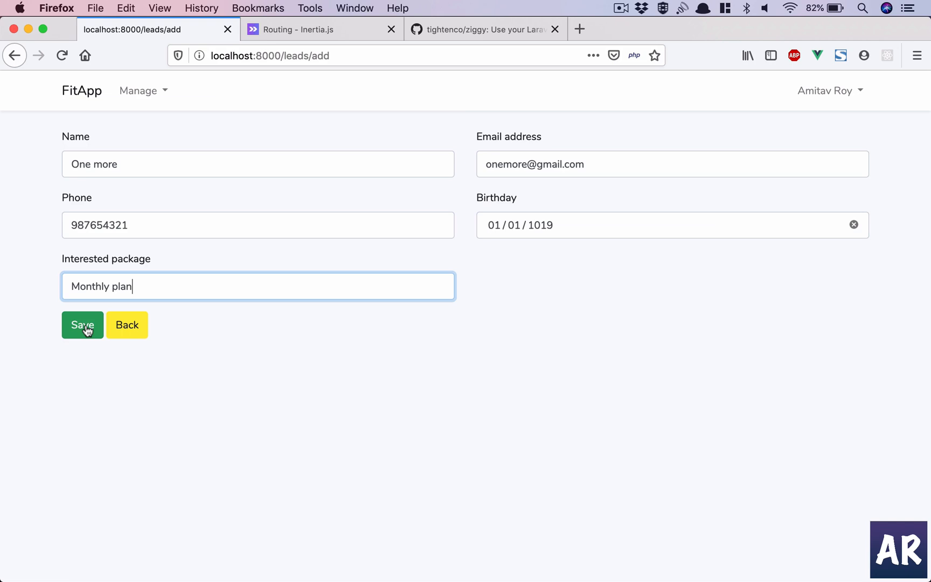
pyautogui.click(82, 324)
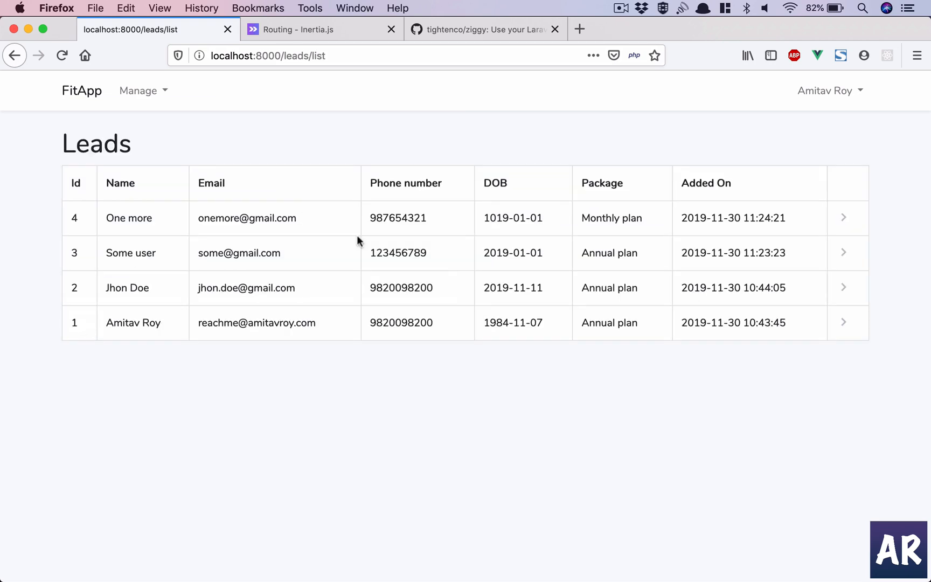
pyautogui.moveTo(837, 260)
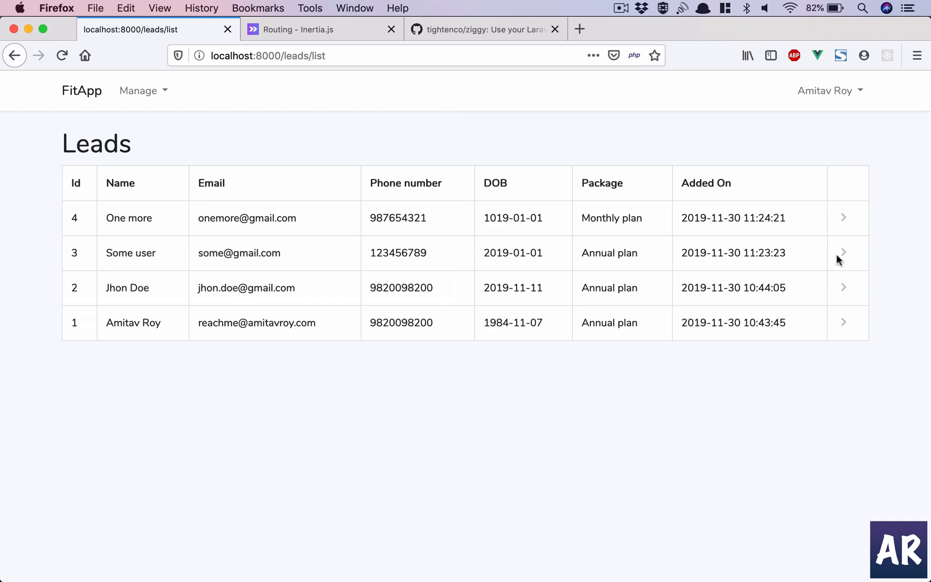
pyautogui.moveTo(843, 218)
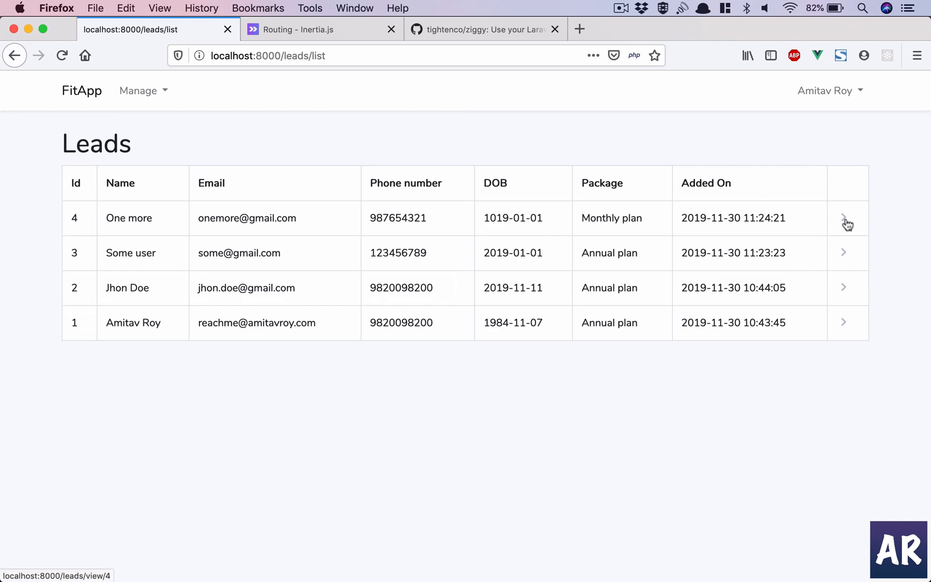
# Open the details of leads 4 and 3 (Some user), returning with Back each time
pyautogui.click(844, 217)
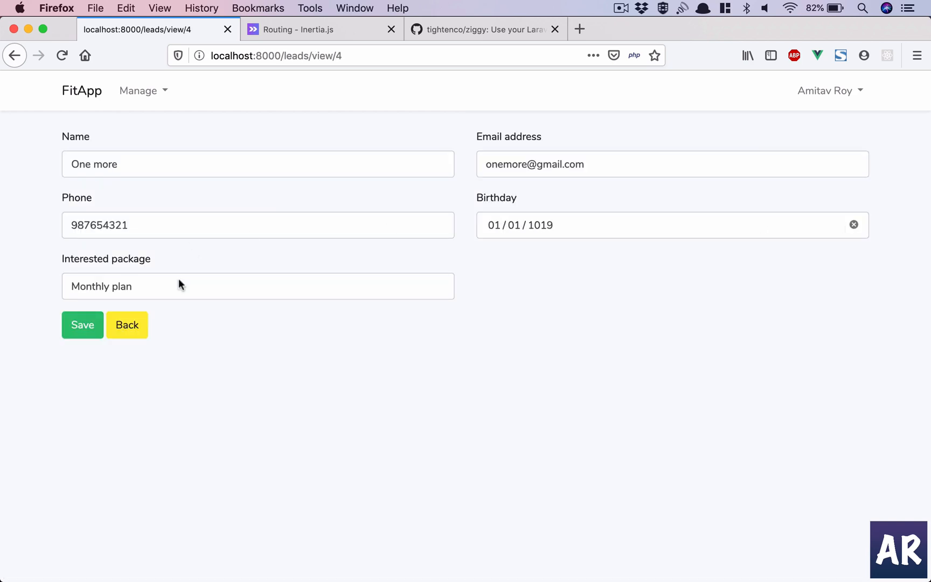
pyautogui.click(126, 325)
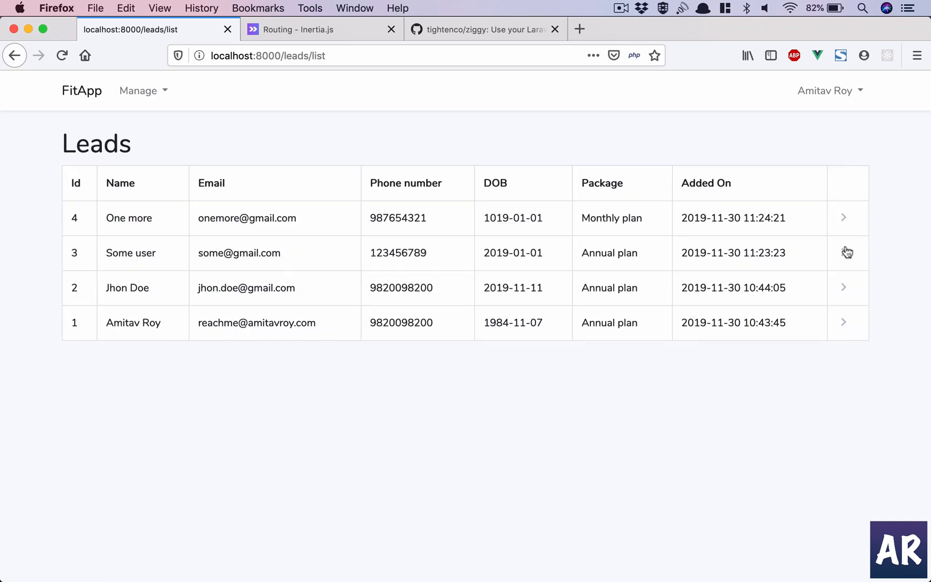
pyautogui.click(843, 253)
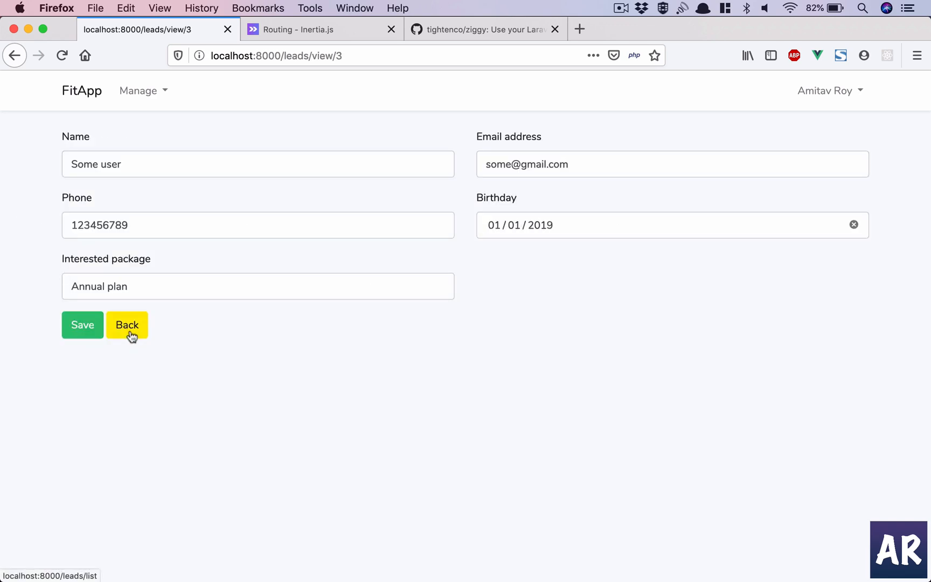
pyautogui.click(127, 325)
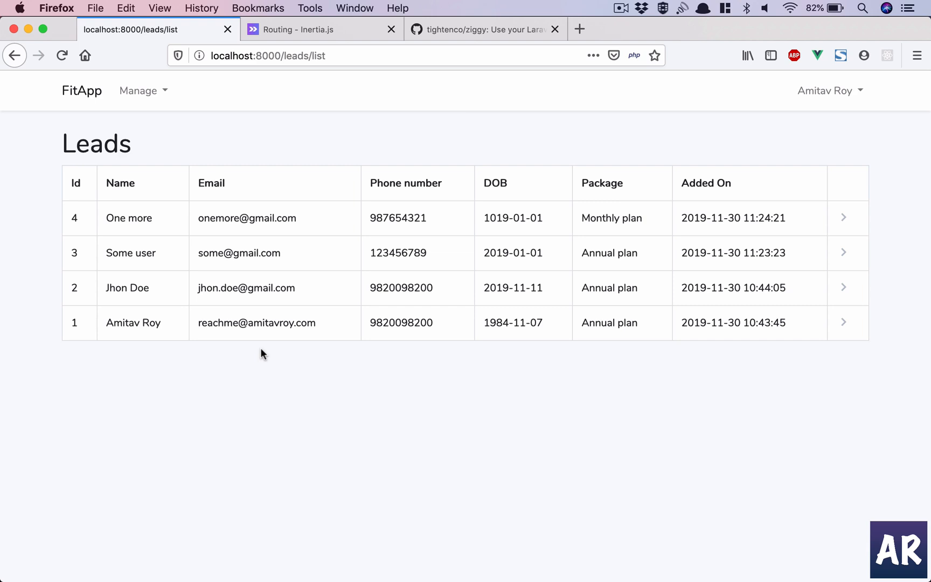